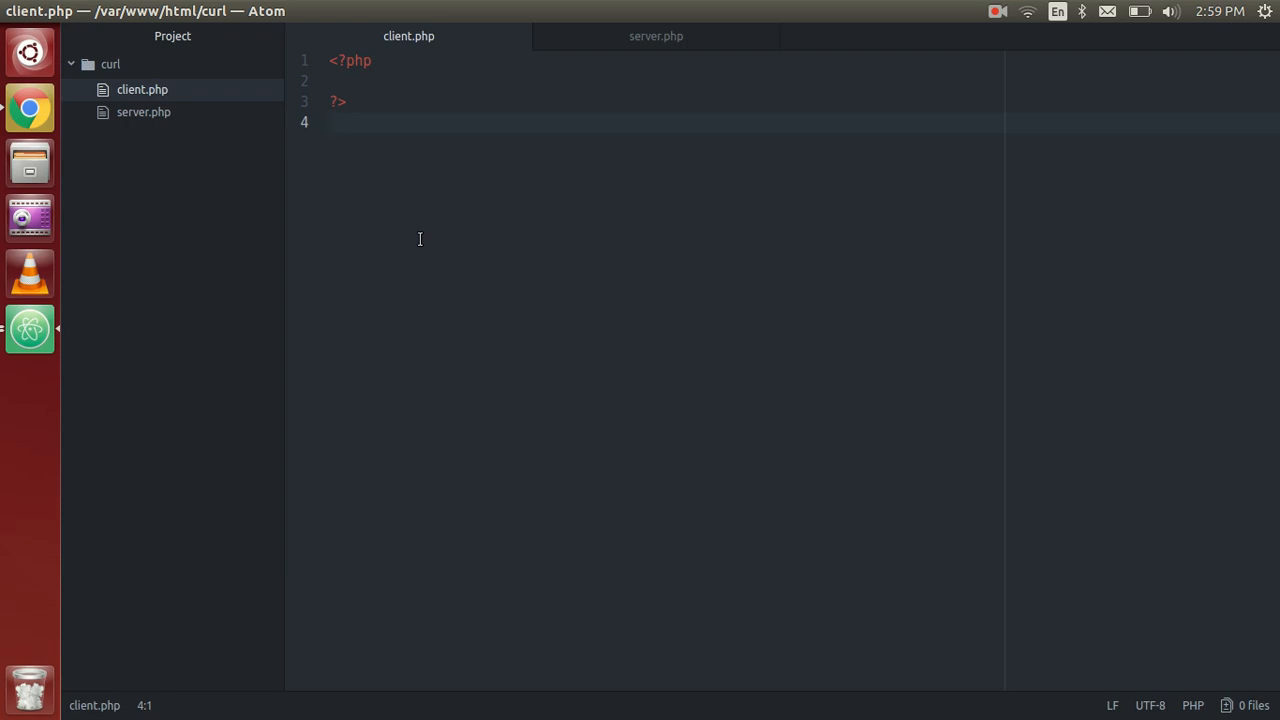
Place the cursor in client.php, then switch to server.php to review its echo line.
click(336, 122)
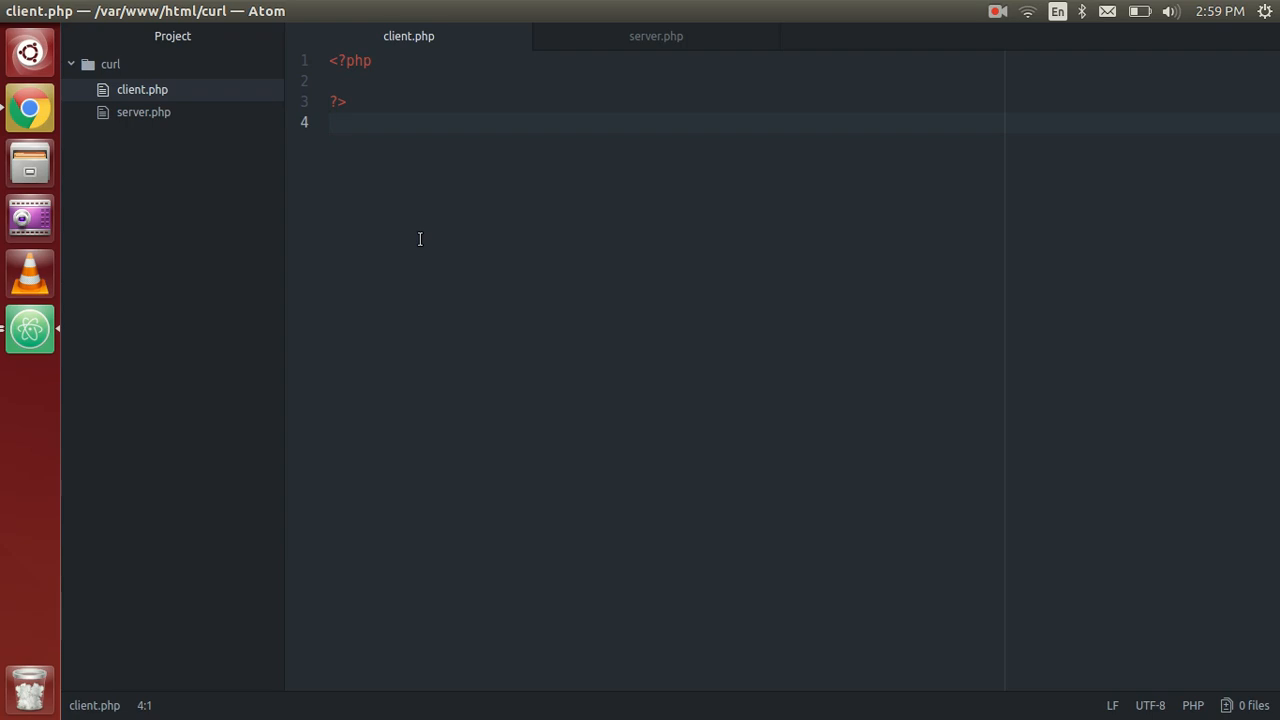
click(330, 122)
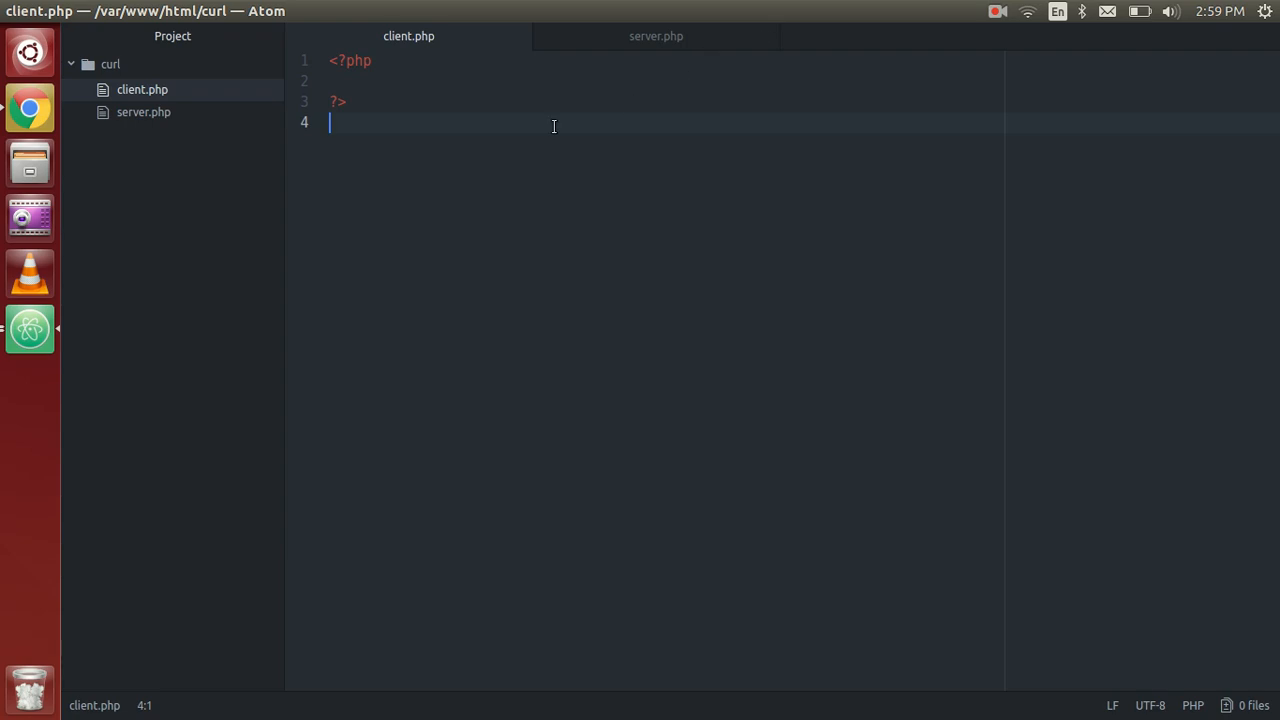
mouse_move(480, 134)
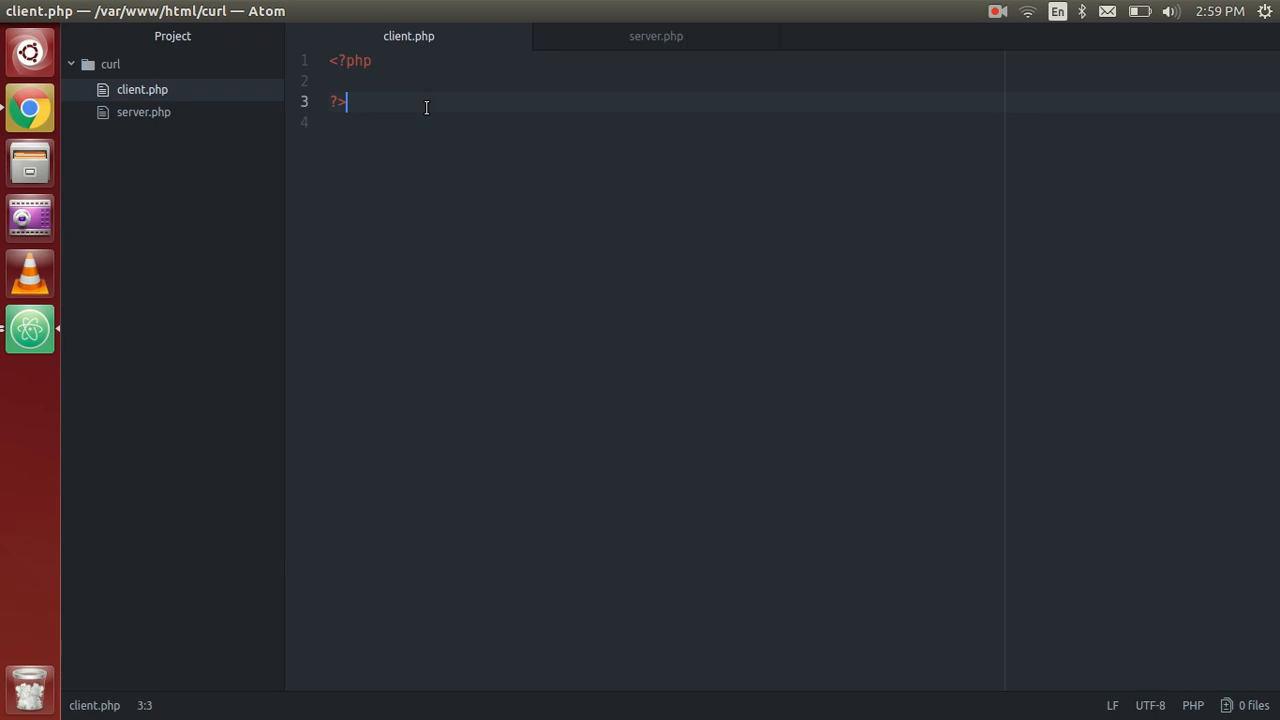
click(656, 36)
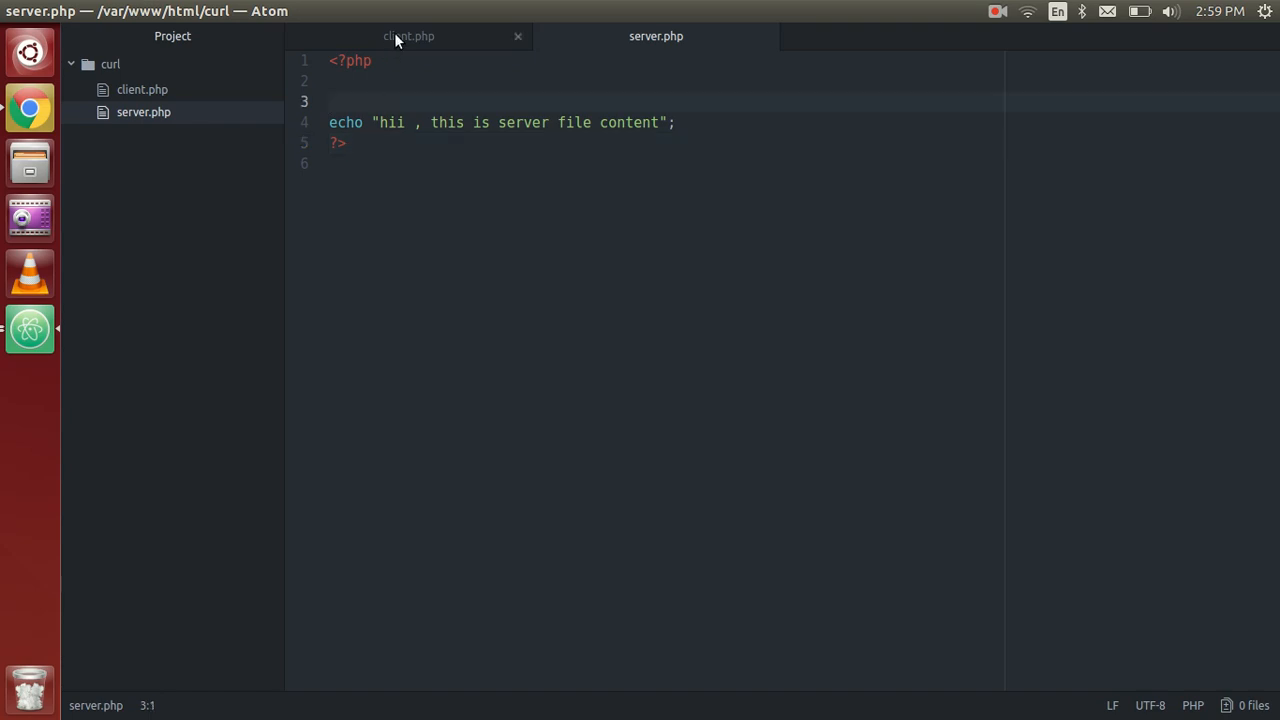
View server.php's output in Chrome, then return to editing client.php.
click(408, 36)
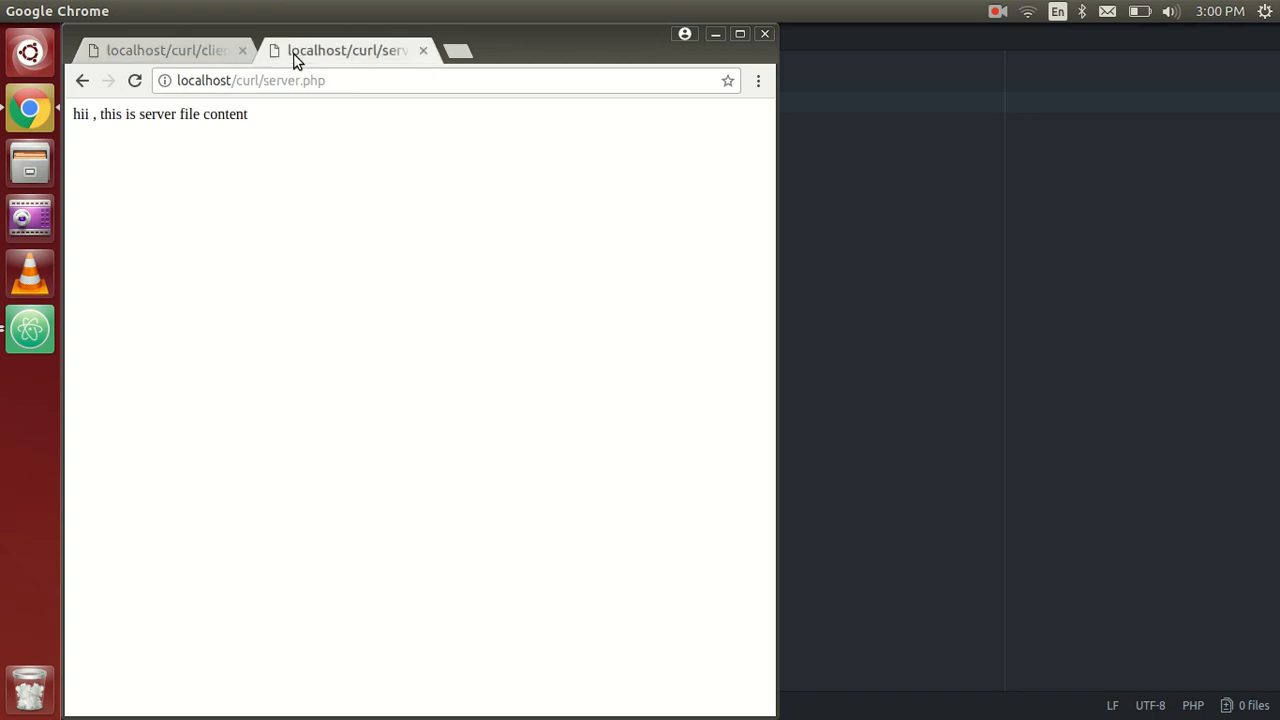
click(250, 80)
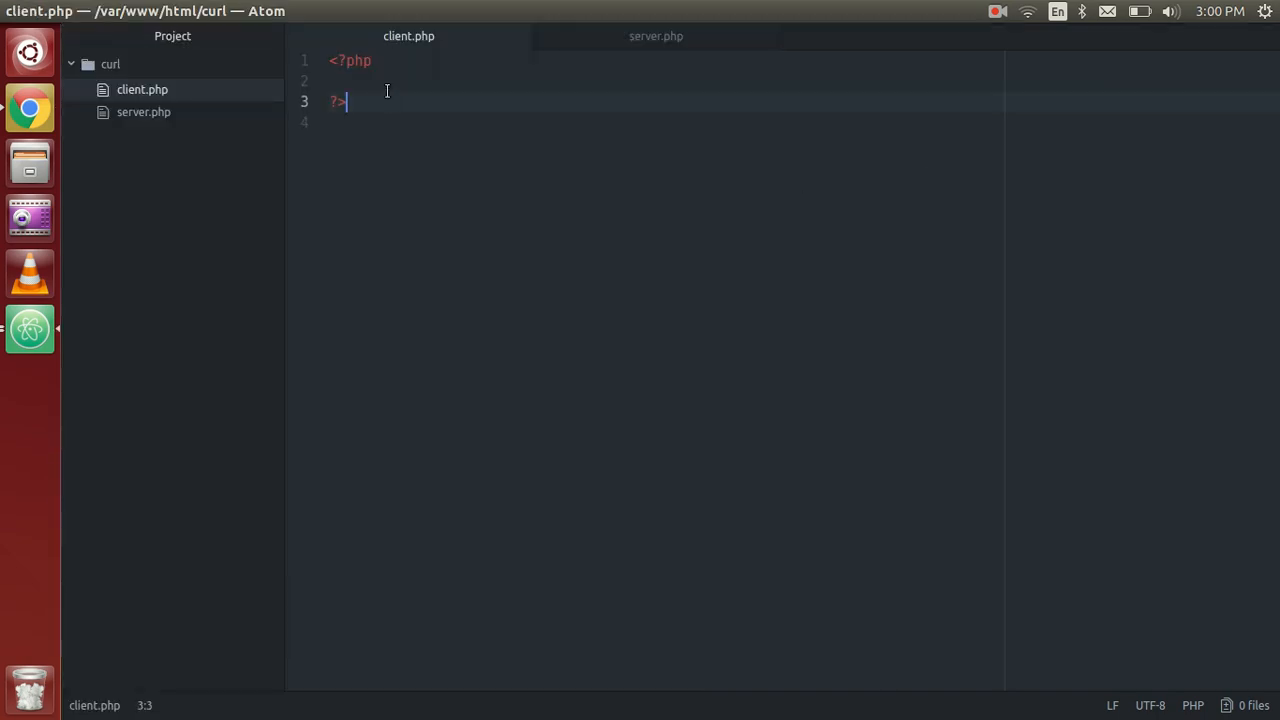
text($)
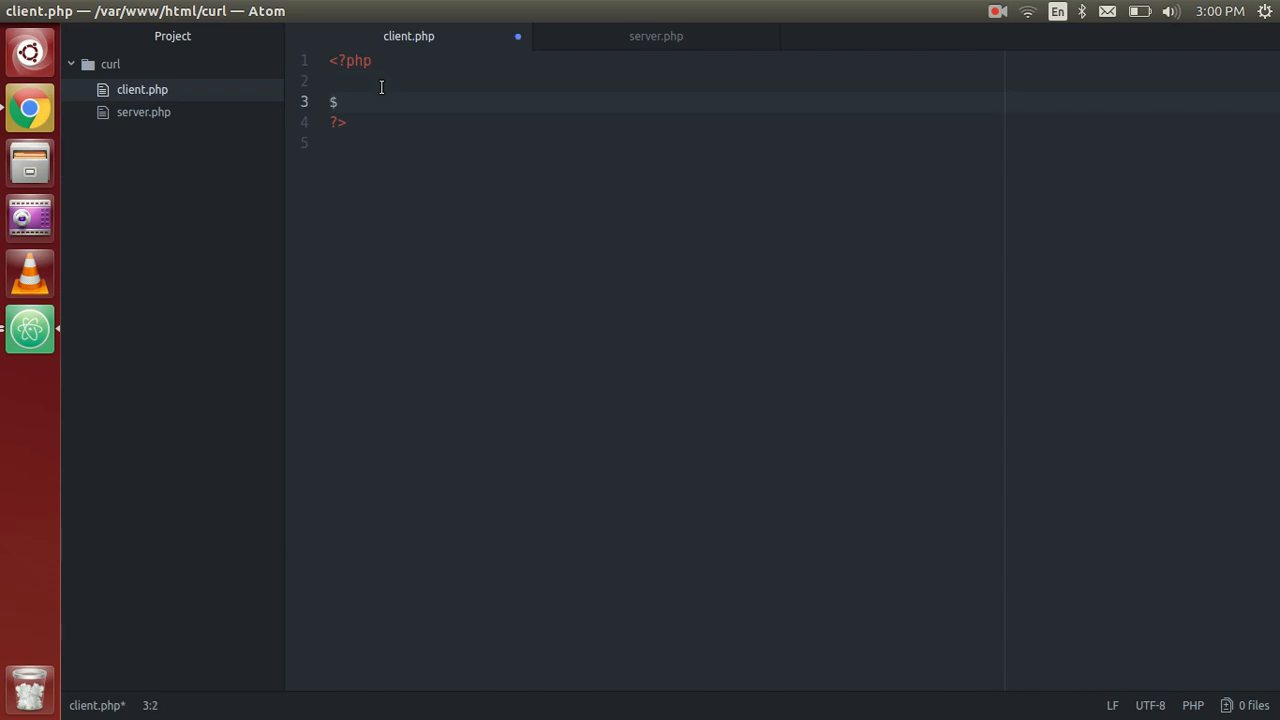
text(url=)
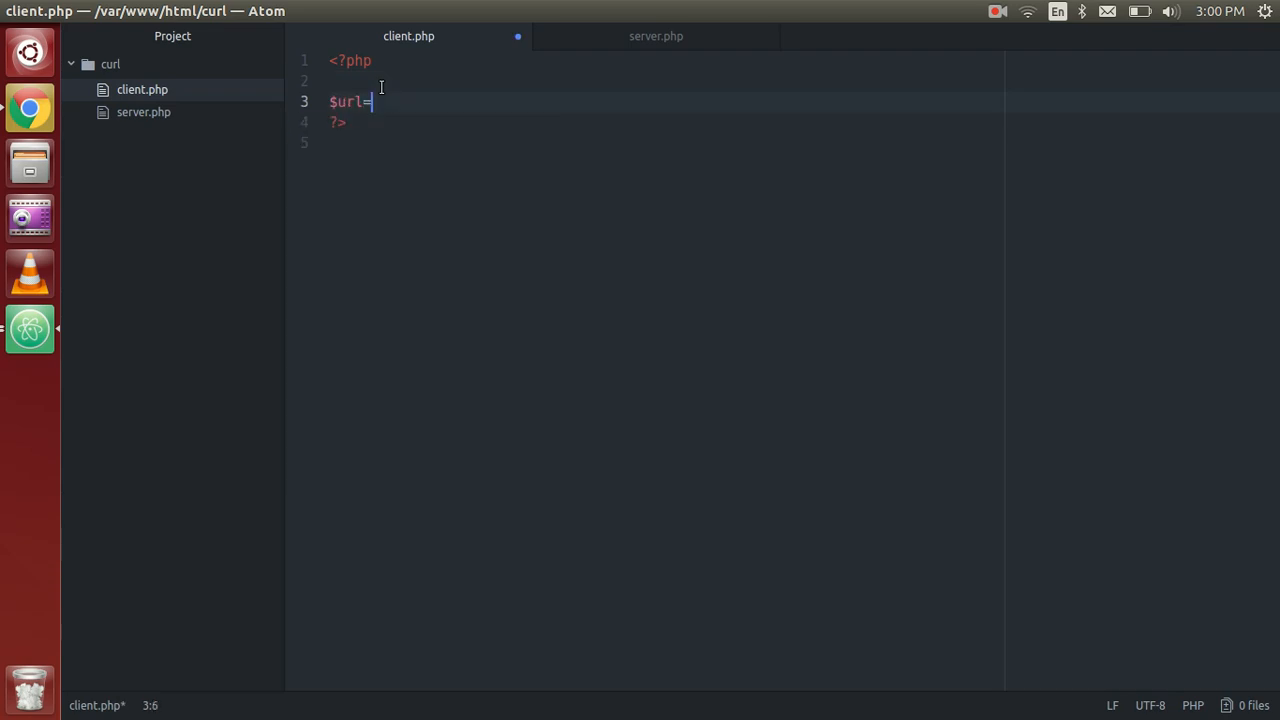
text(http://localhost/curl/server.php";)
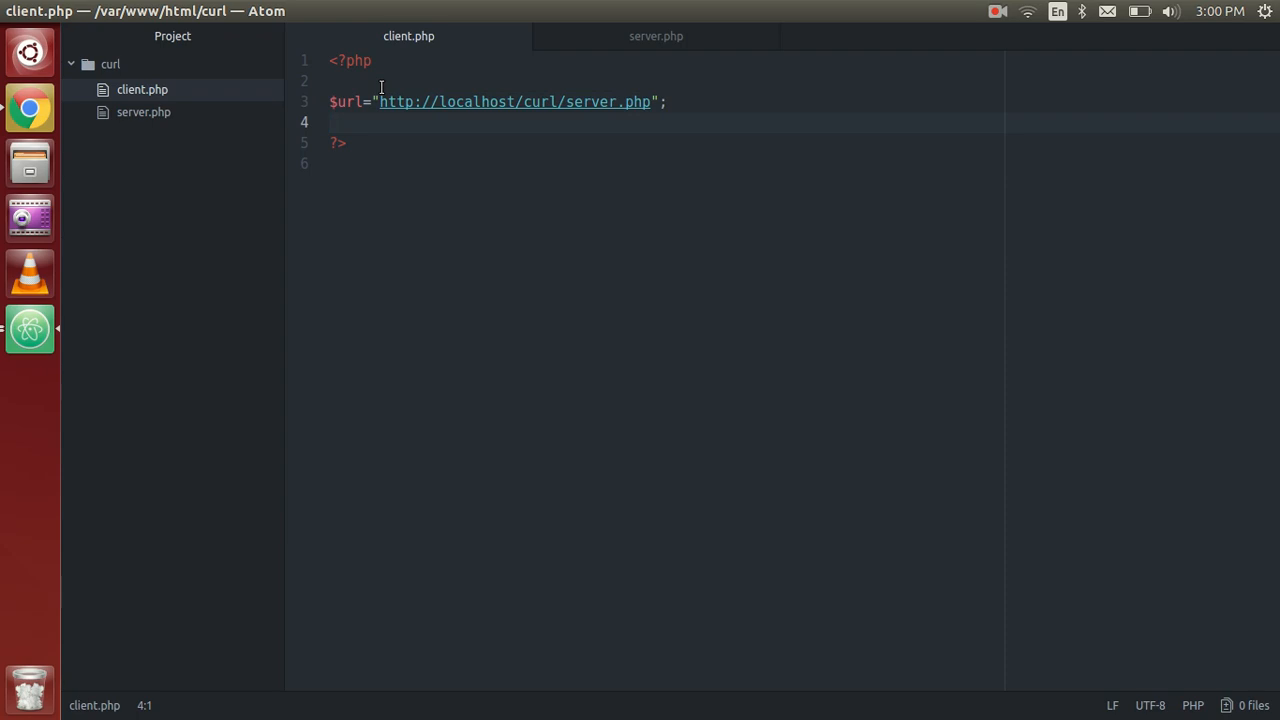
key(enter)
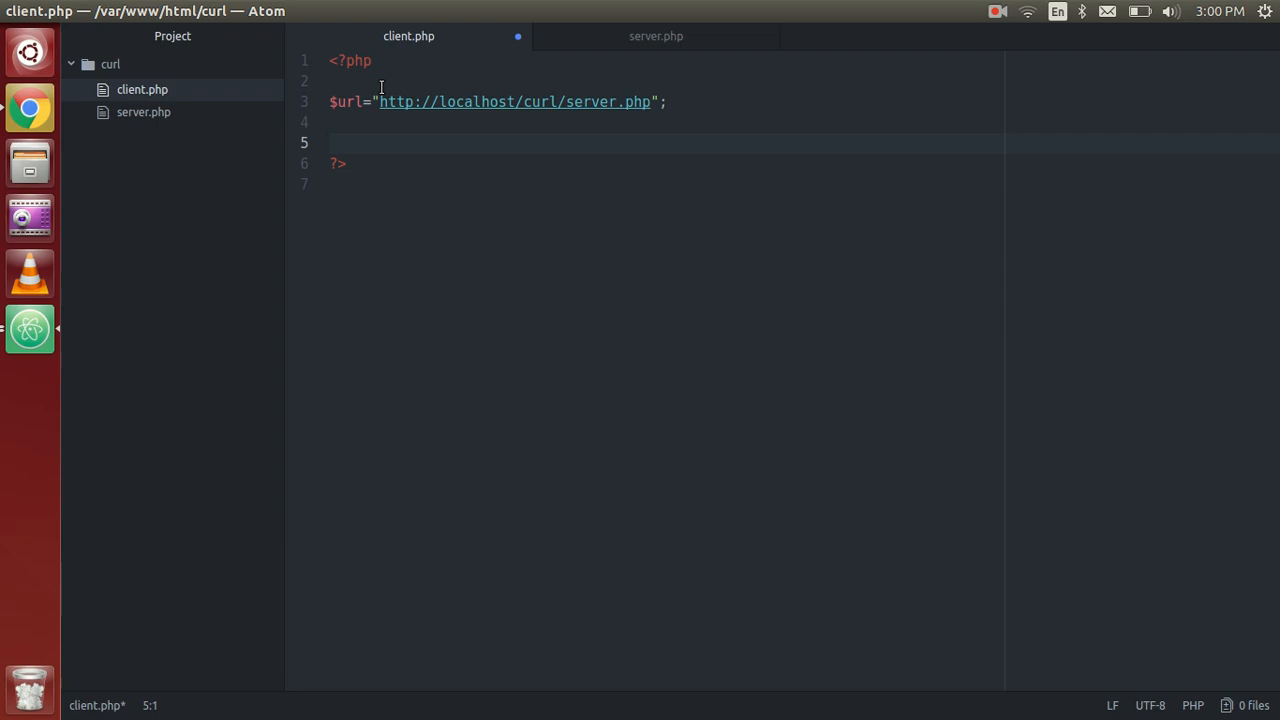
Initialise the cURL handle with $ch = curl_init();.
text($)
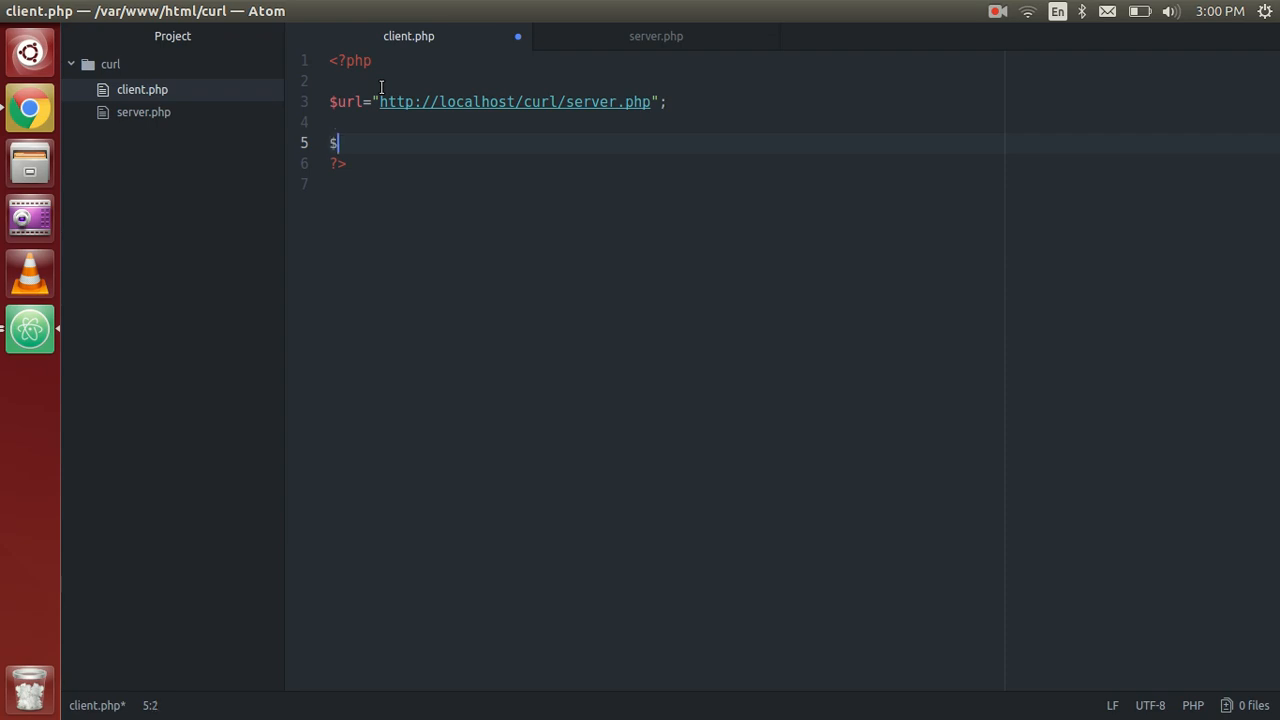
text(ch)
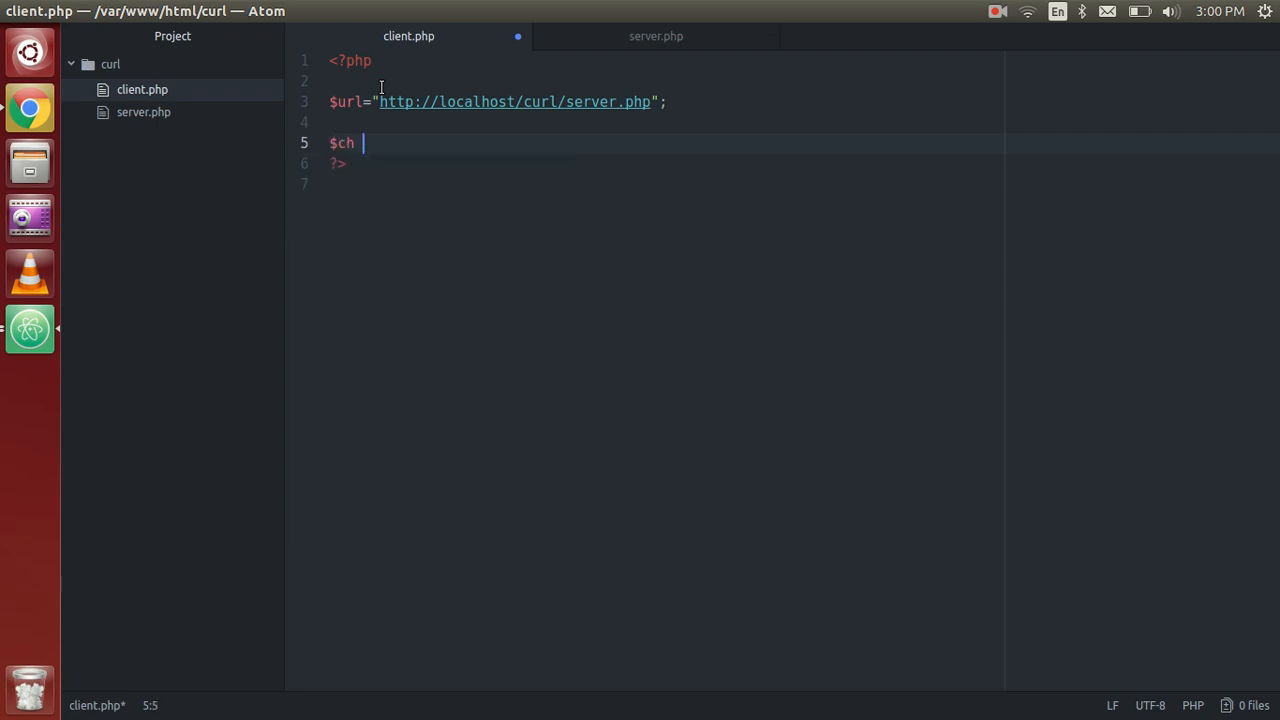
text(=)
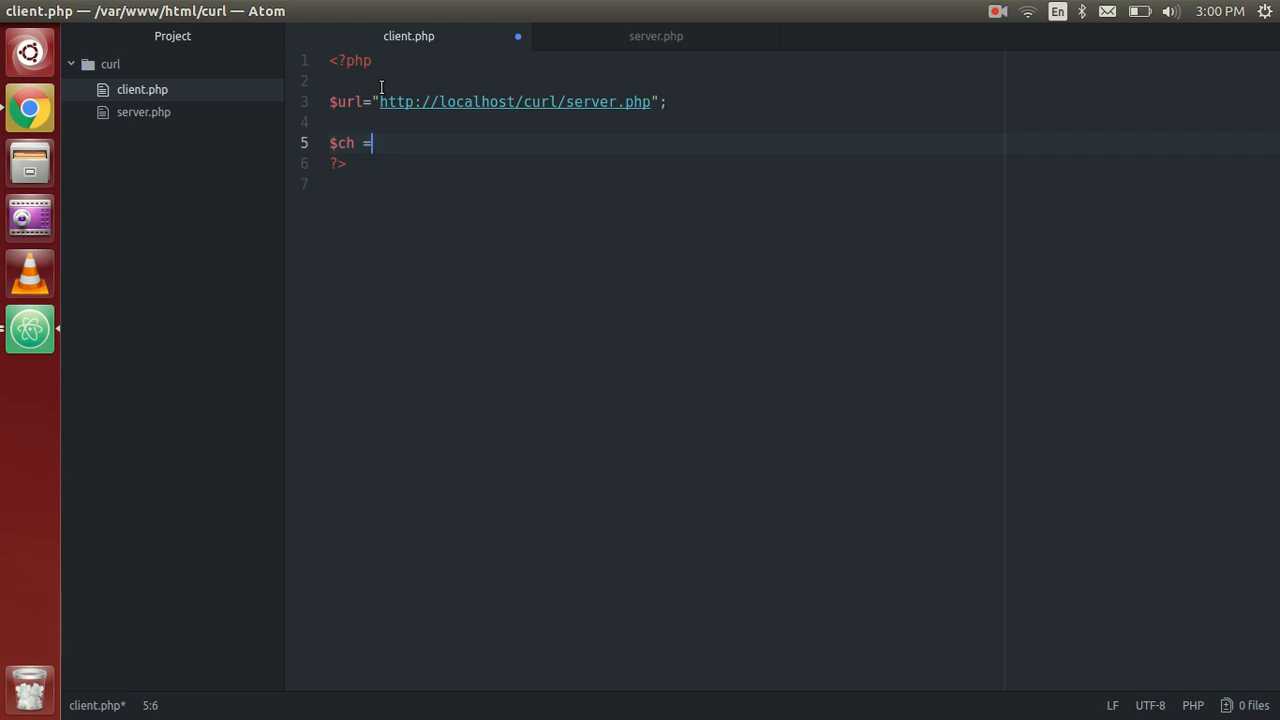
text(cur)
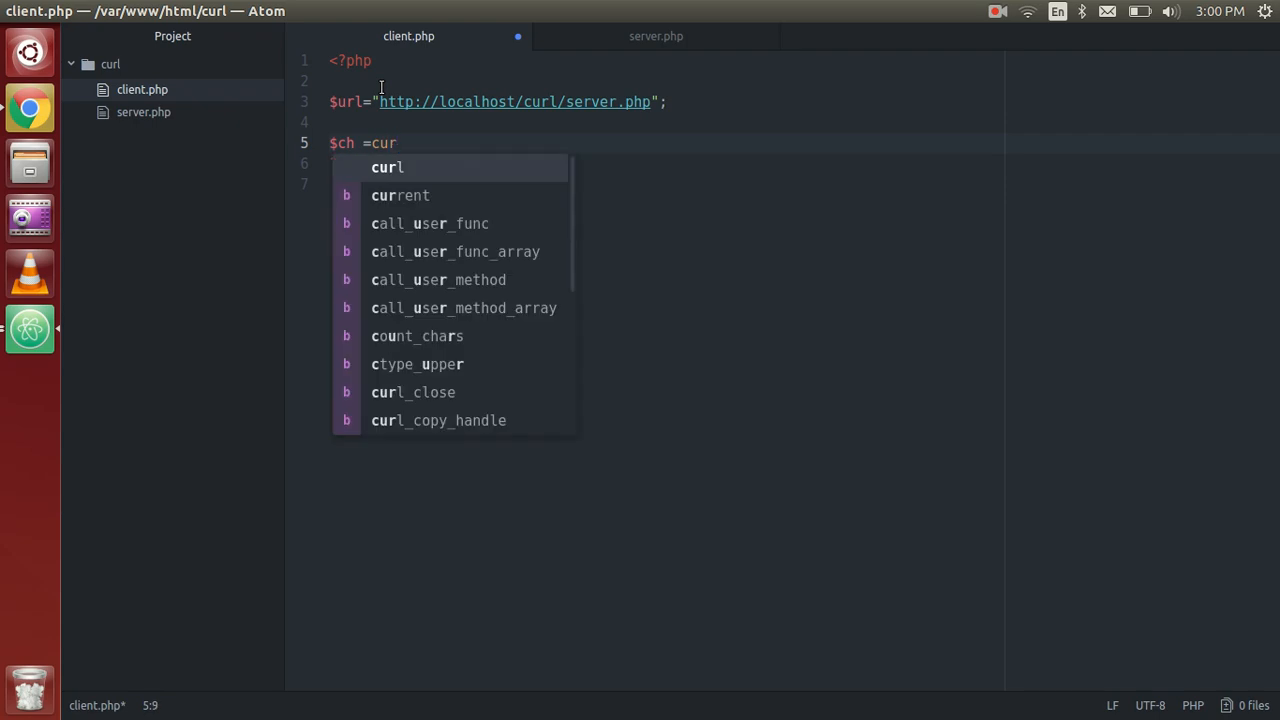
text(l)
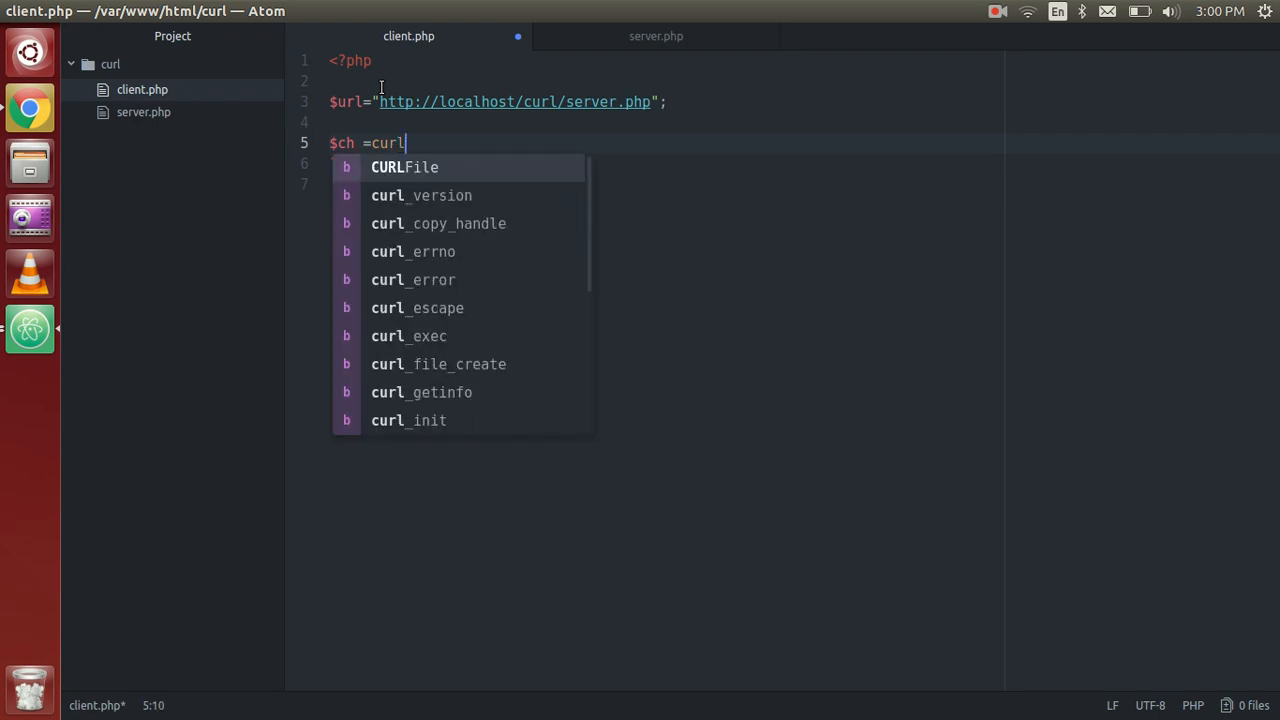
text(_init()
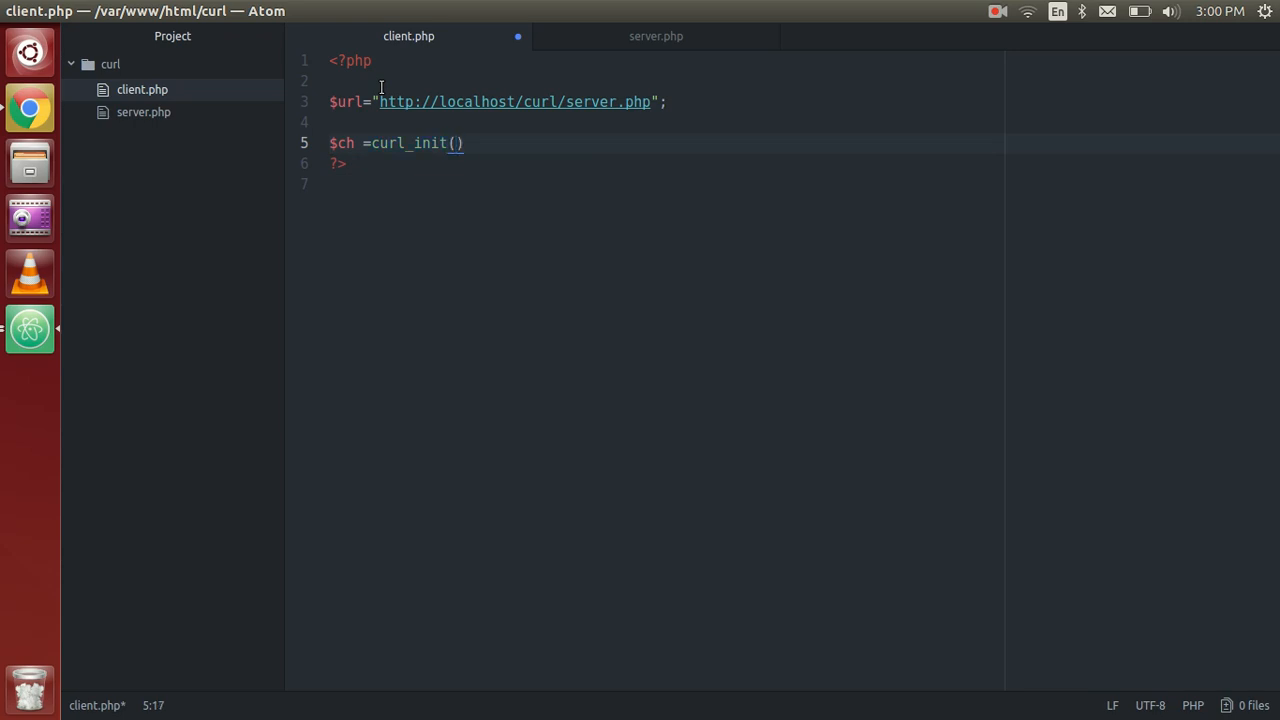
text(;)
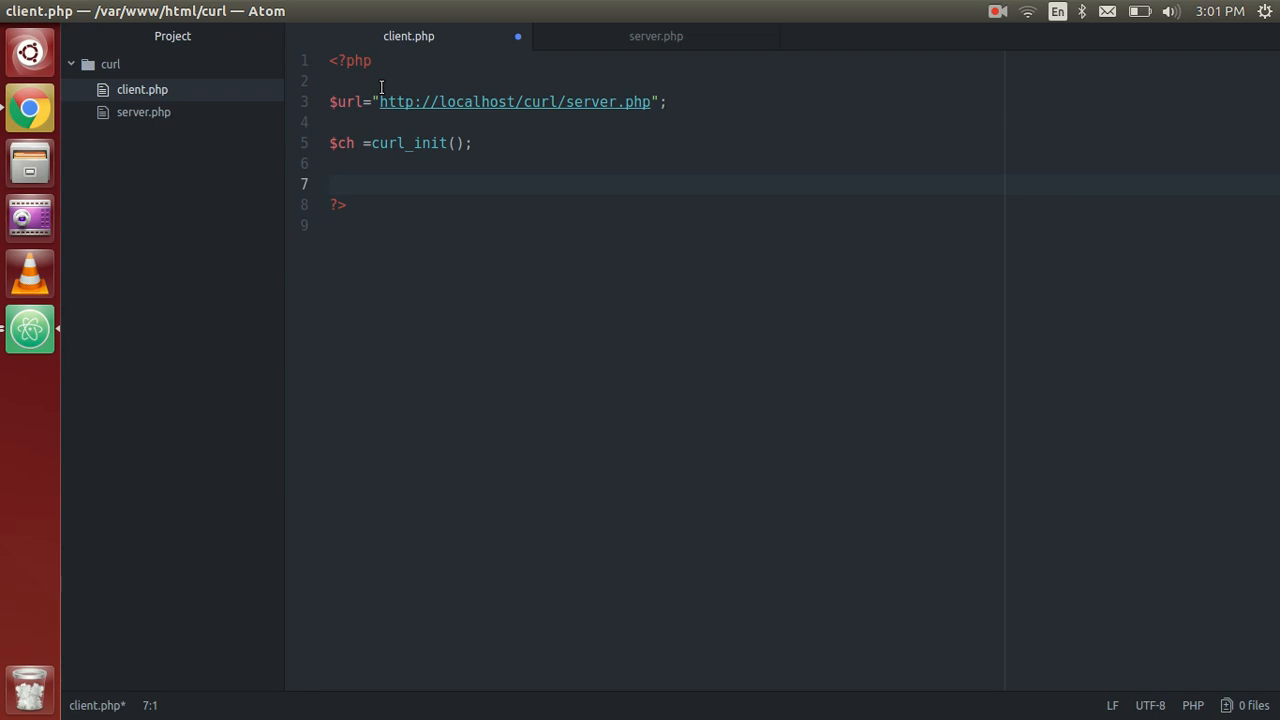
Write curl_setopt($ch, CURLOPT_URL, $url); after correcting a mistyped start.
text(set)
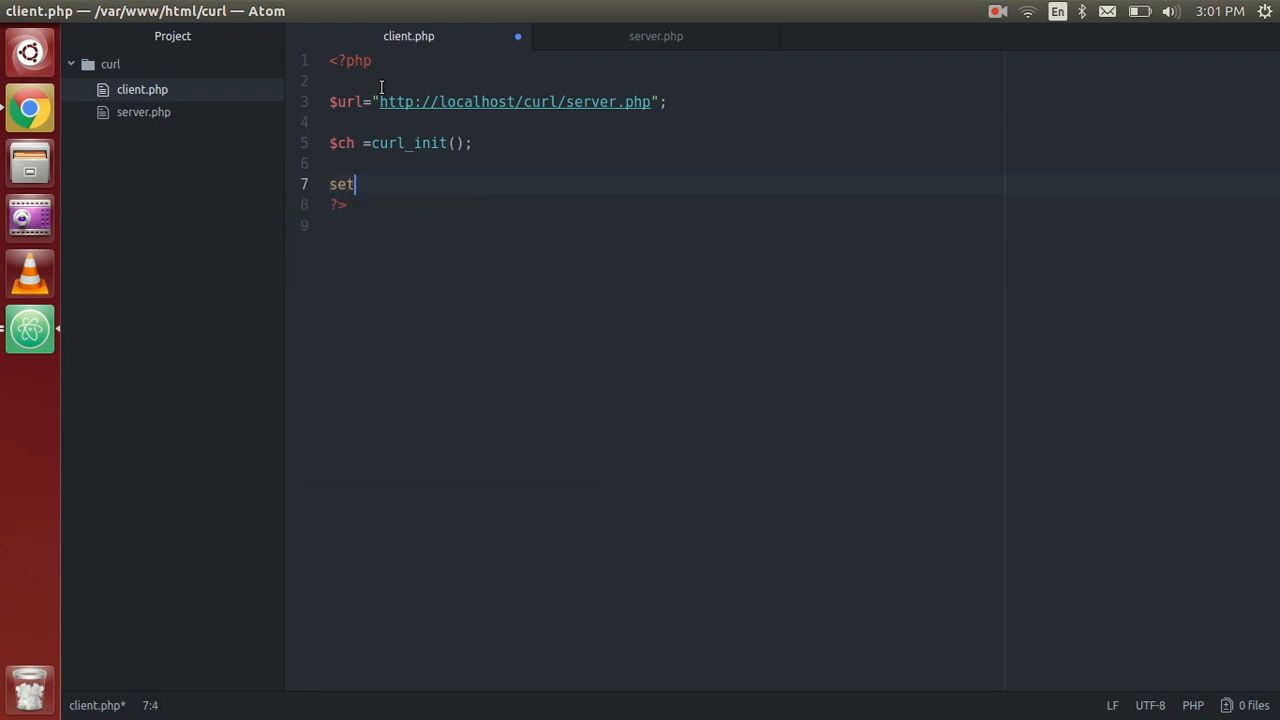
text(url)
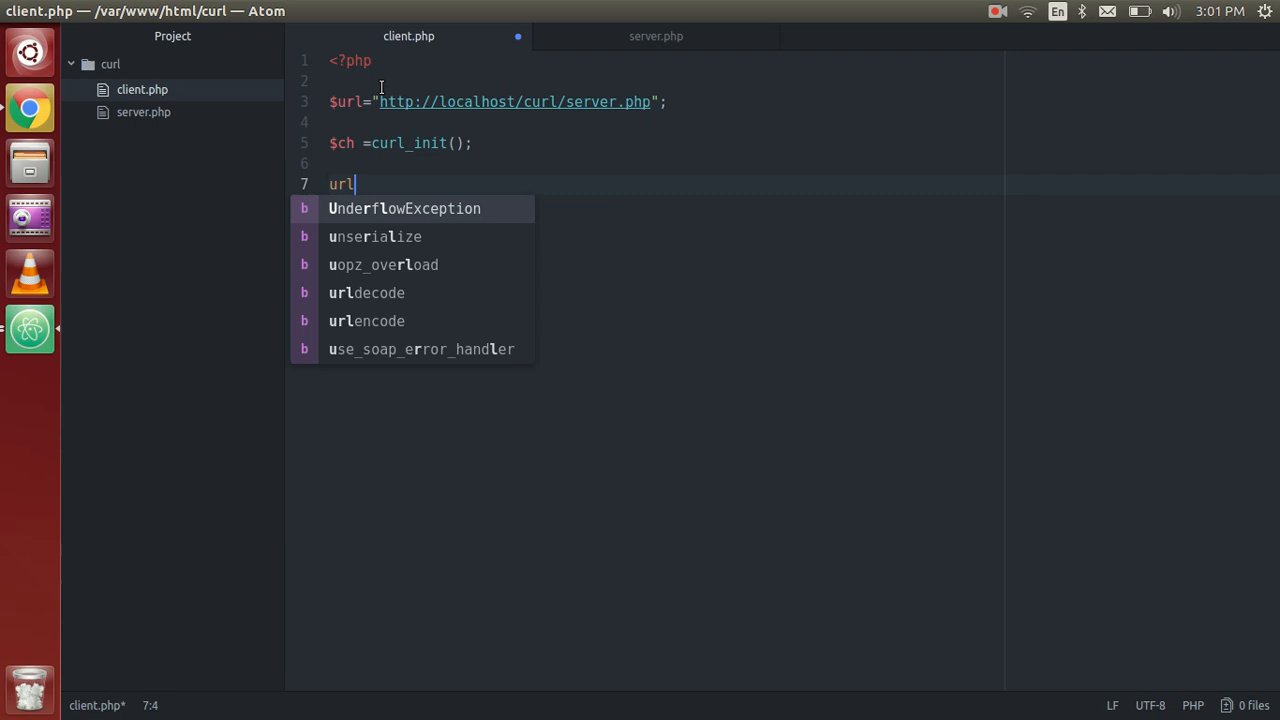
text(_o)
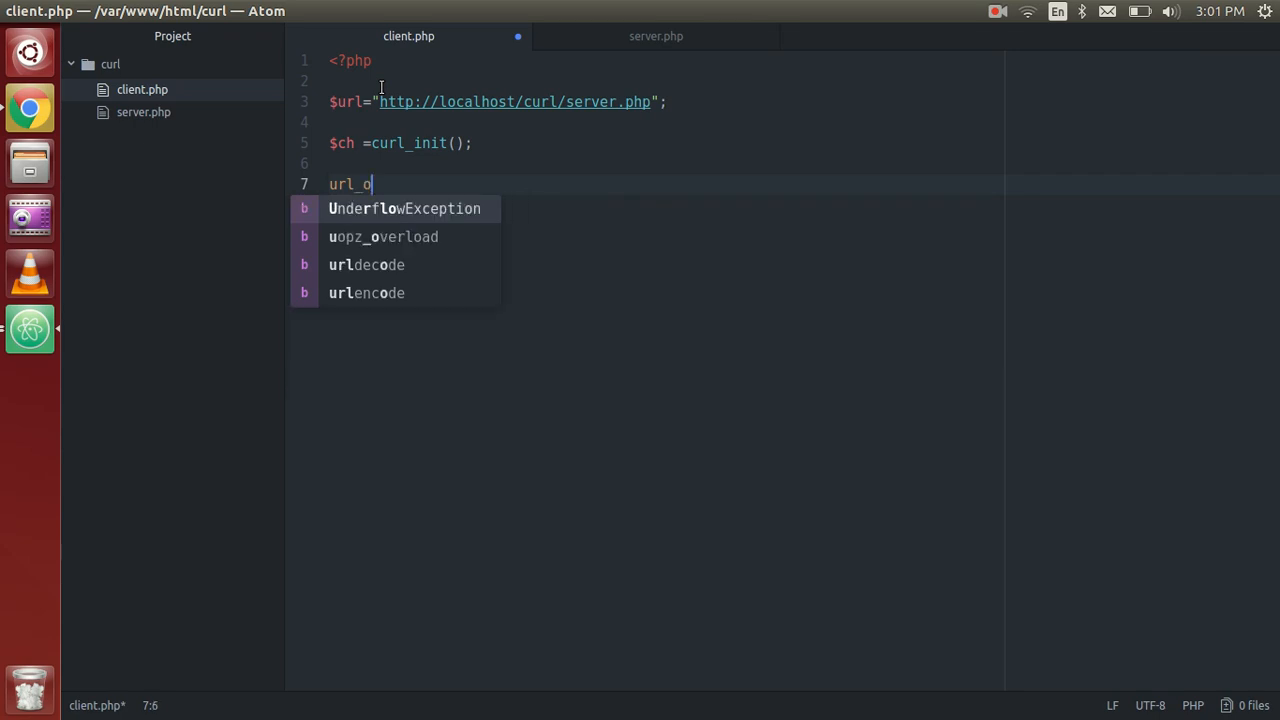
key(BackSpace)
text(cur)
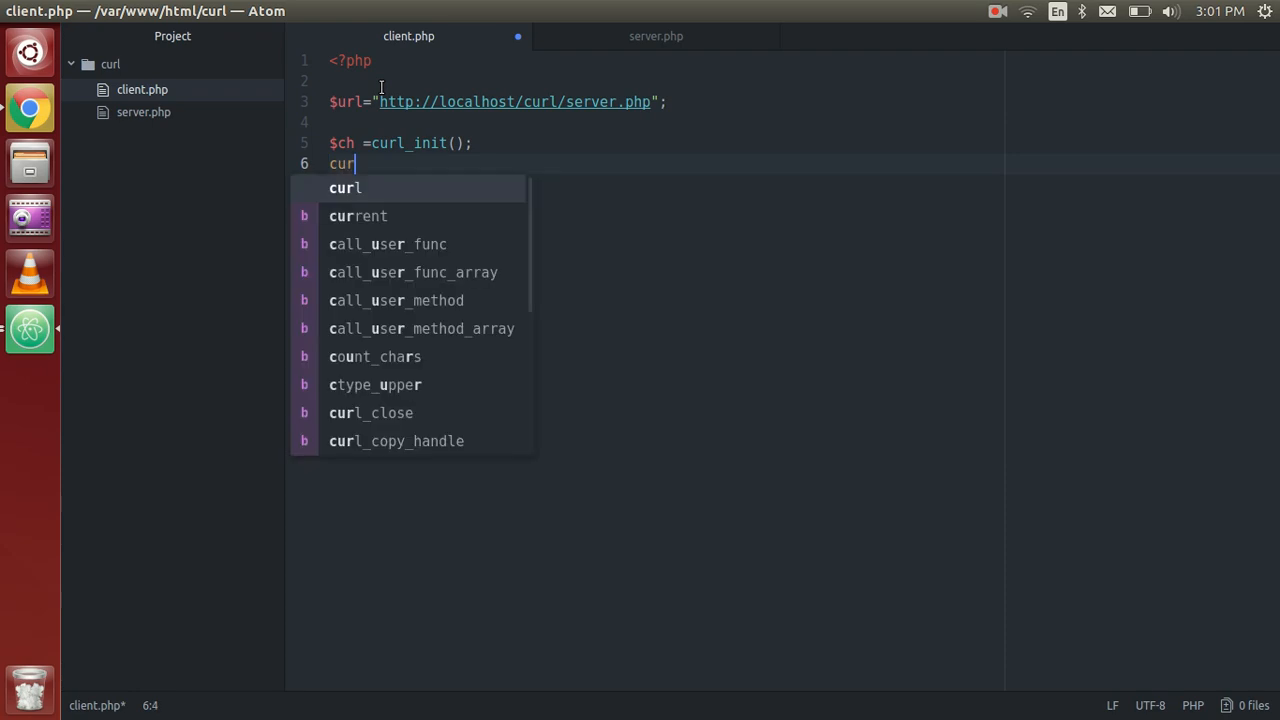
text(_)
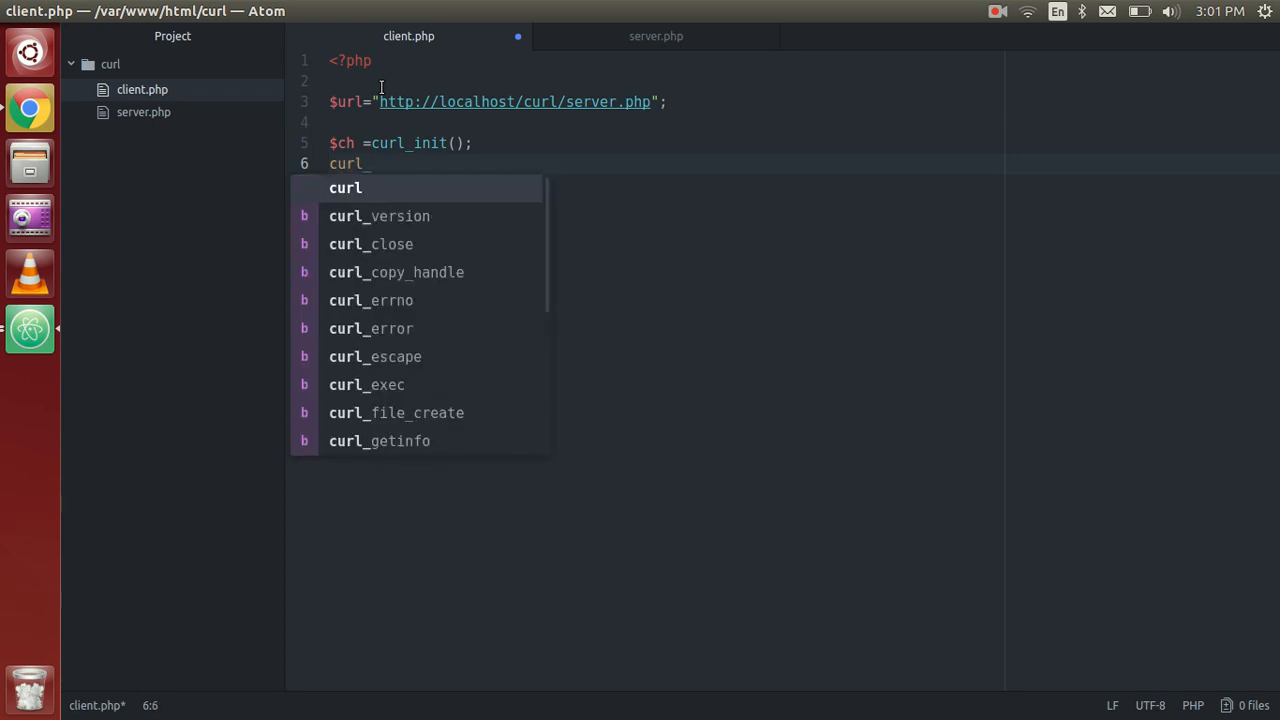
text(setopt($)
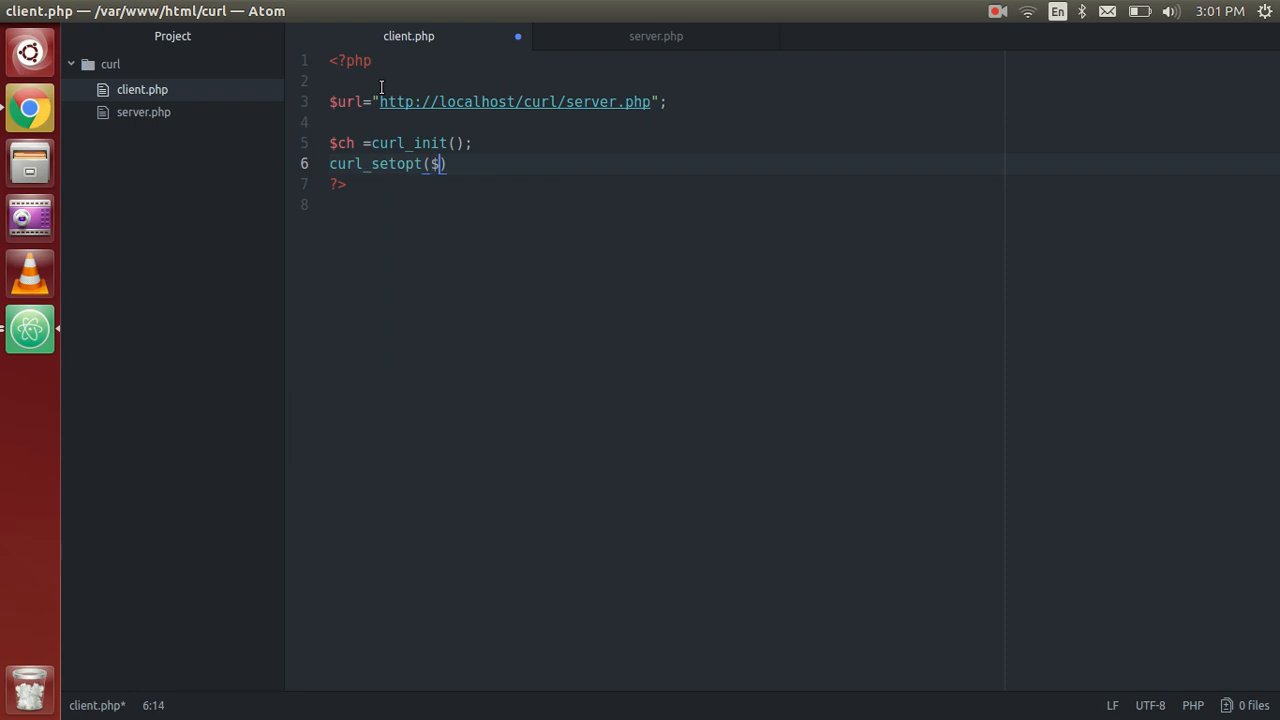
text(ch,)
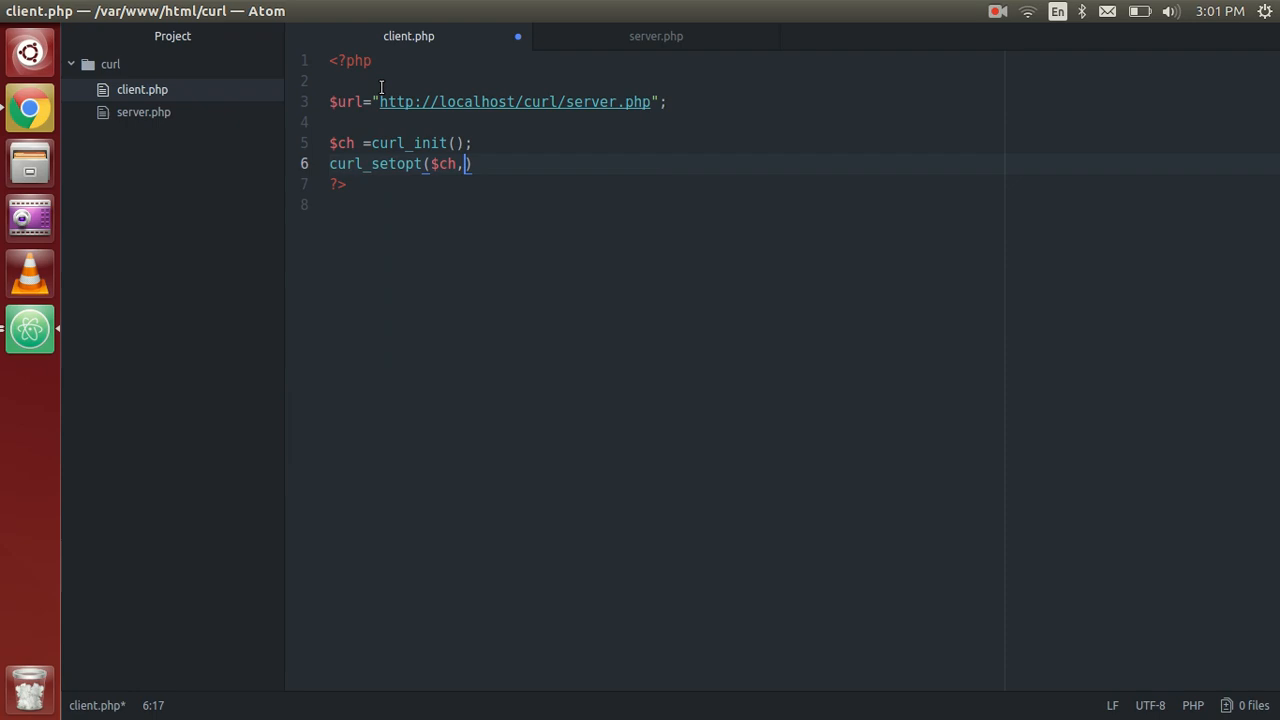
text(CURL)
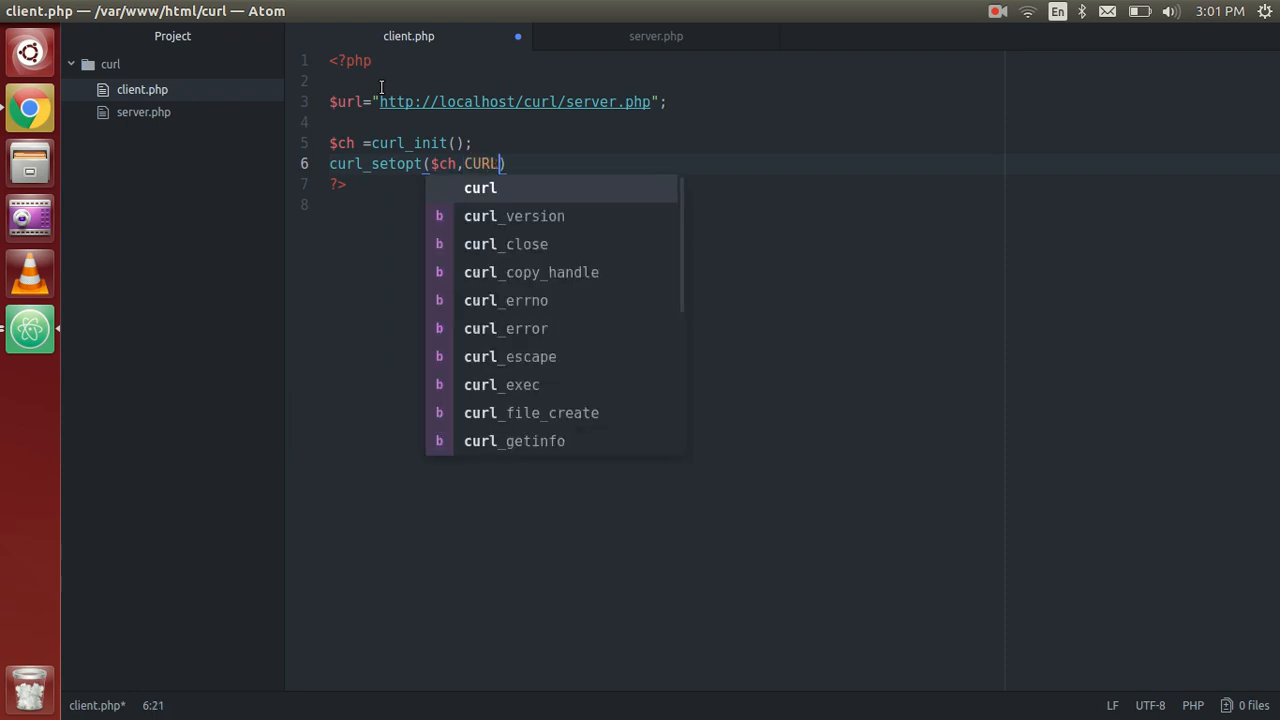
text(OPT_URL)
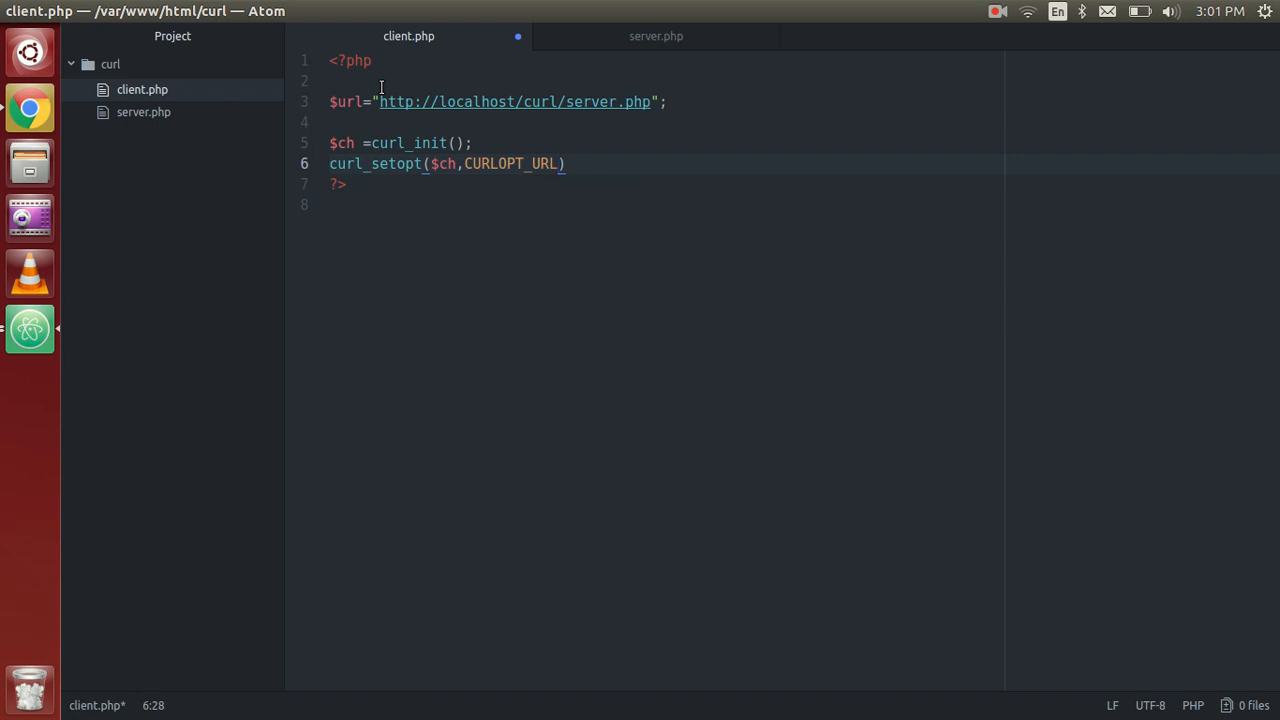
text(,$)
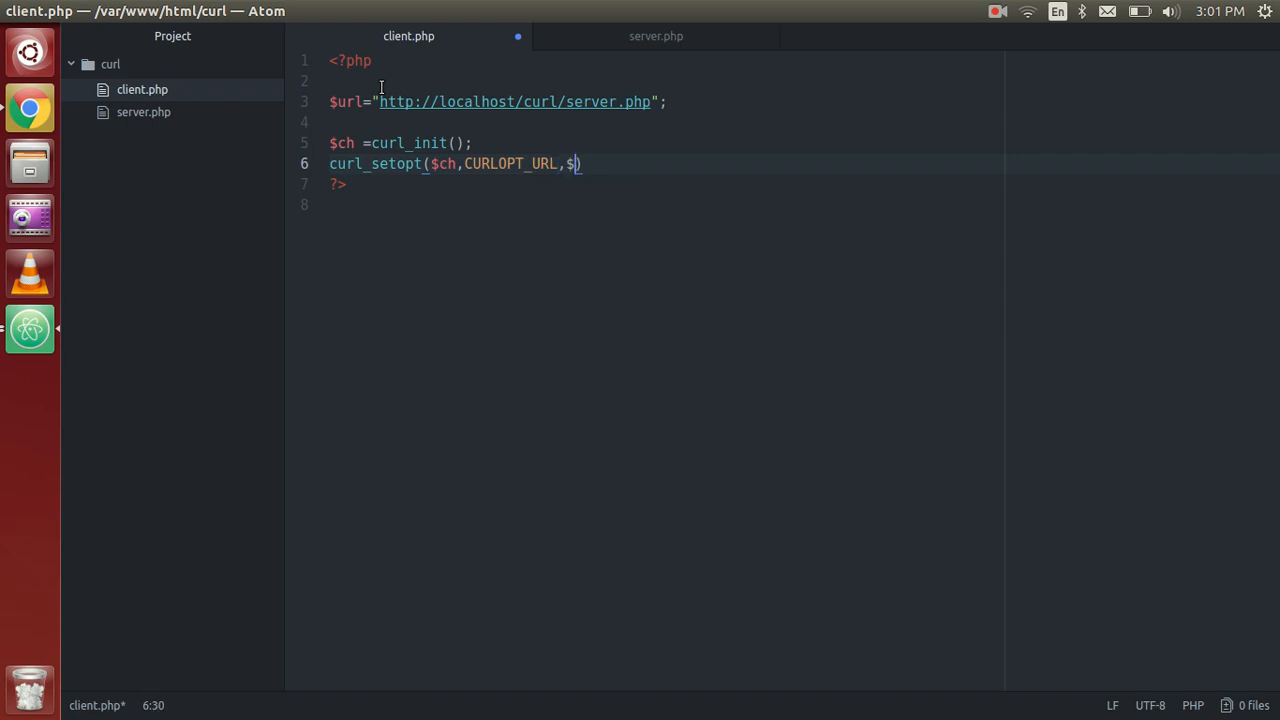
text(UR)
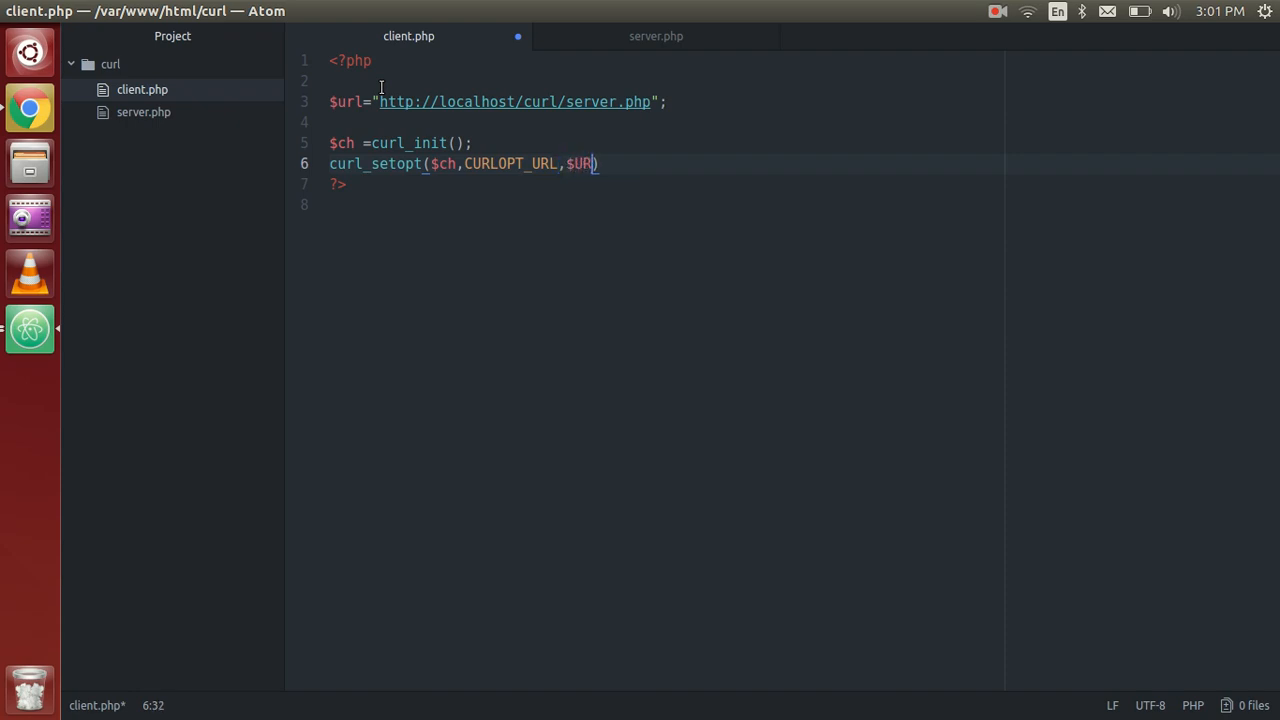
text(url))
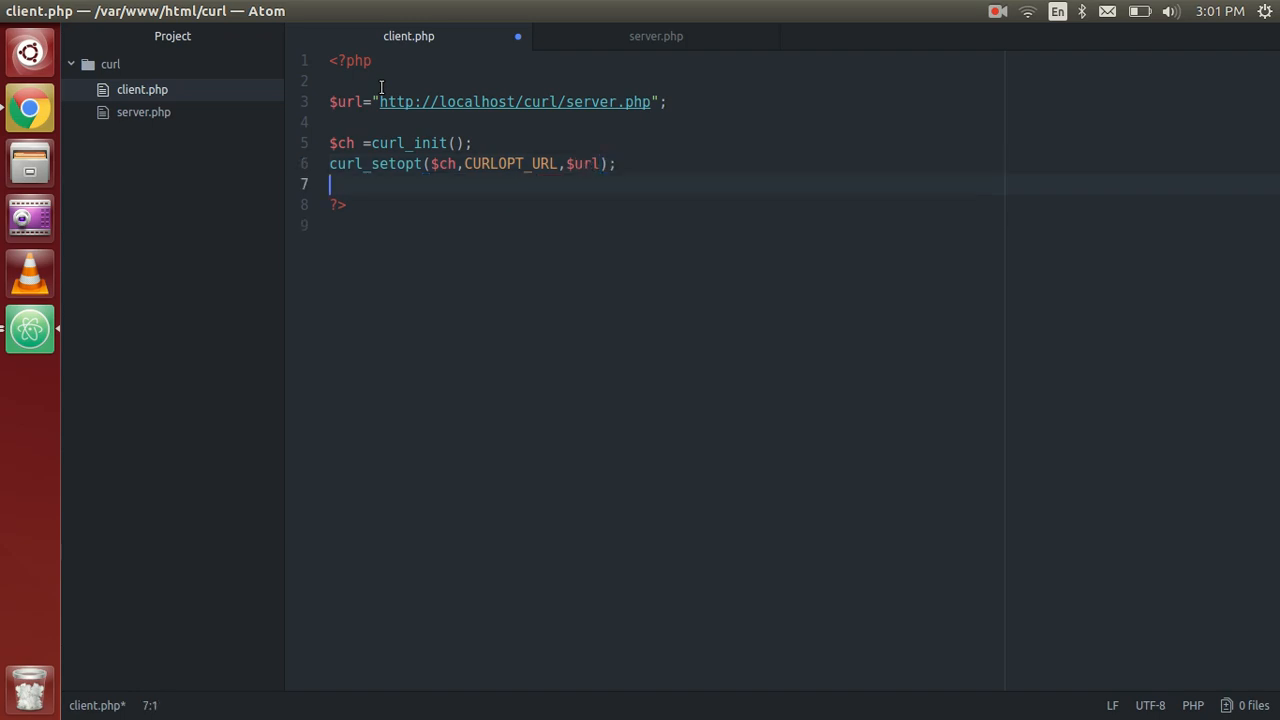
Write curl_setopt($ch, CURLOPT_RETURNTRANSFER, 1); on the next line.
text($)
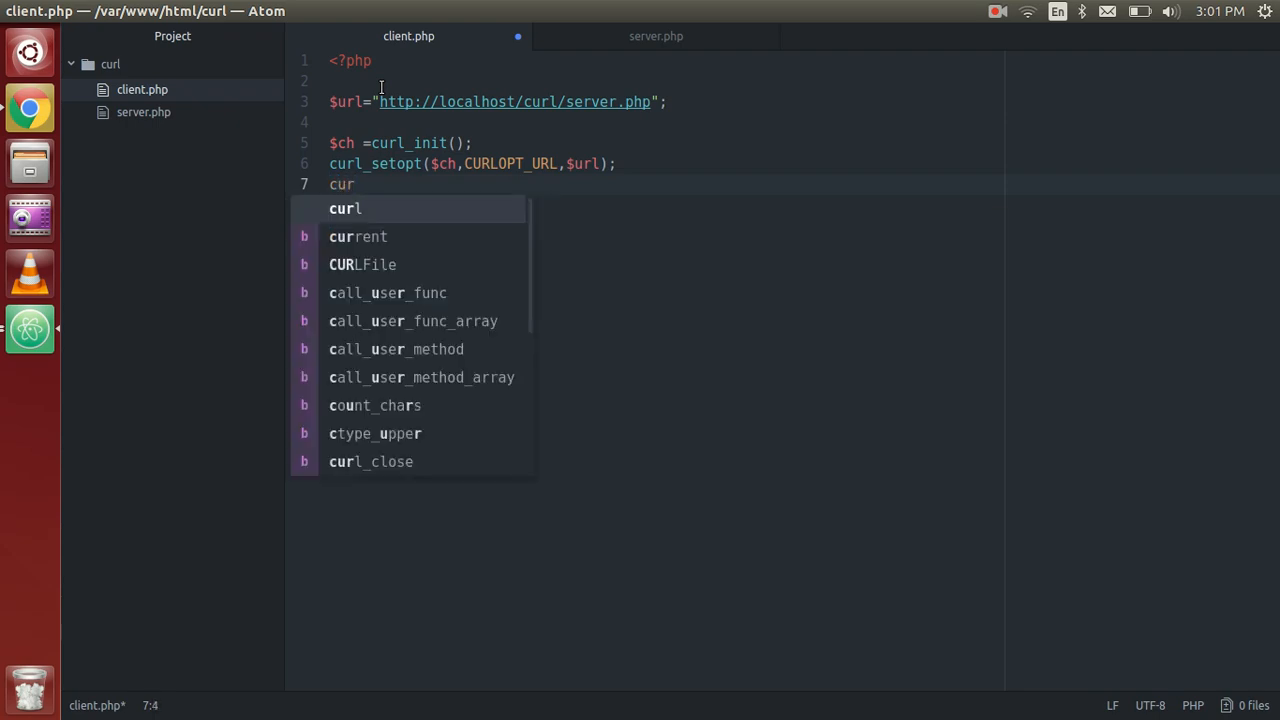
text(l)
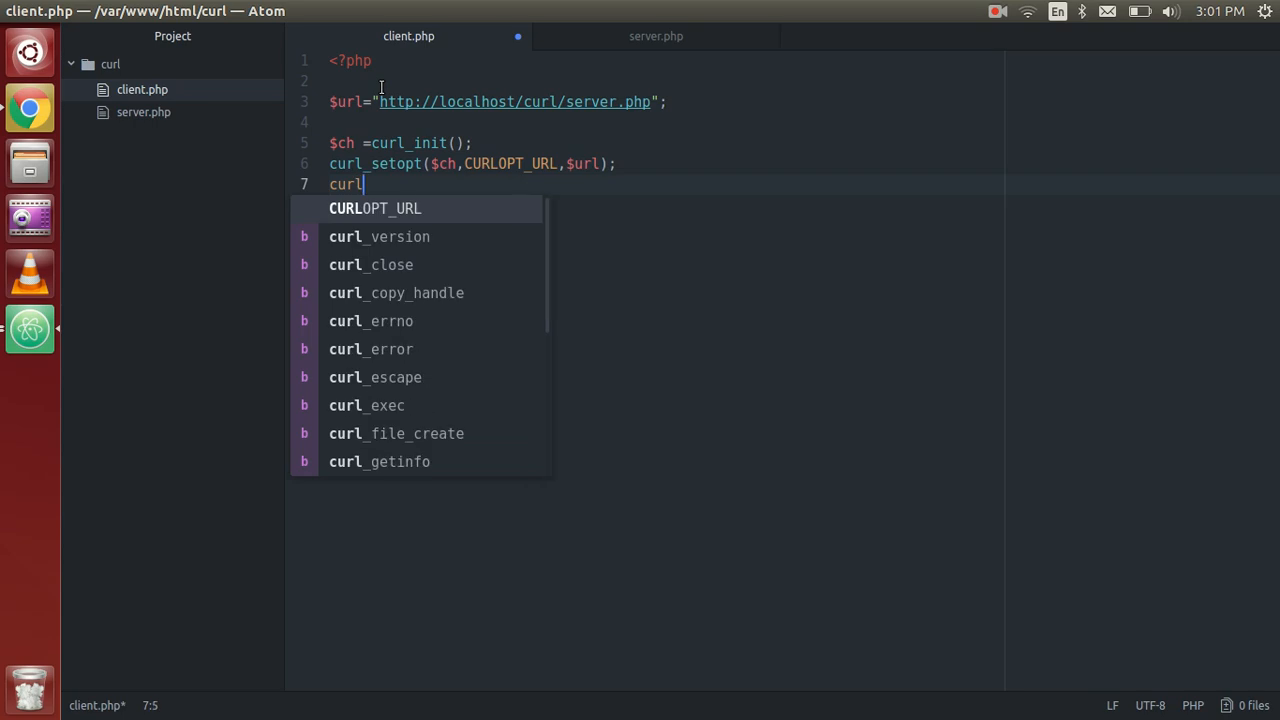
text(_setopt)
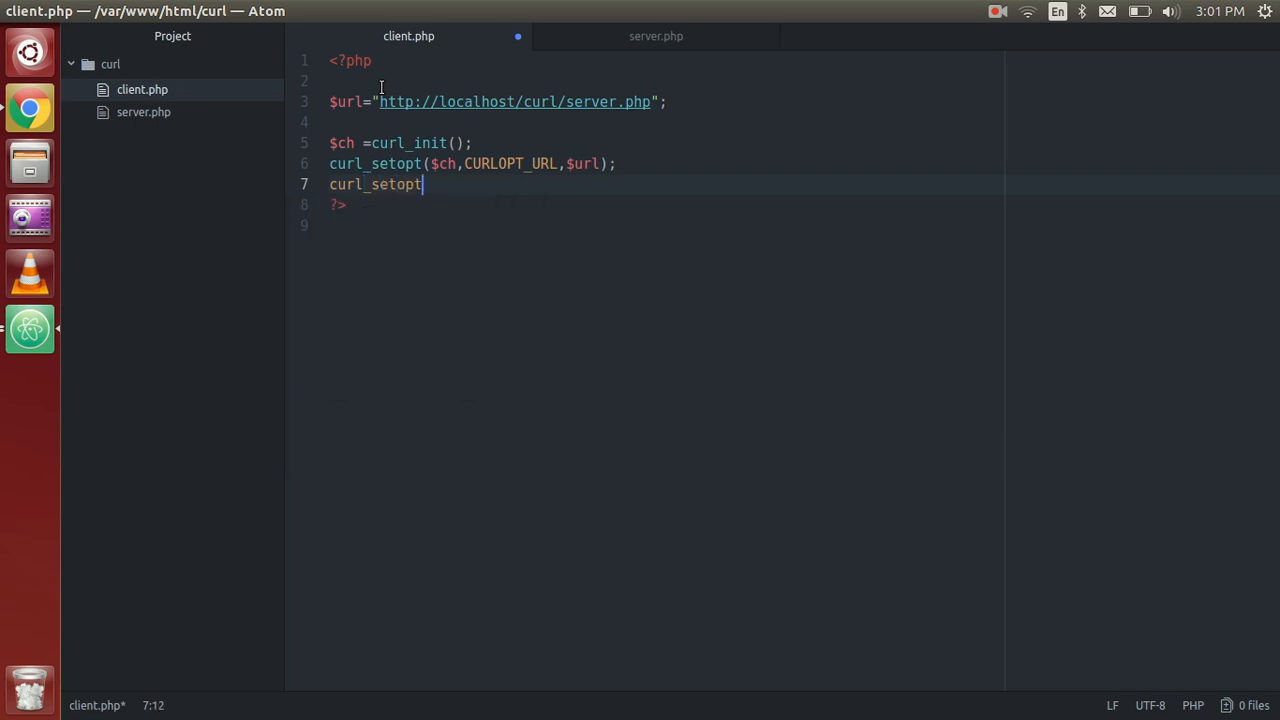
text(())
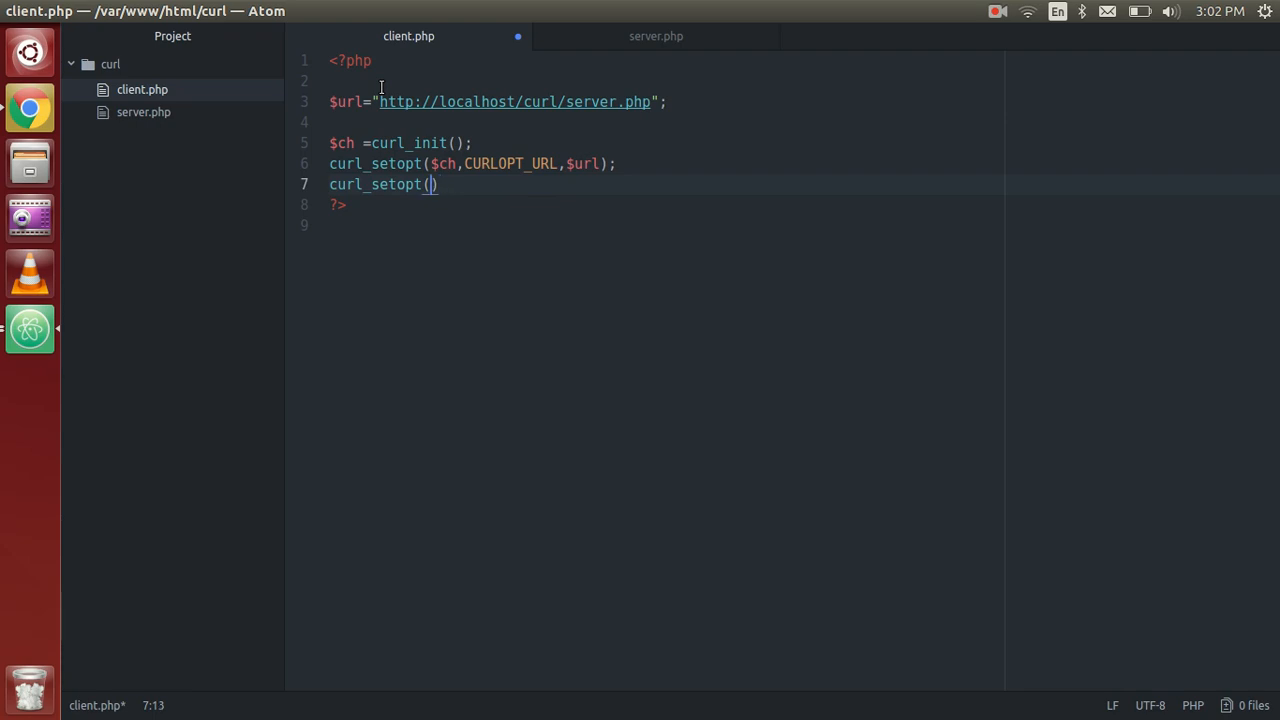
text($)
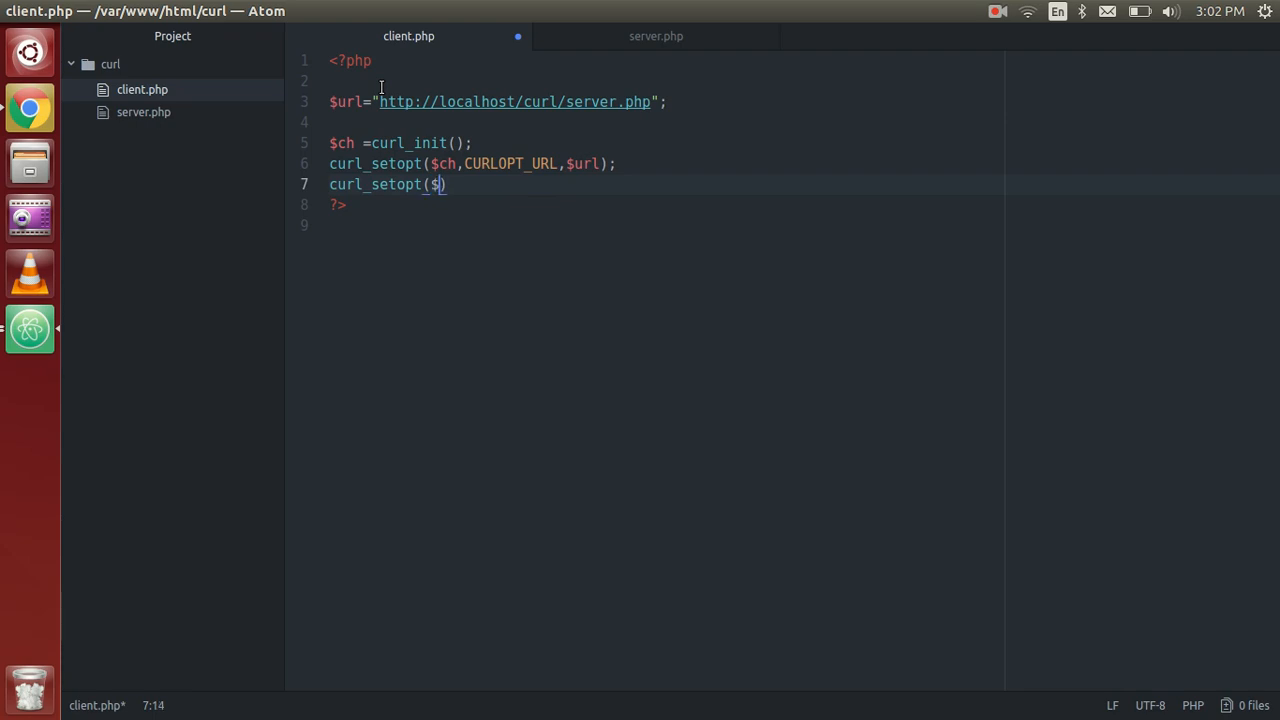
text(ch,)
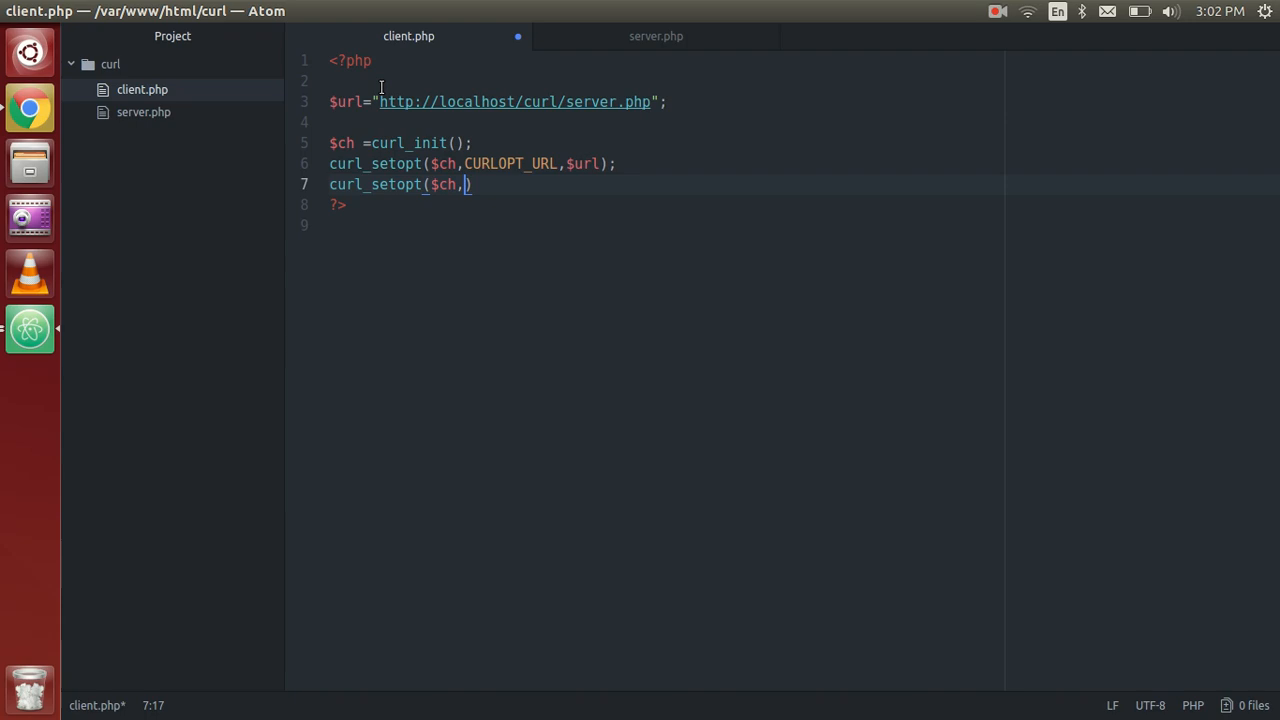
text(CURLOPT_)
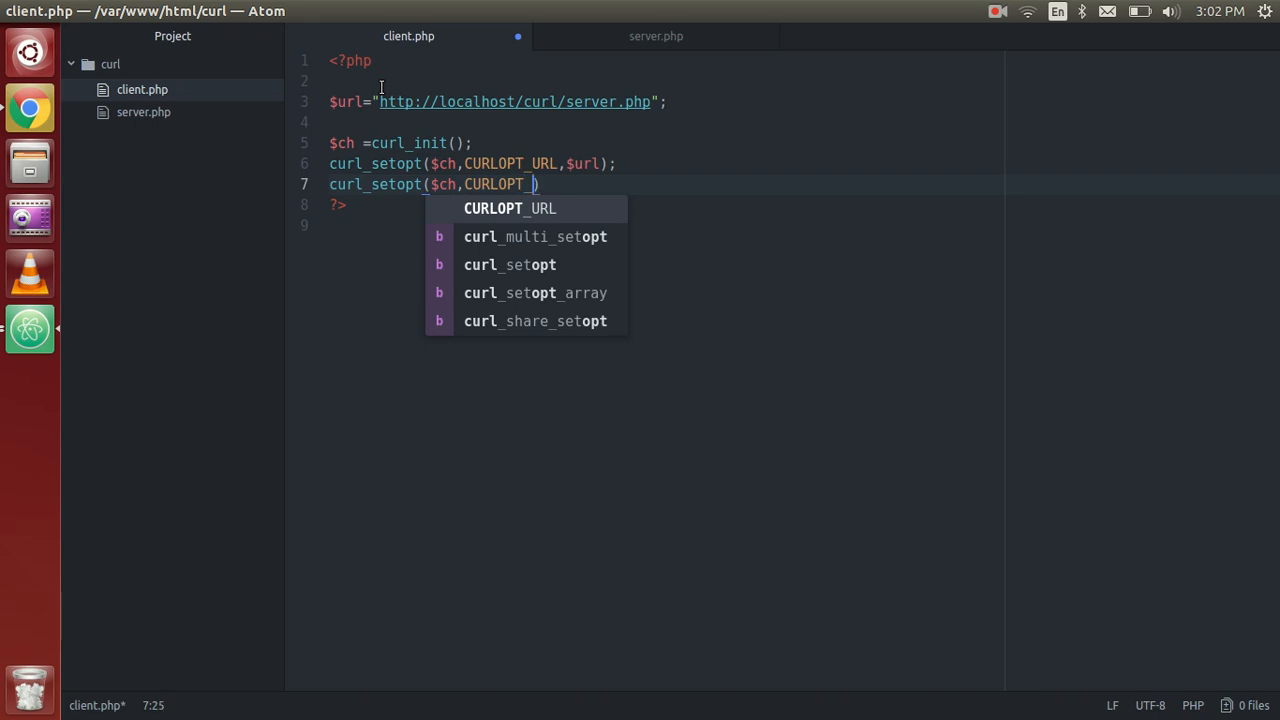
text(RETURN)
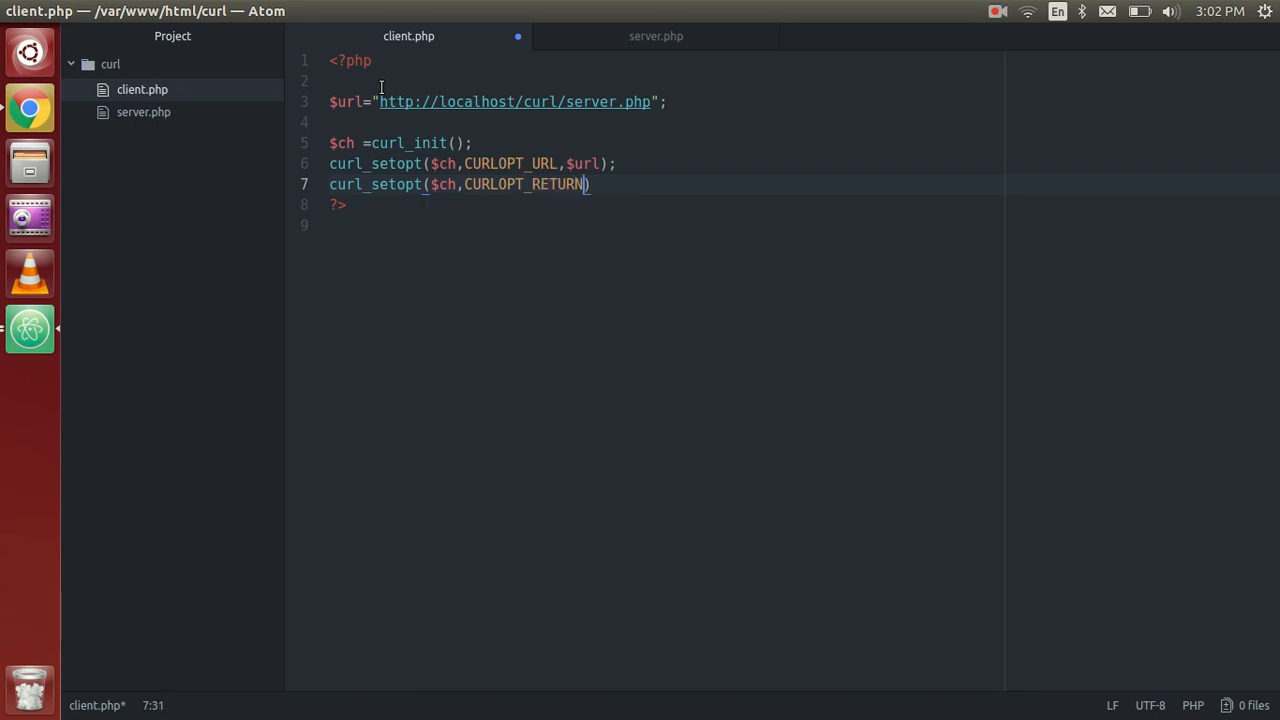
text(TR)
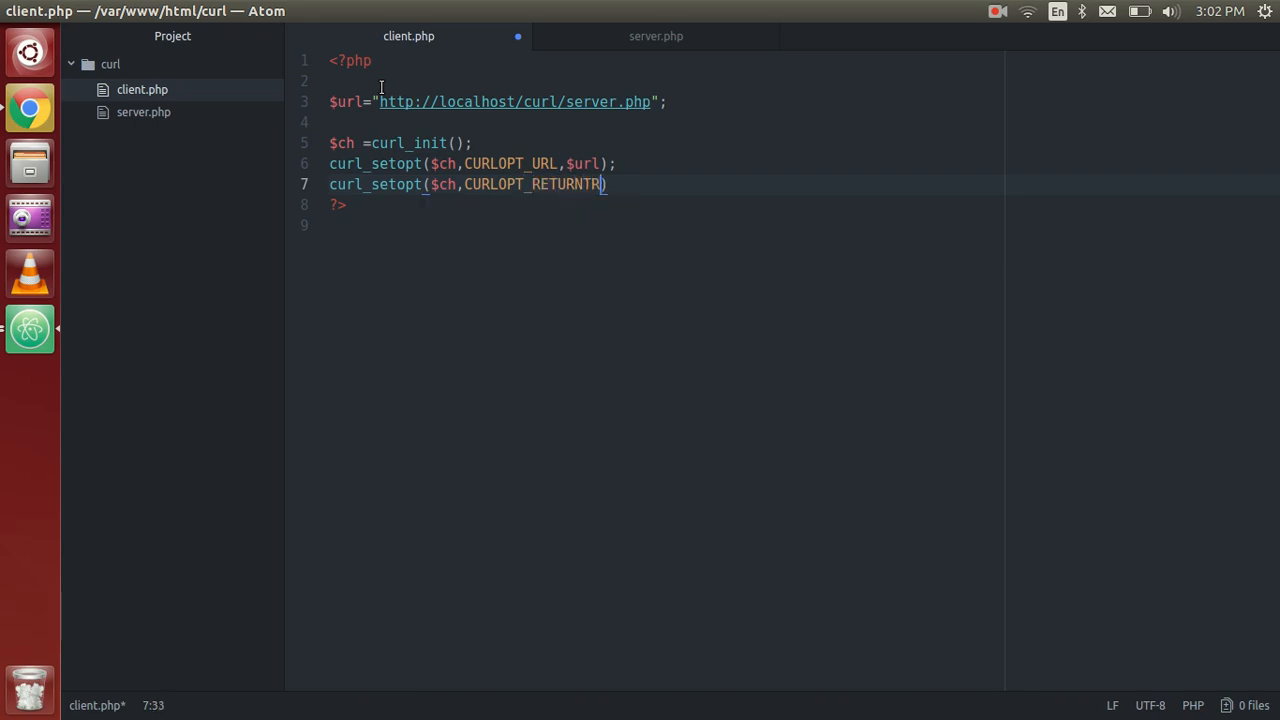
text(A)
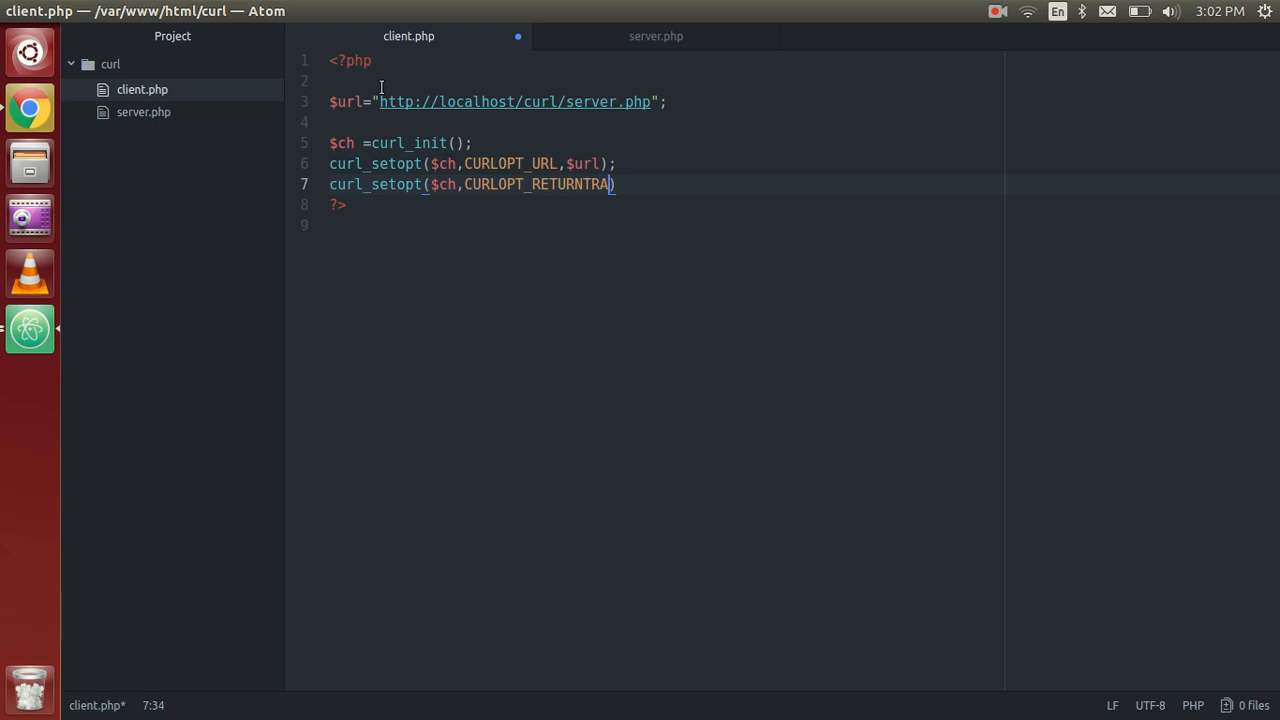
text(NSFER)
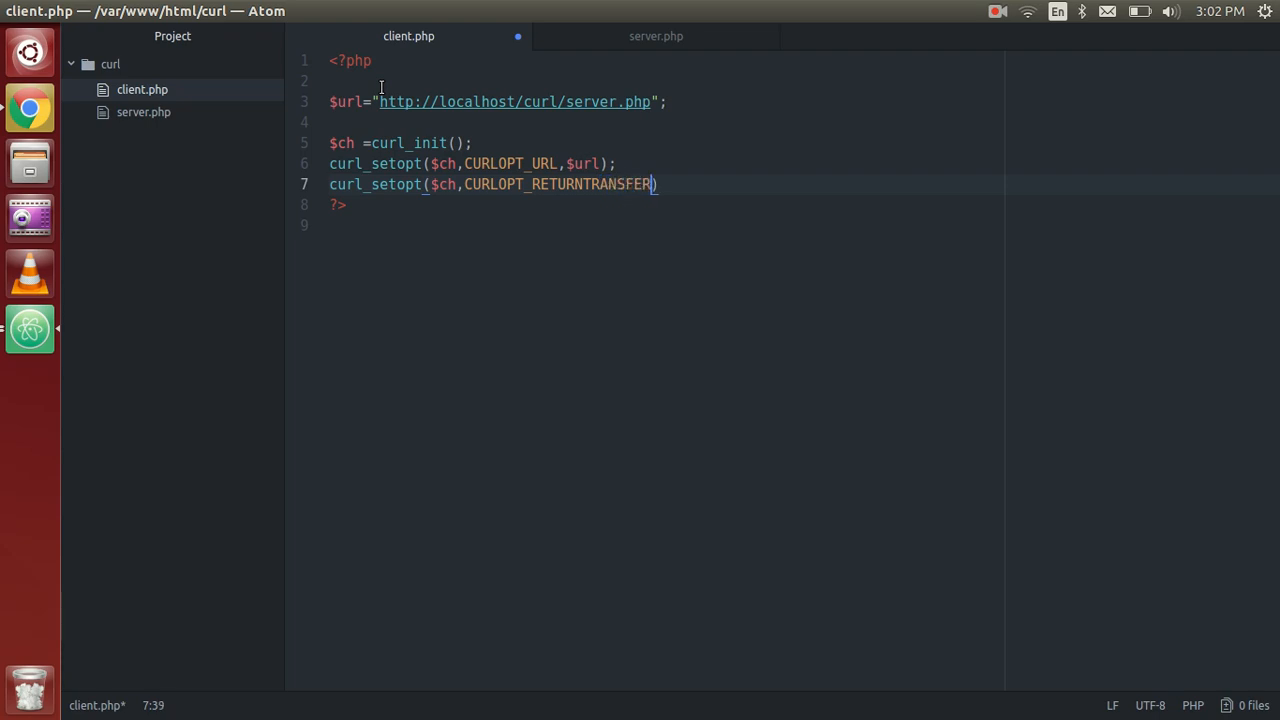
text(,)
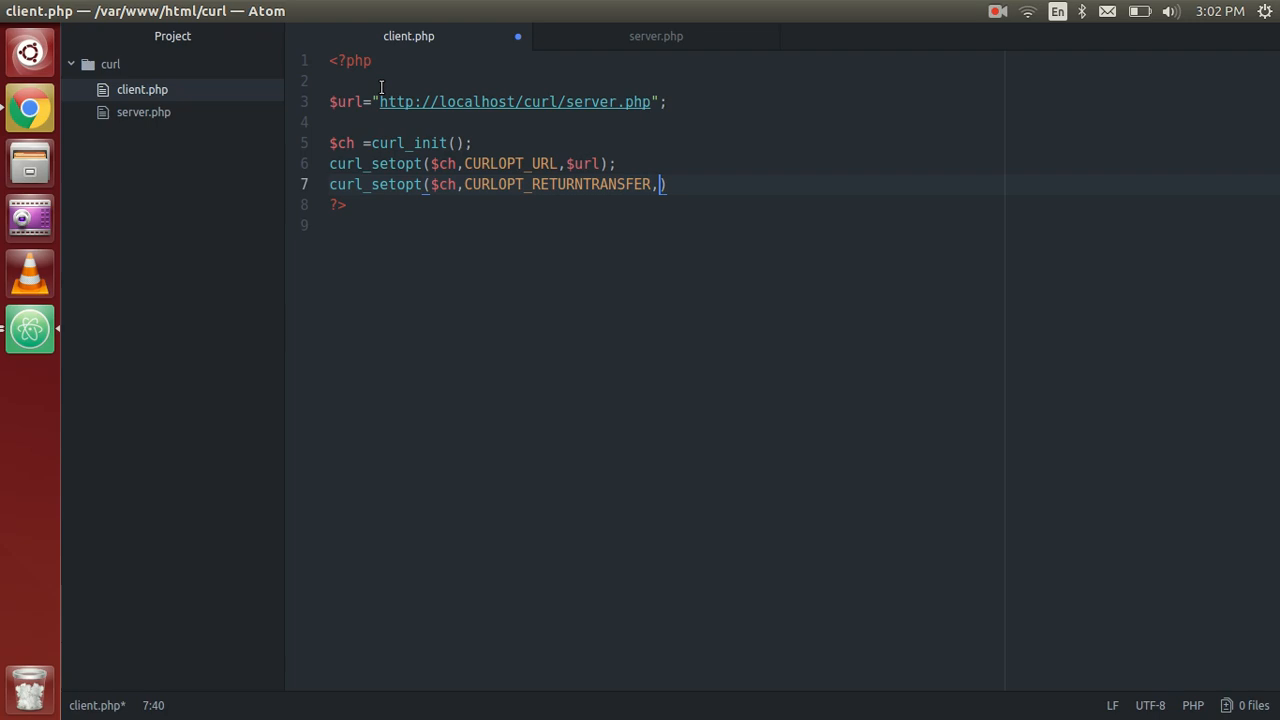
text(1)
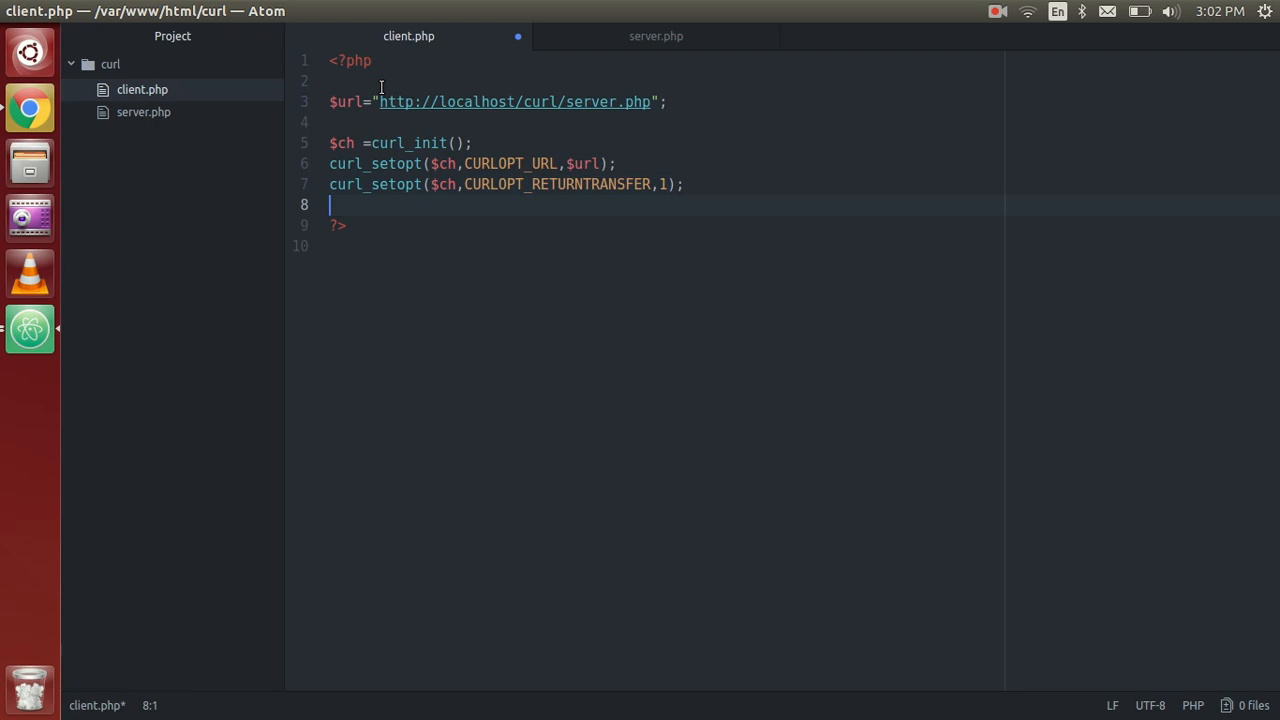
Write echo curl_exec($ch); using the curl_exec autocomplete suggestion.
text(echo $)
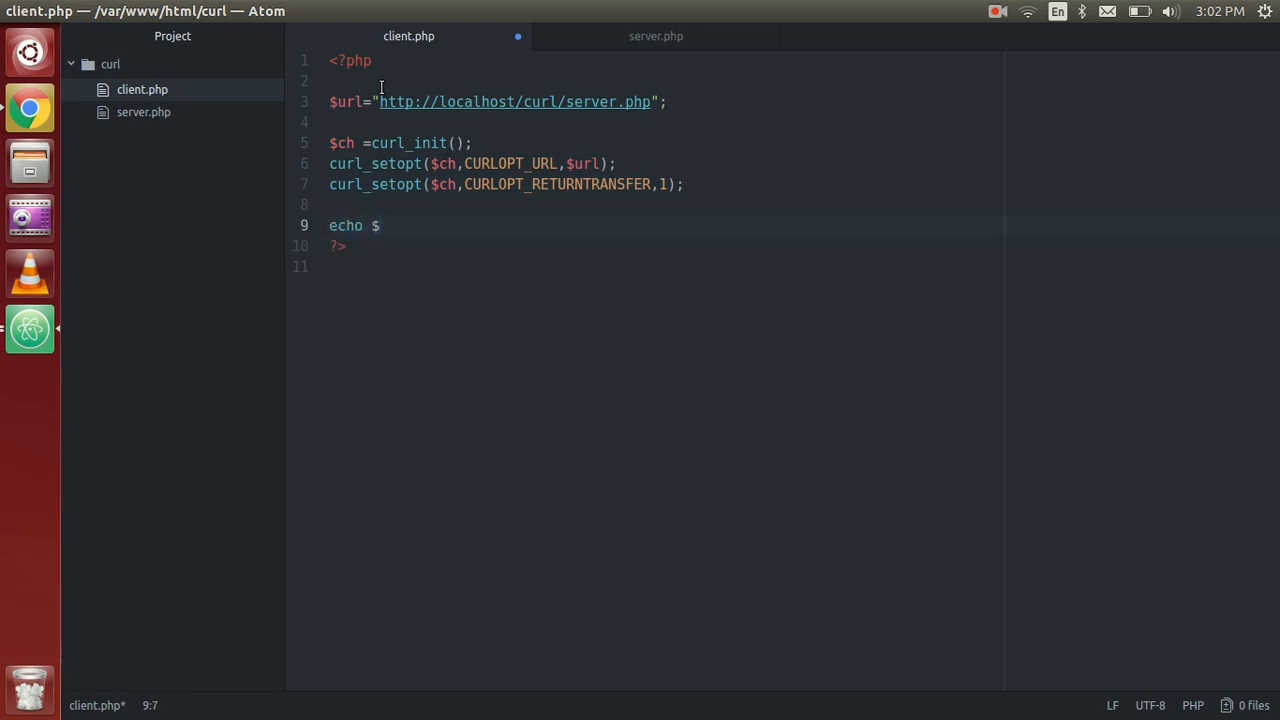
text(set)
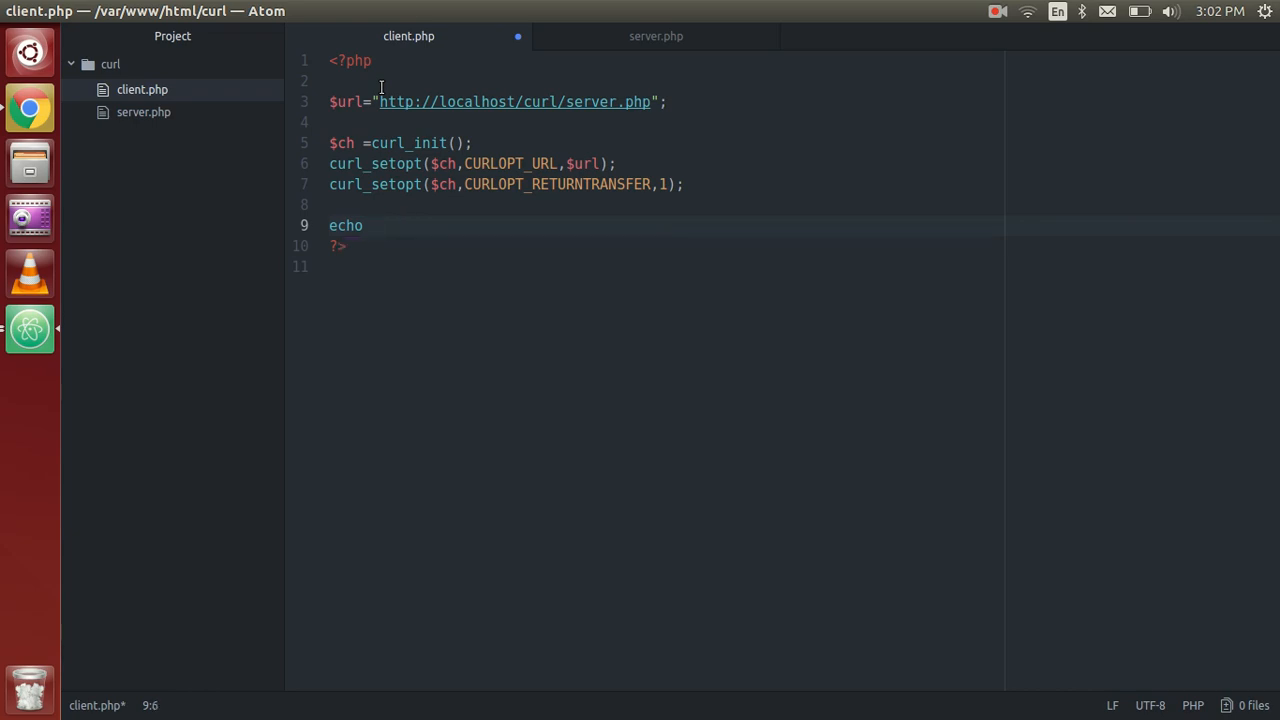
text(curle)
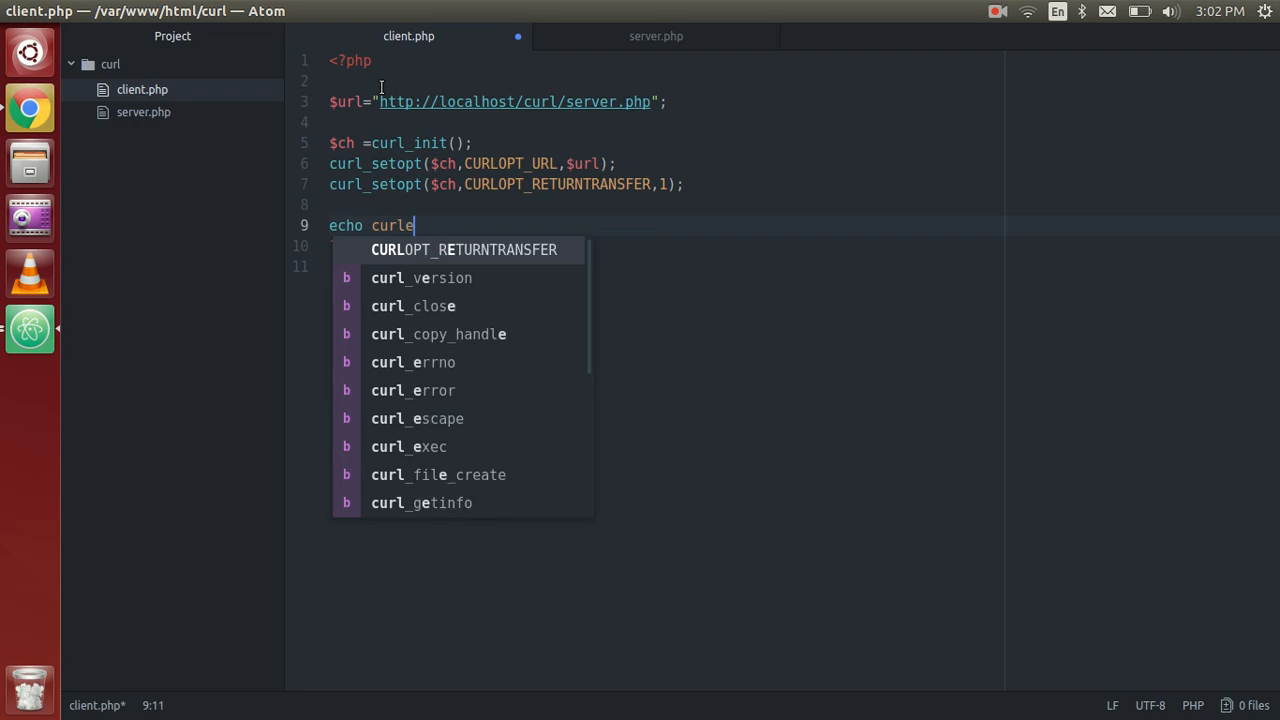
text(s)
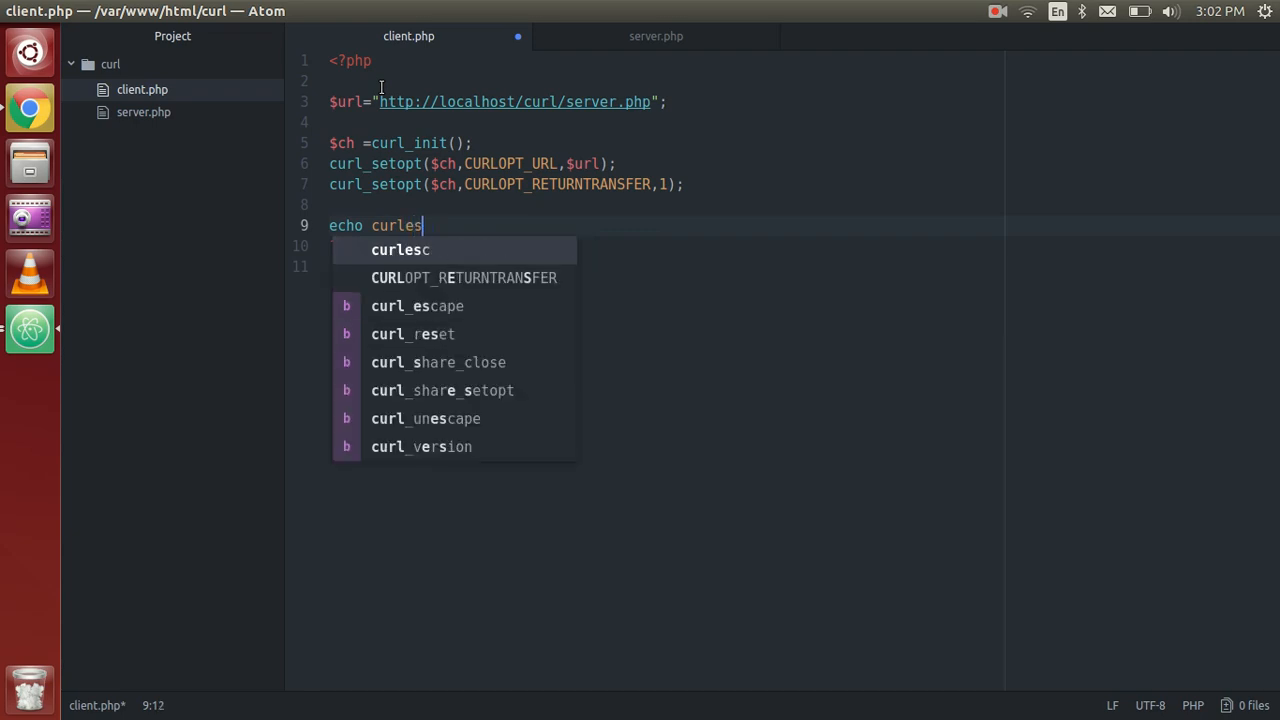
text(xe)
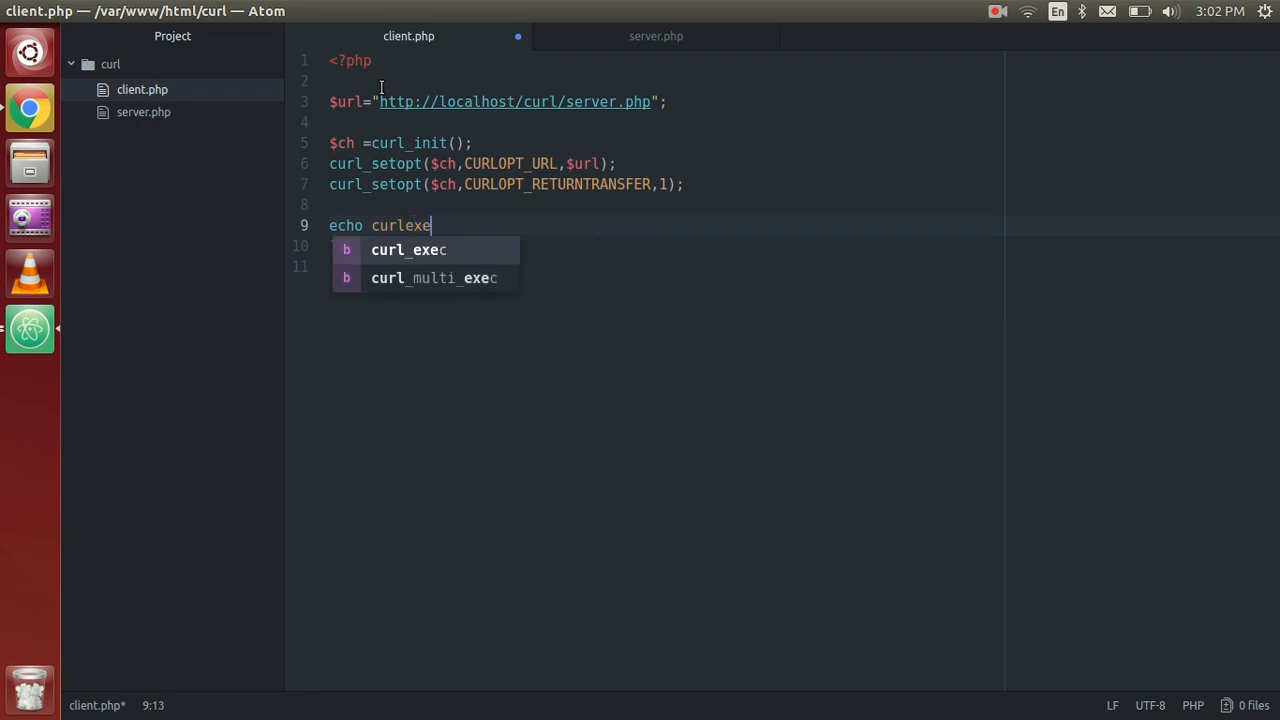
key(Tab)
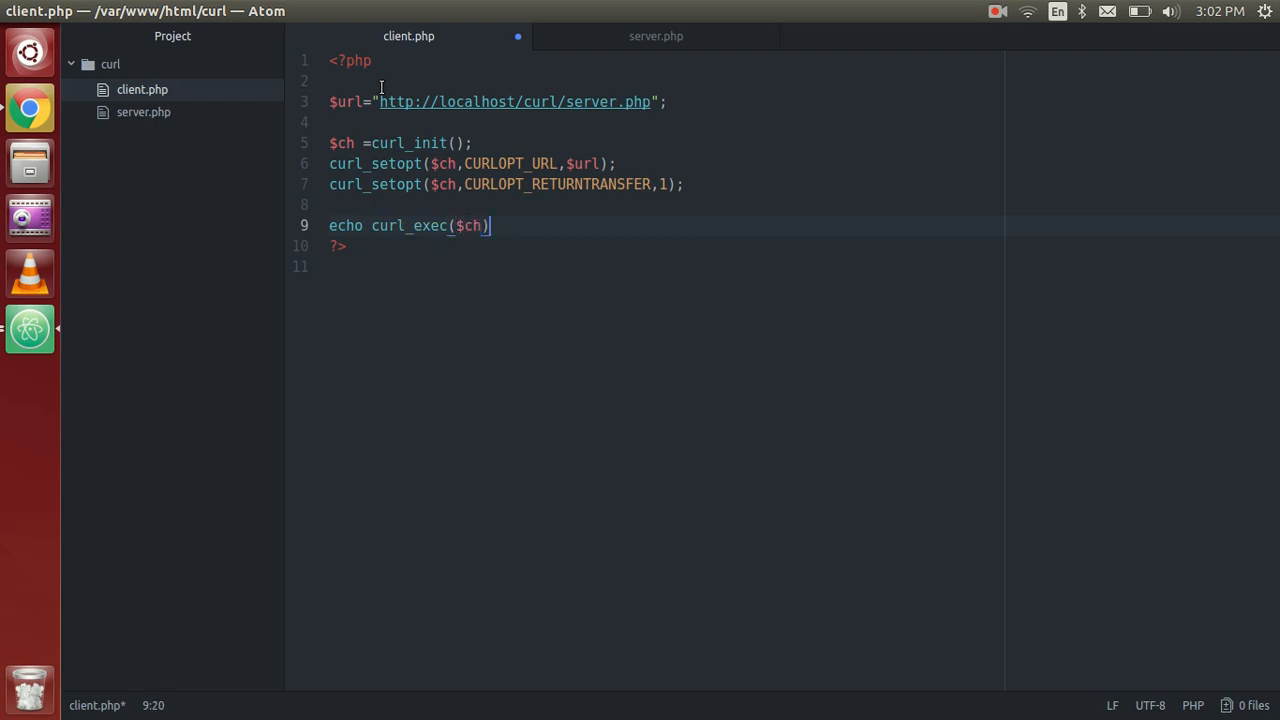
text(;)
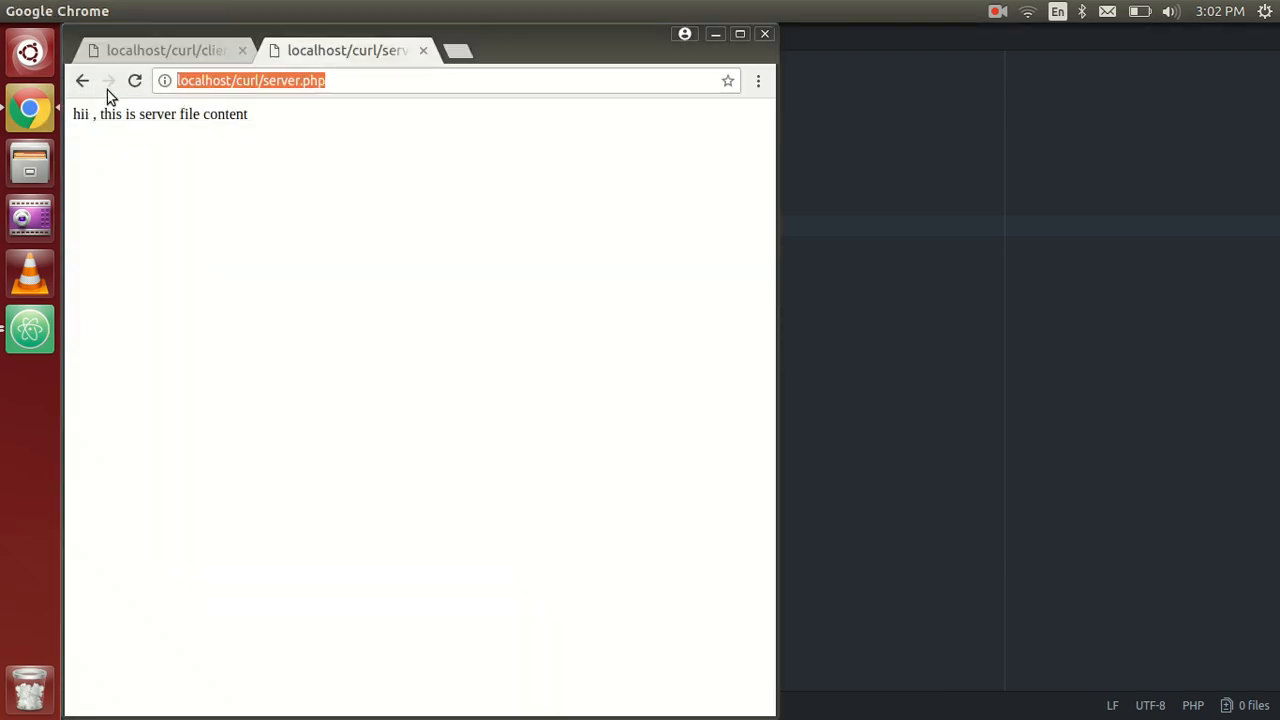
Reload localhost/curl/client.php in Chrome to run the updated script.
click(160, 50)
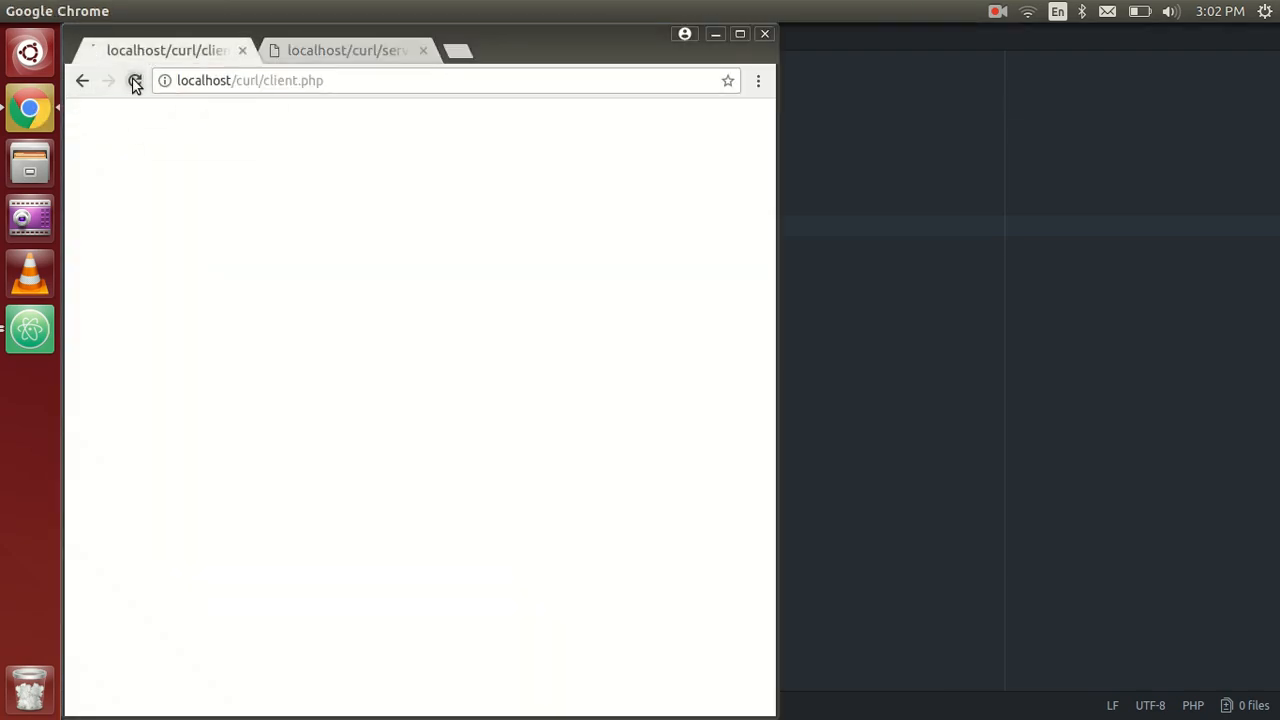
click(136, 80)
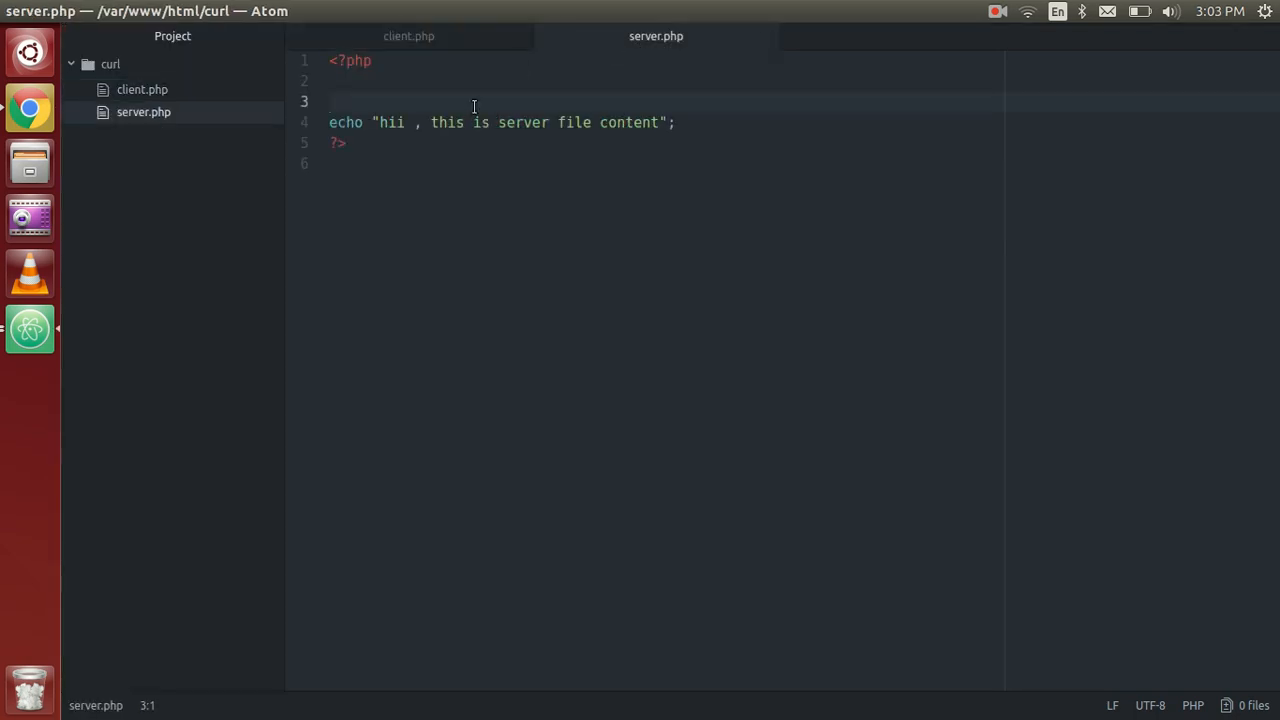
Add print_r($_SERVER['REQUEST_METHOD']); above server.php's echo line.
text($)
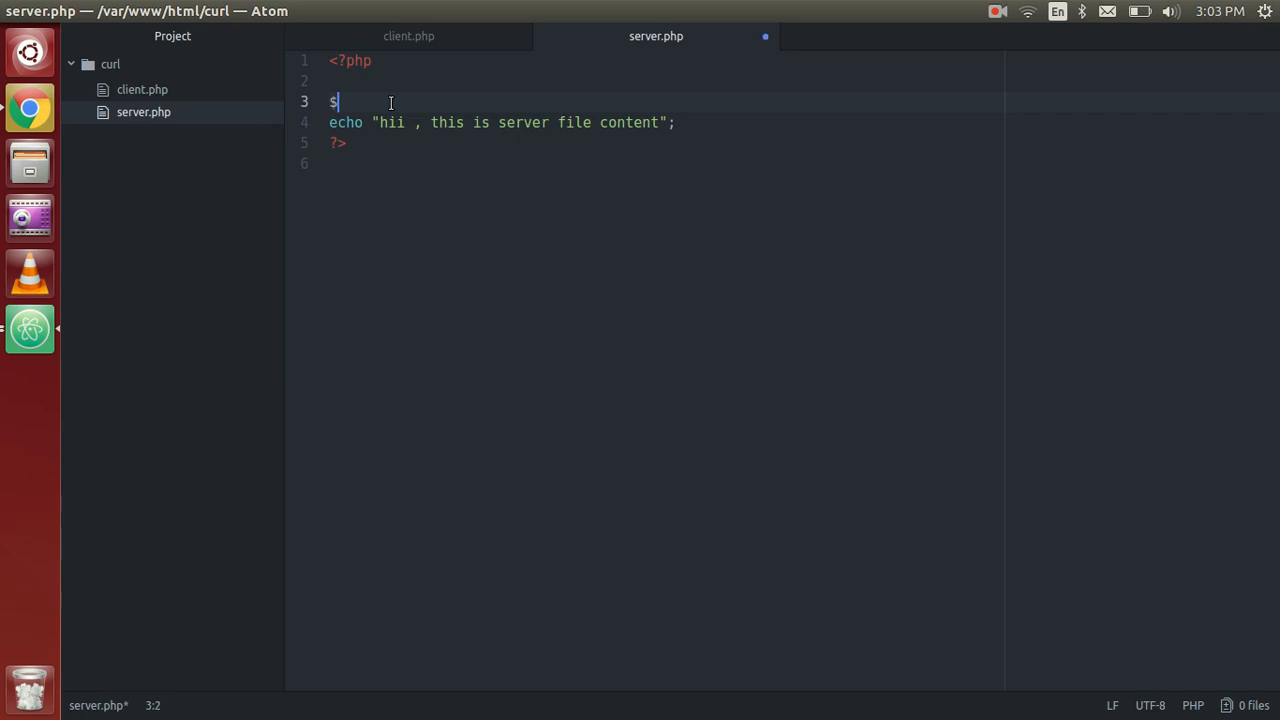
text(p)
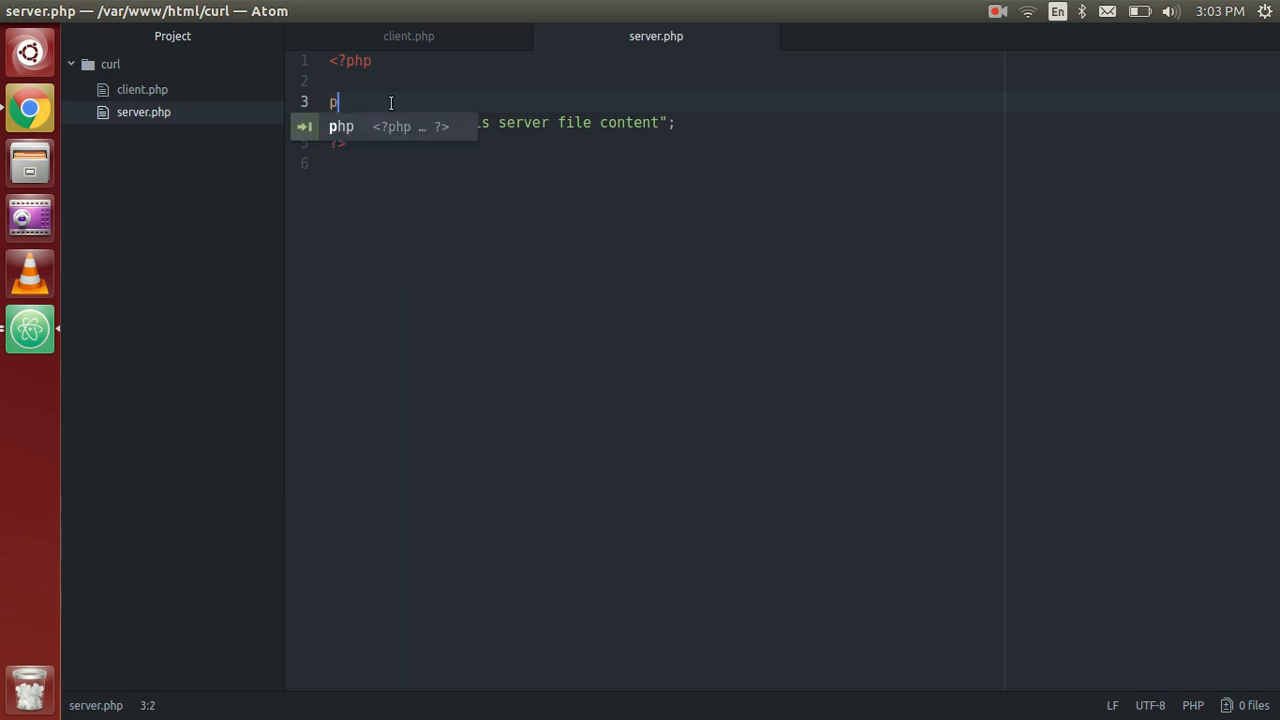
text(rint_r()
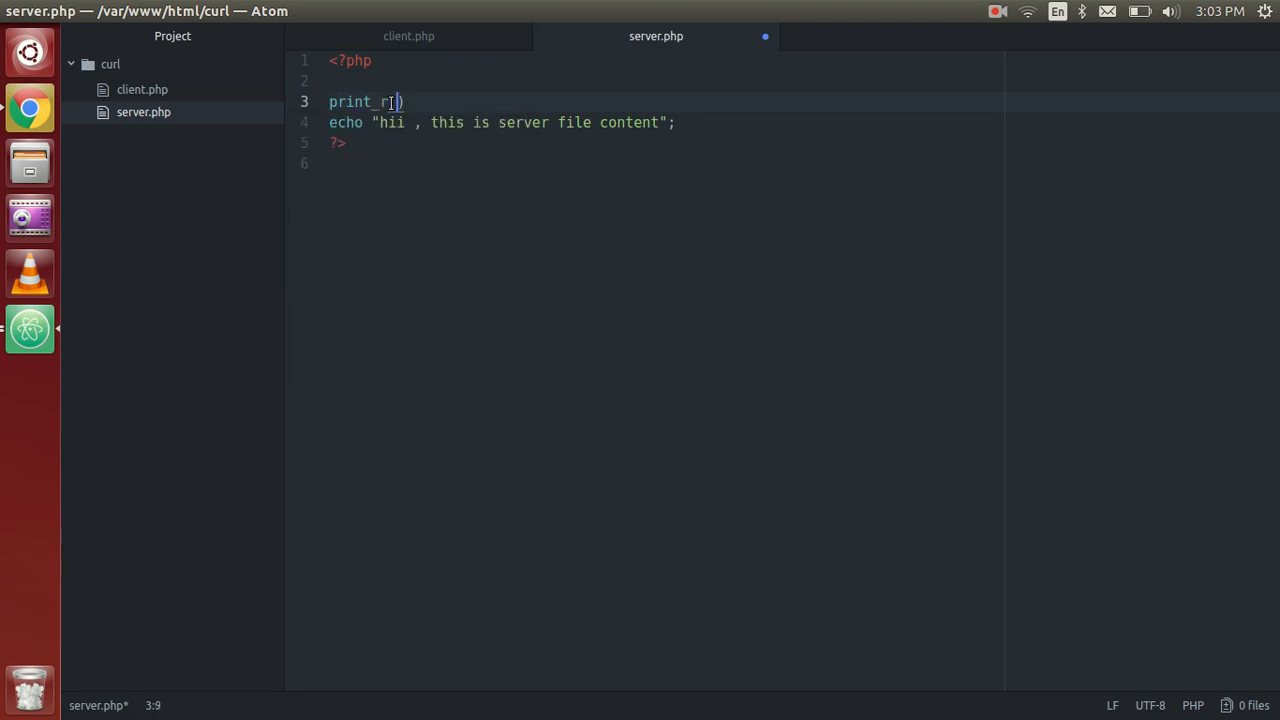
text($_)
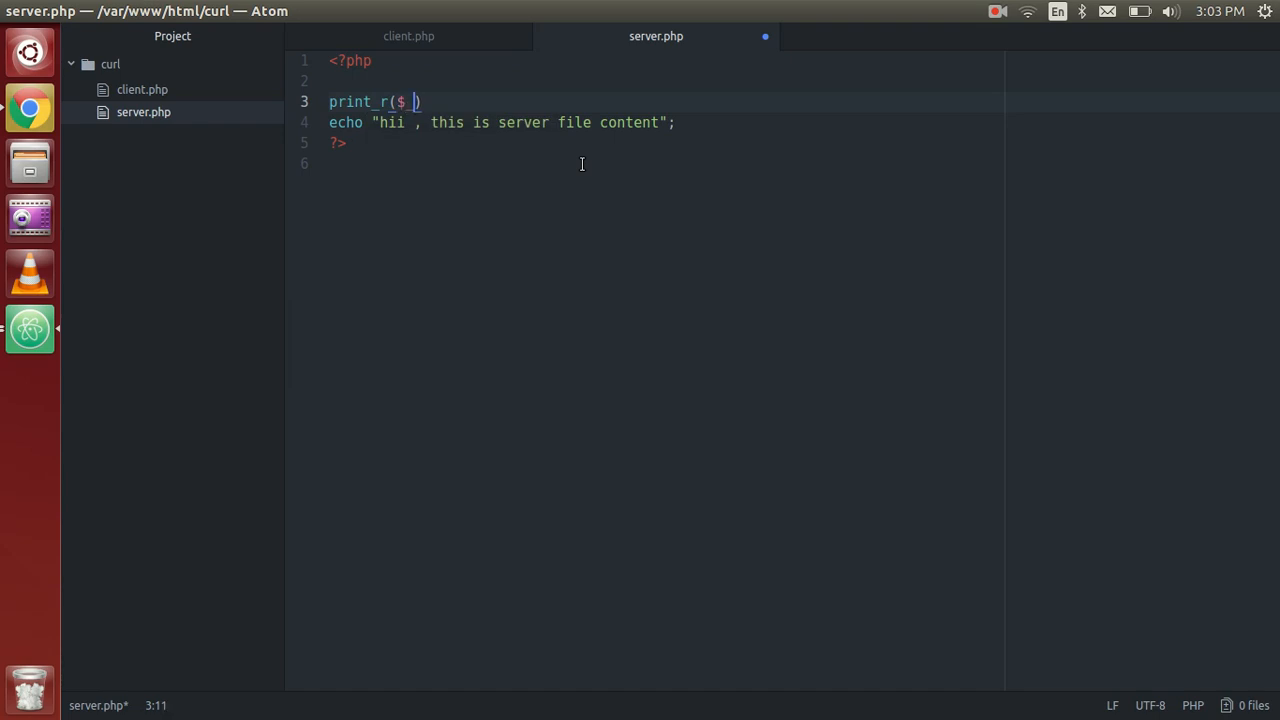
text(SER)
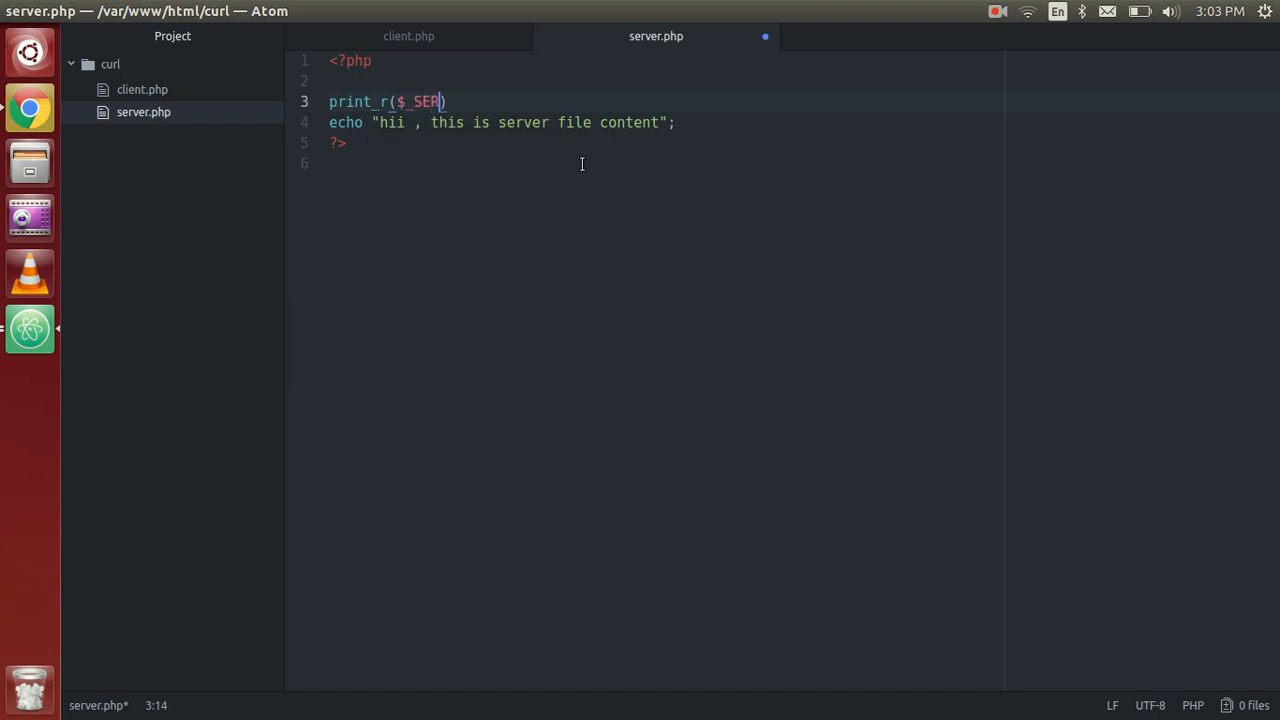
text(VER[])
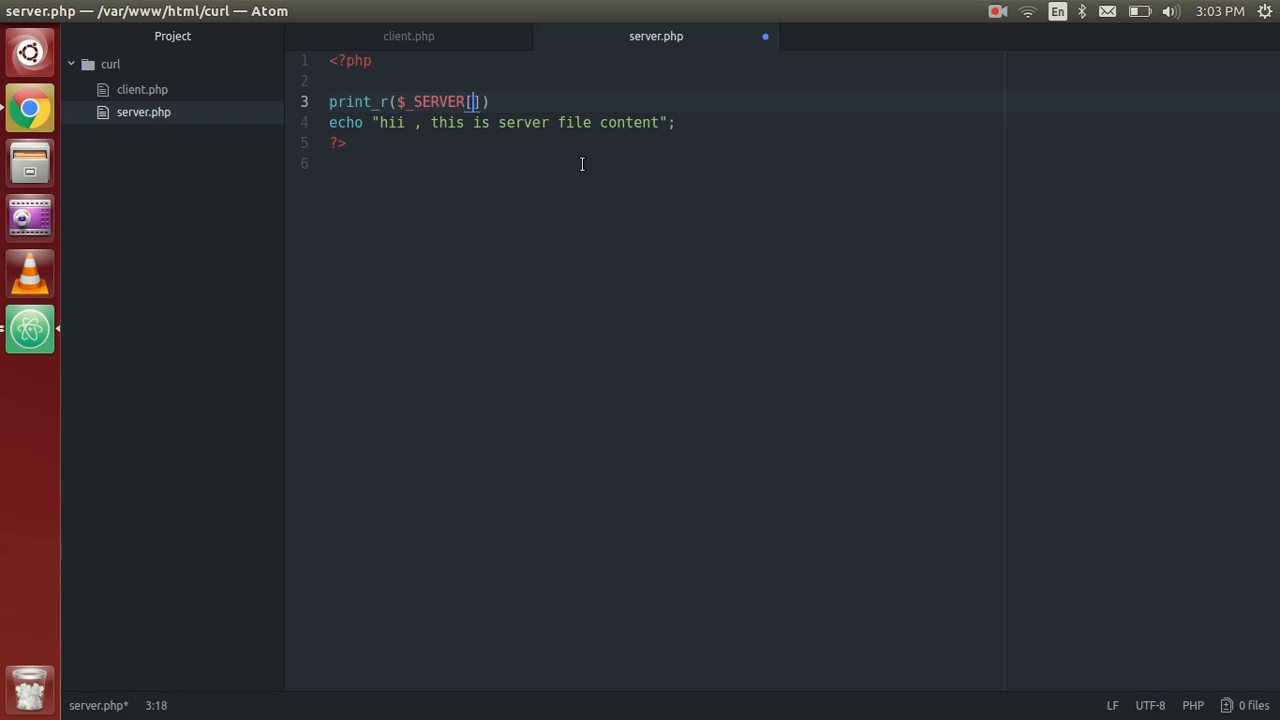
text(')
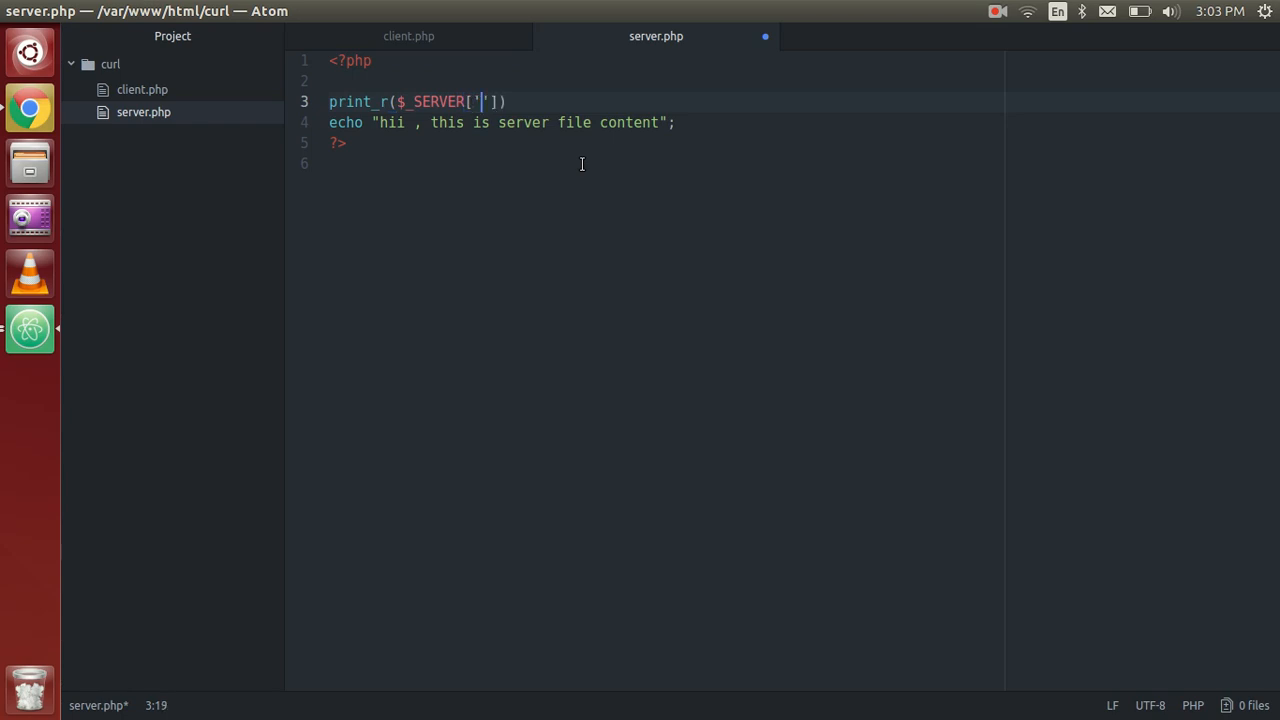
text(RE)
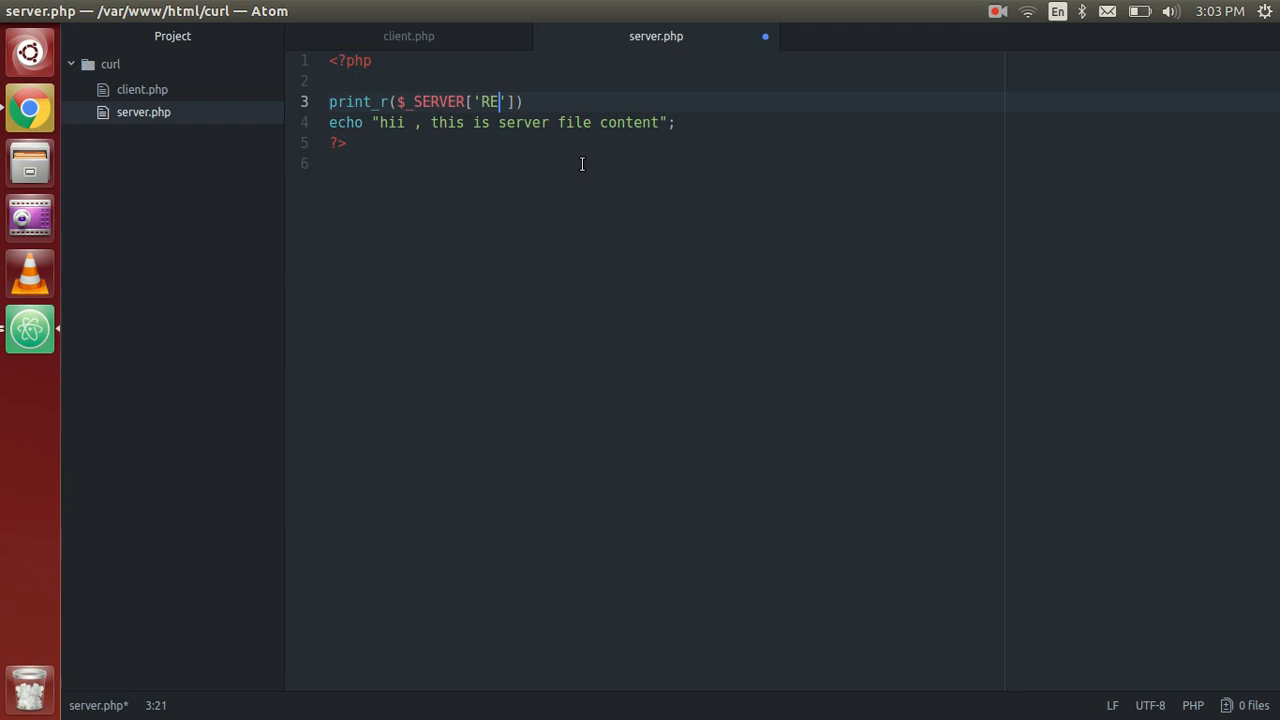
text(QUEST)
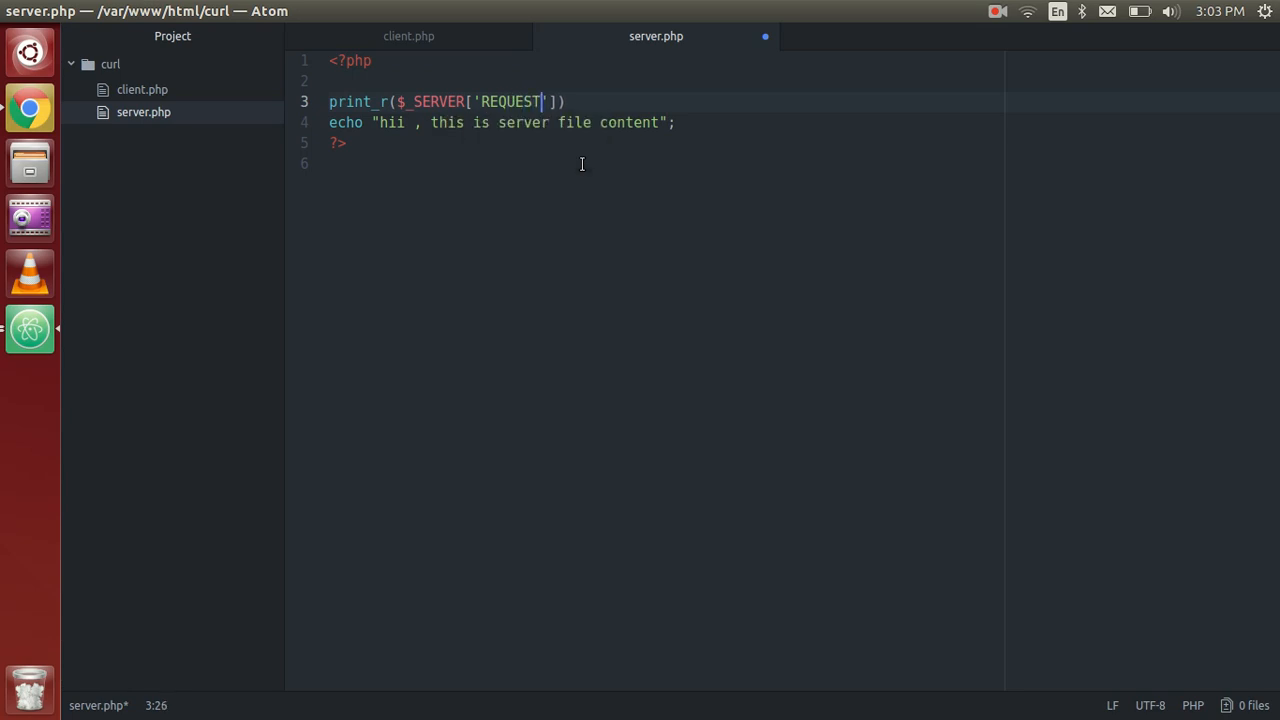
text(_M)
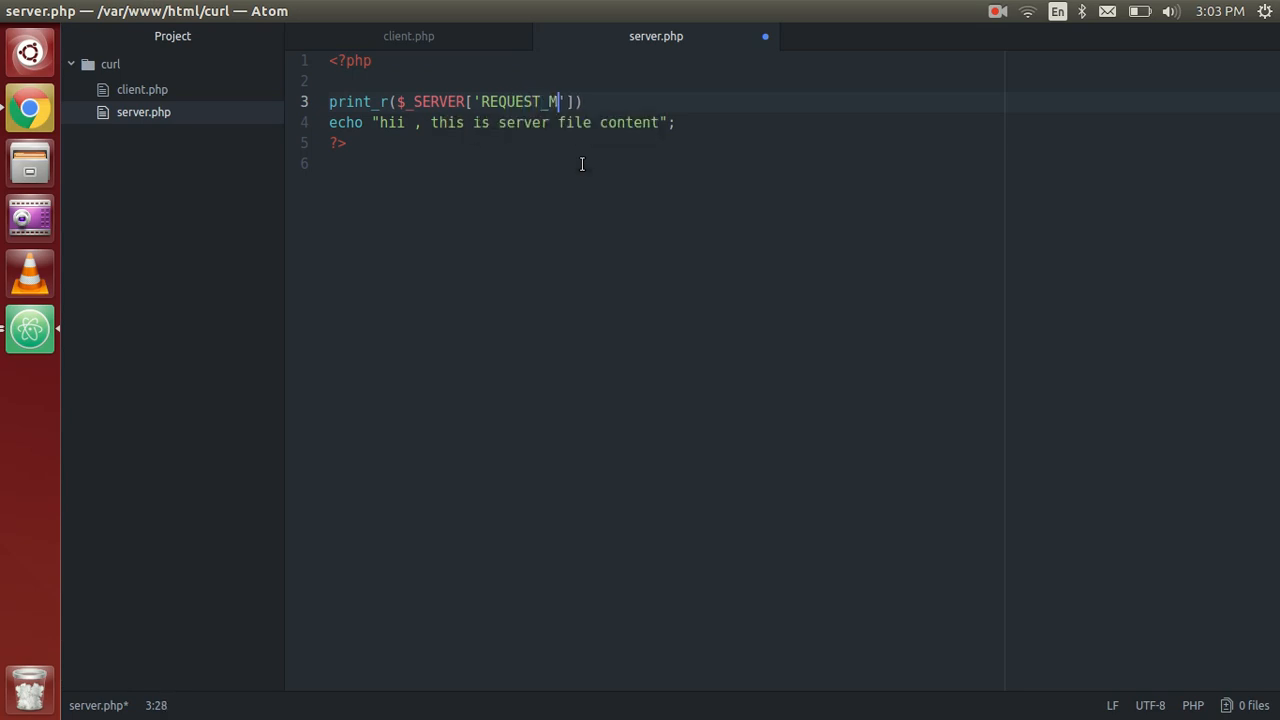
text(ETHOD)
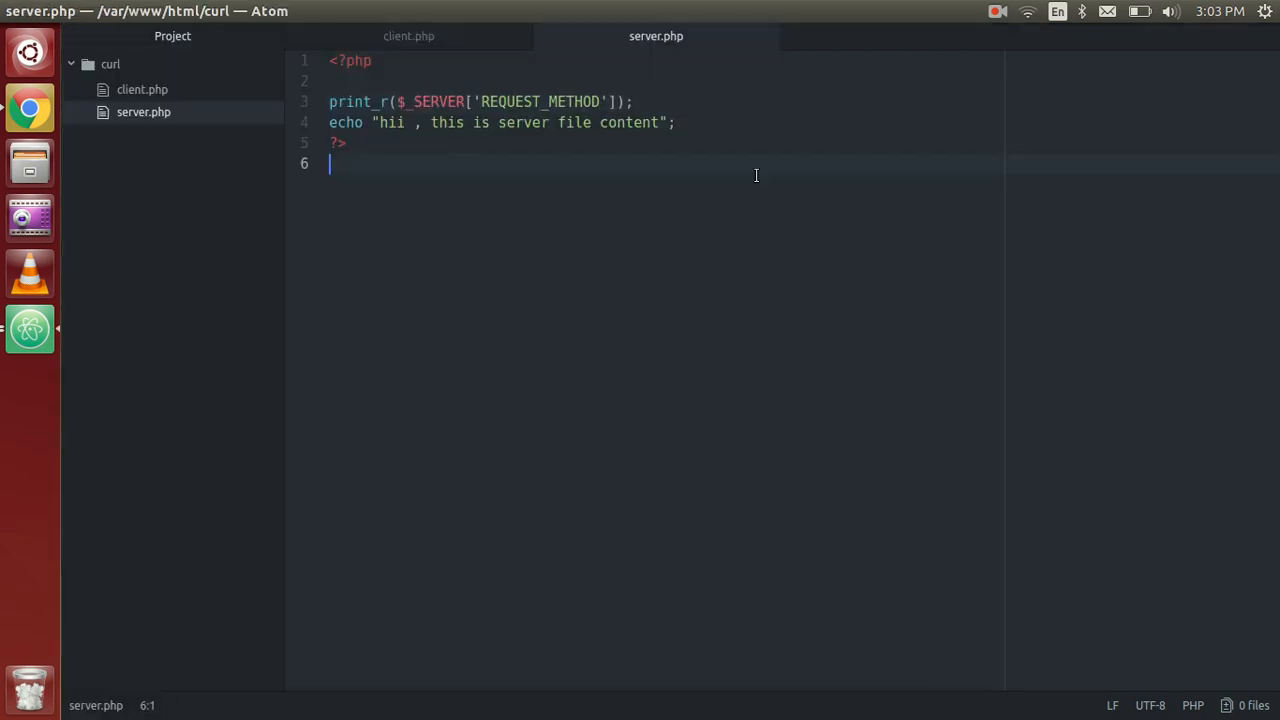
Add echo "<br>"; as a line break after the request method.
text(echo "<)
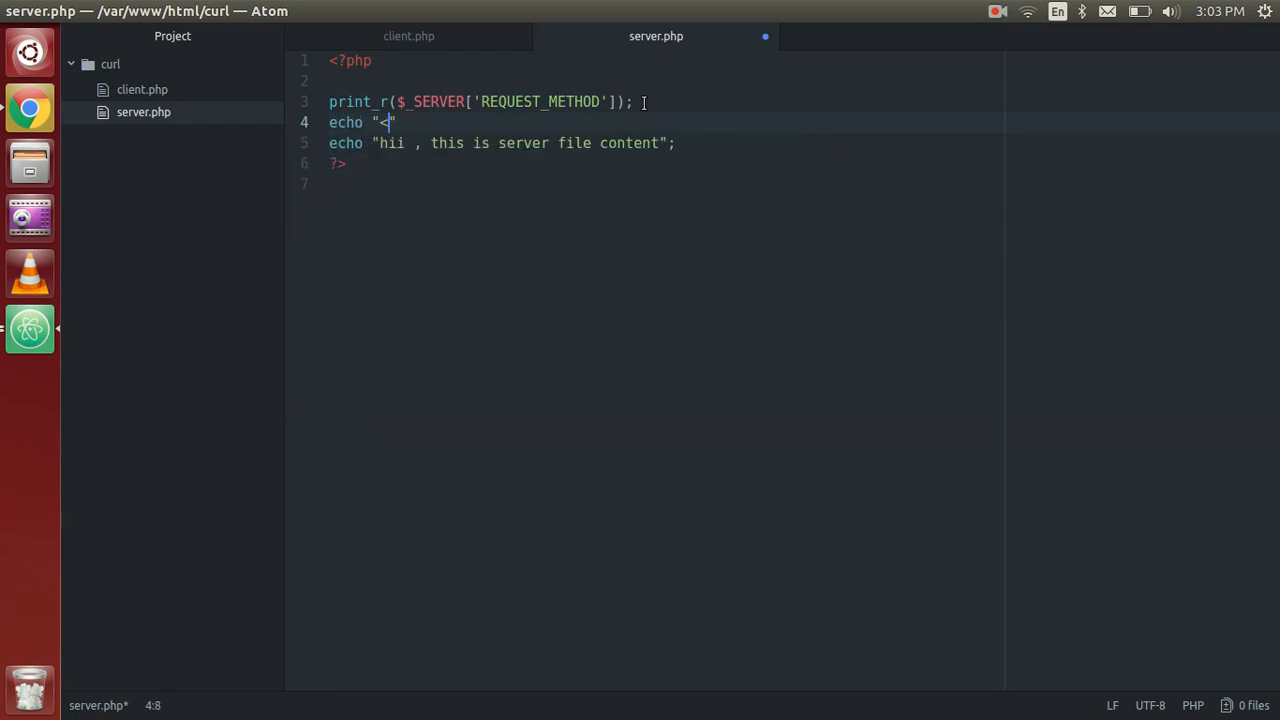
text(br>)
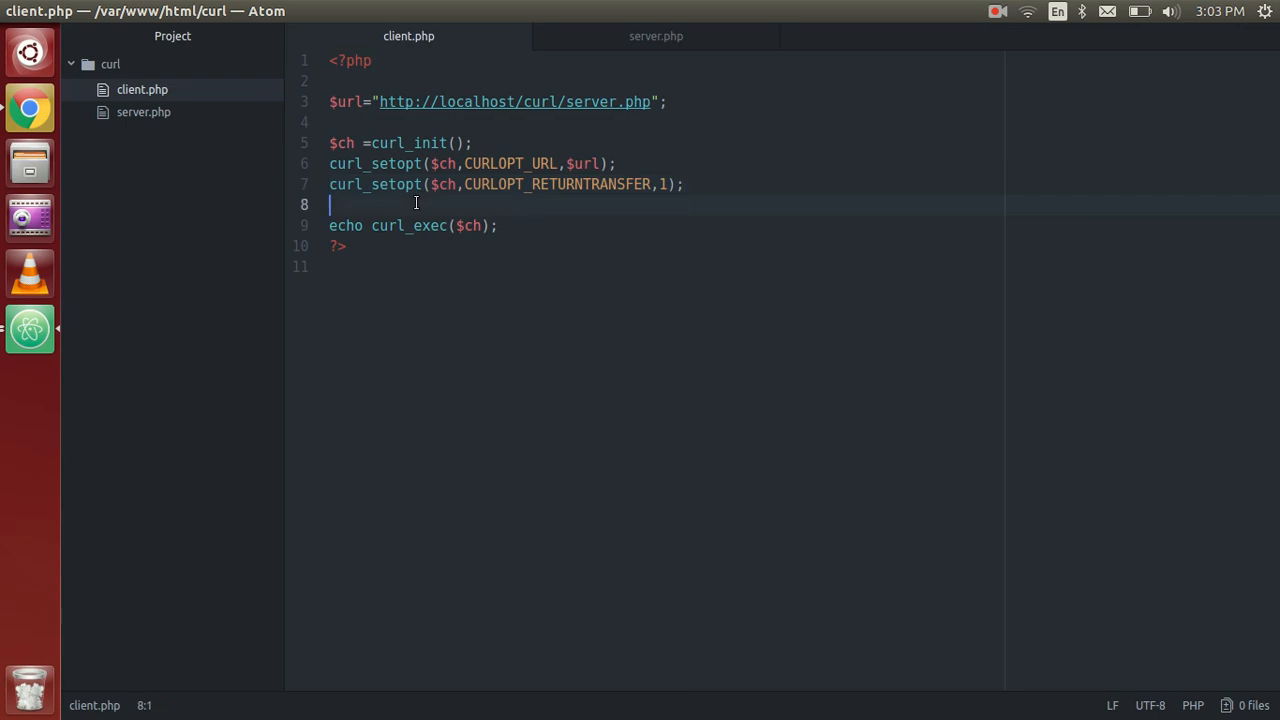
Start curl_setopt($ch, CURLOPT_POSTFIELDS, ...) before the curl_exec line.
text(curl)
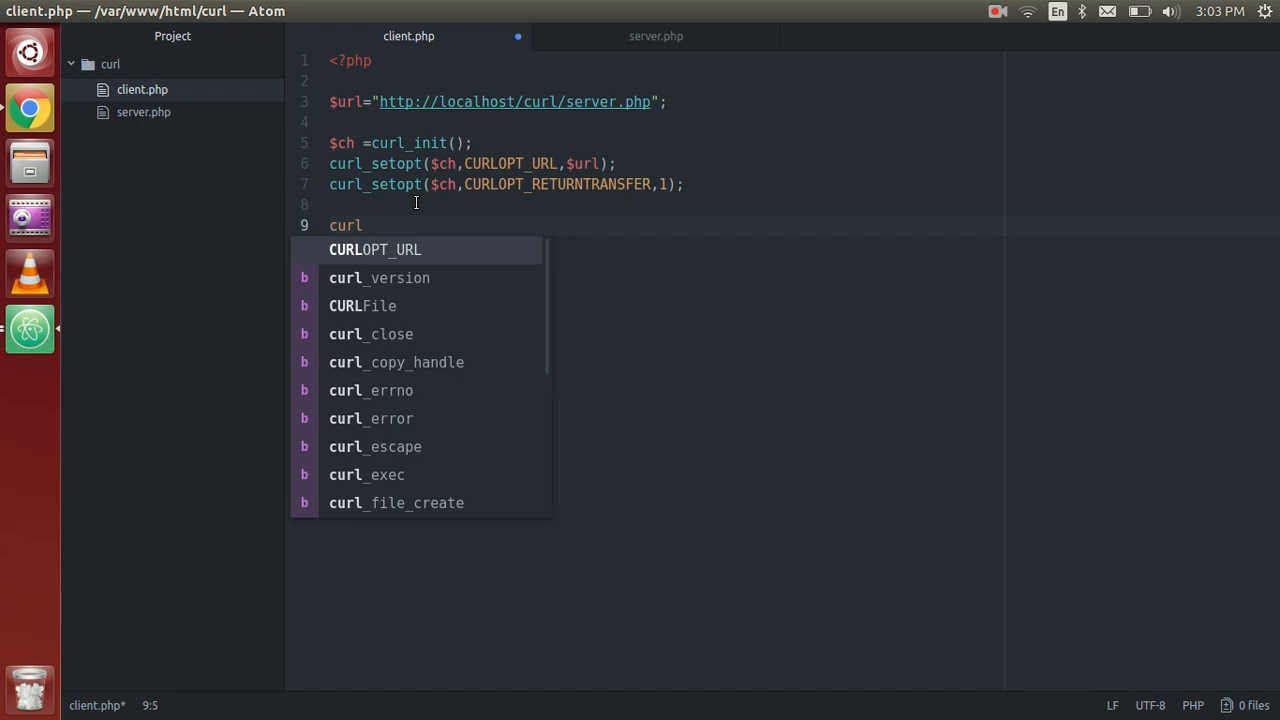
text(_setopt()
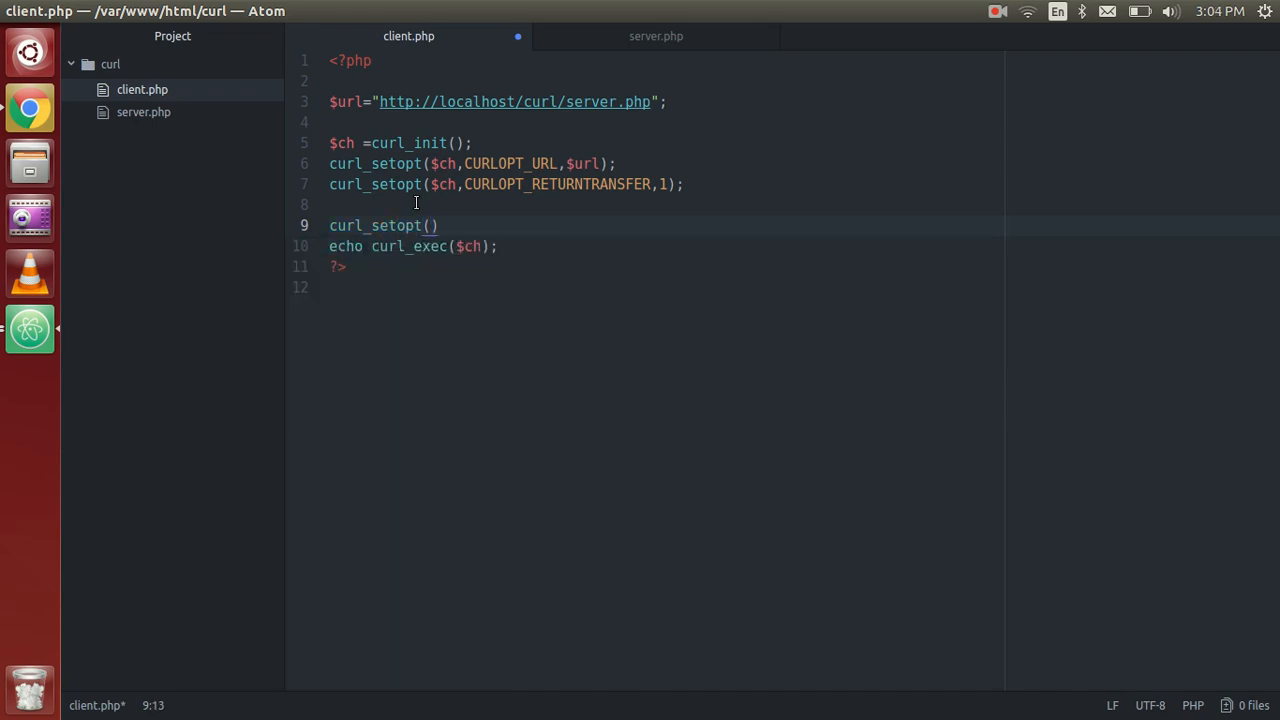
text($ch)
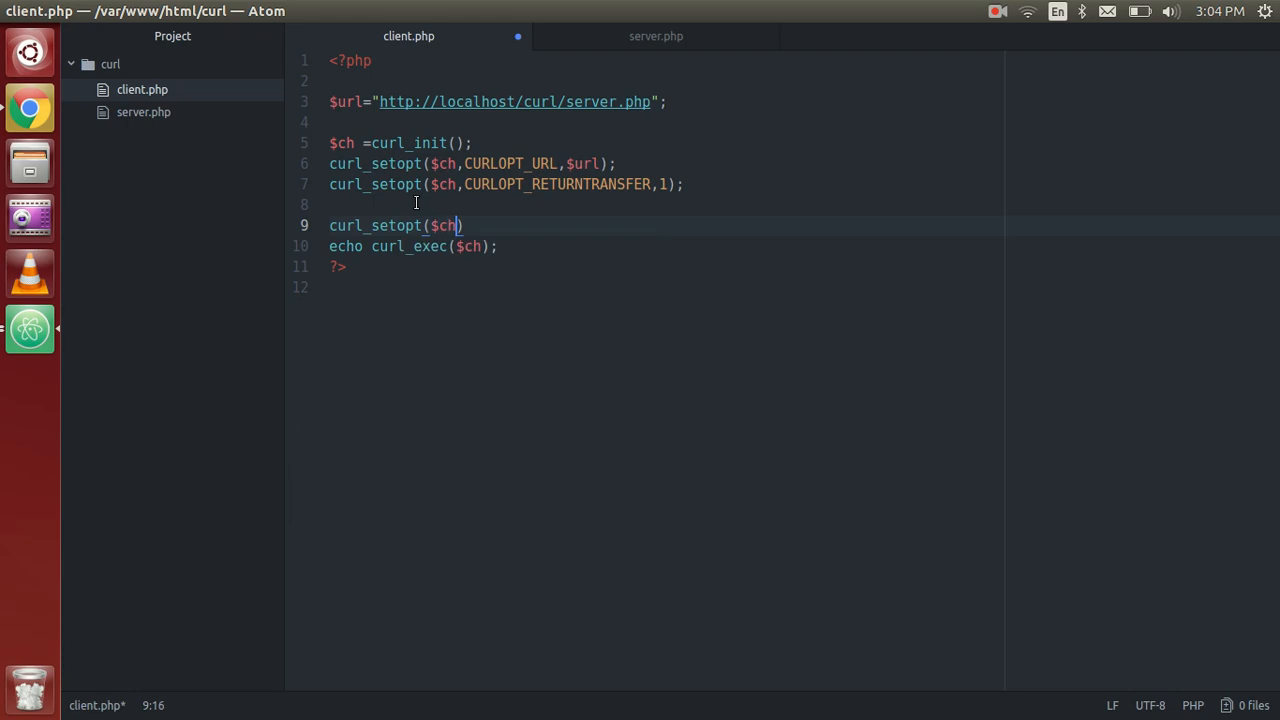
text(,)
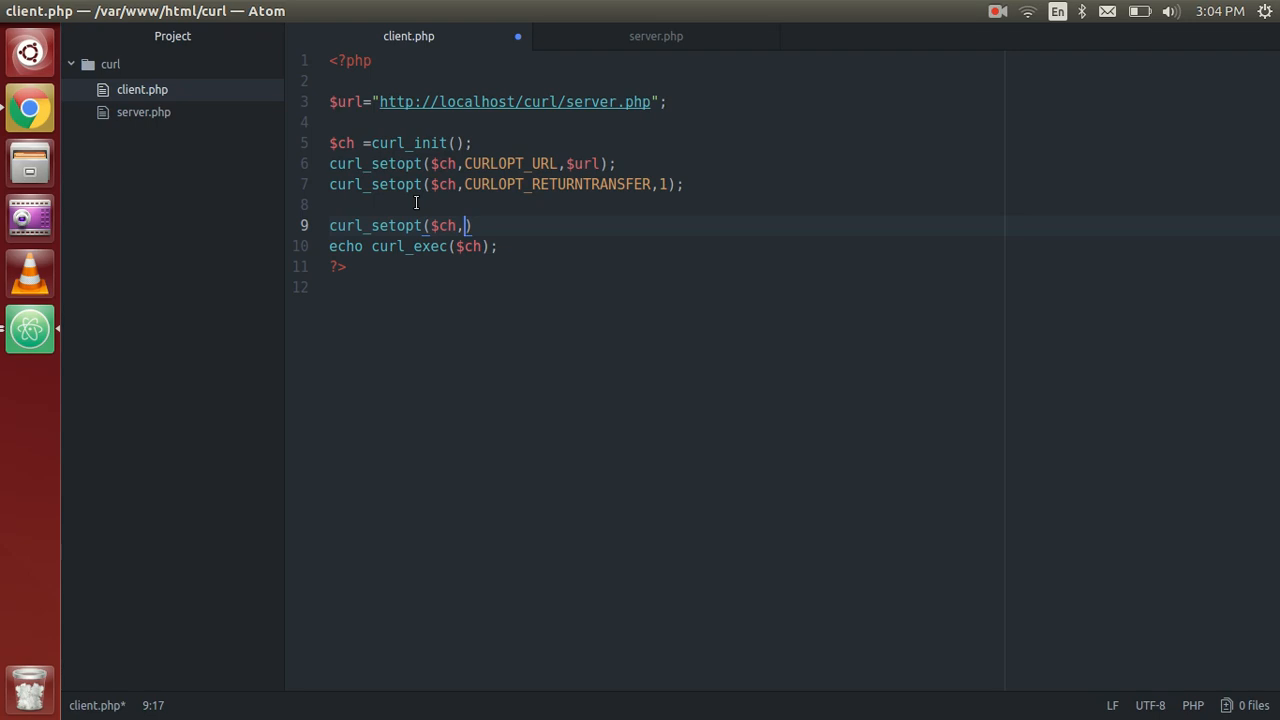
text(CURL)
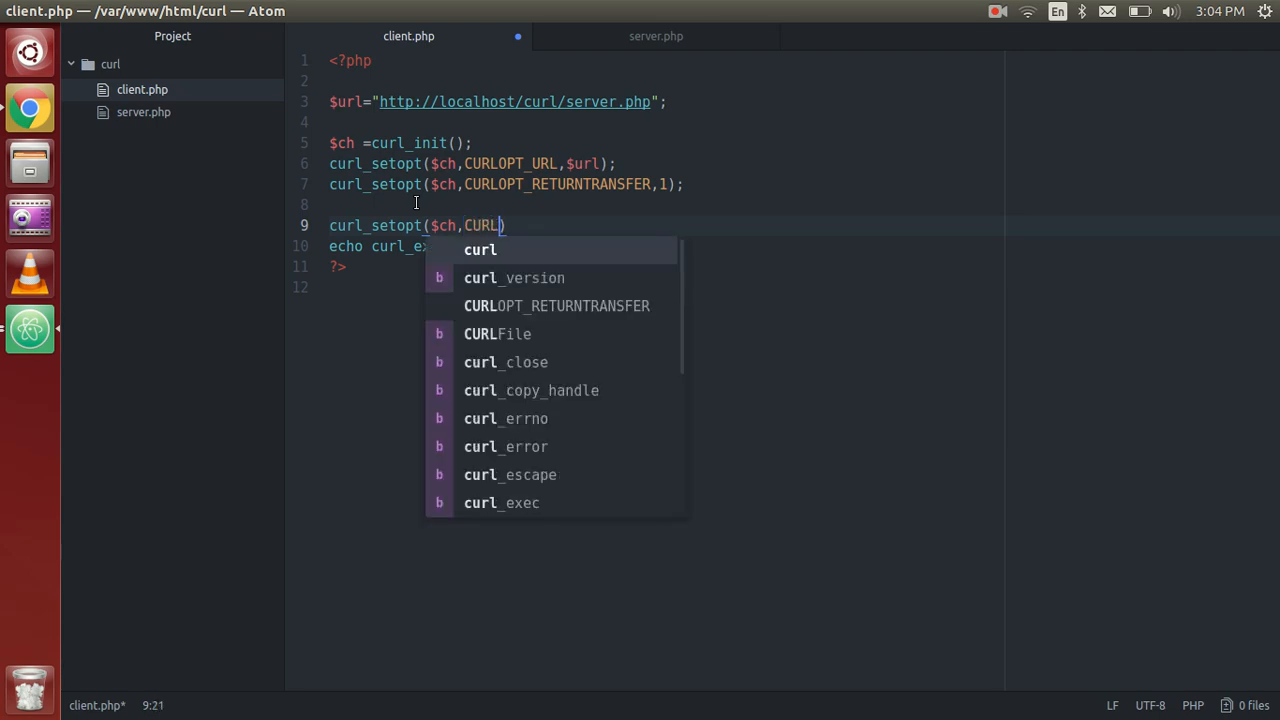
text(OPT)
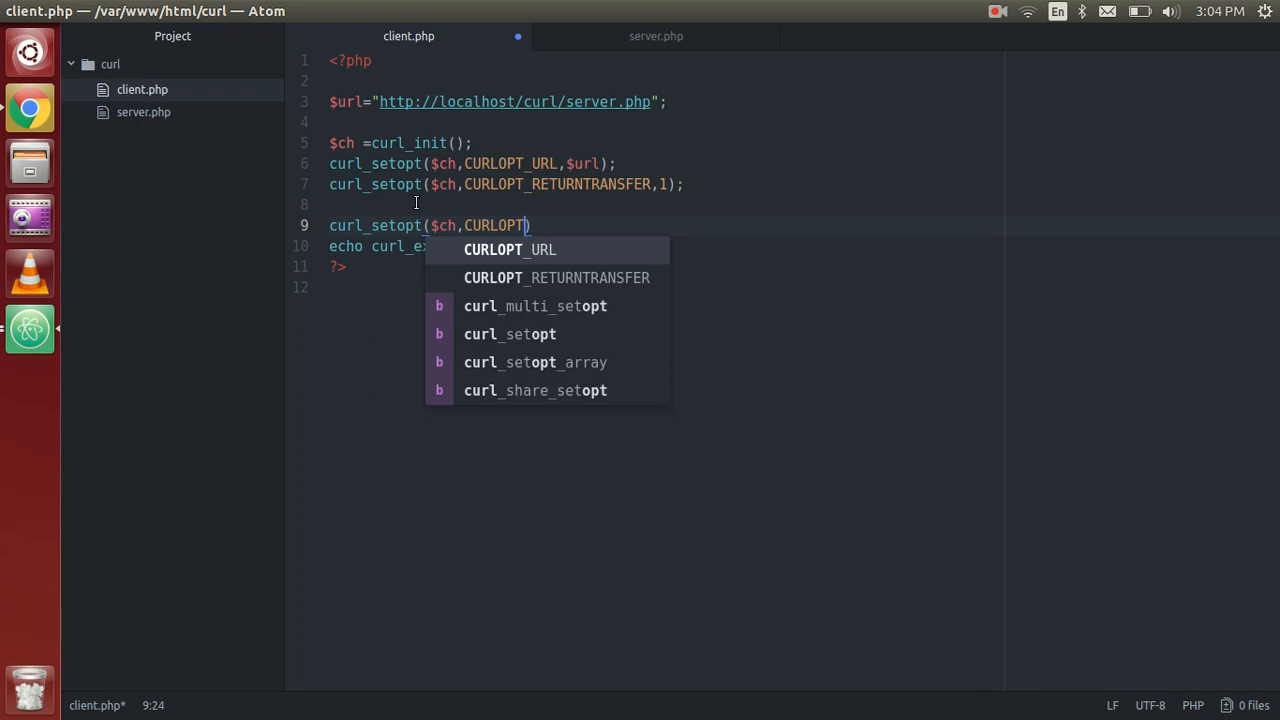
text(_)
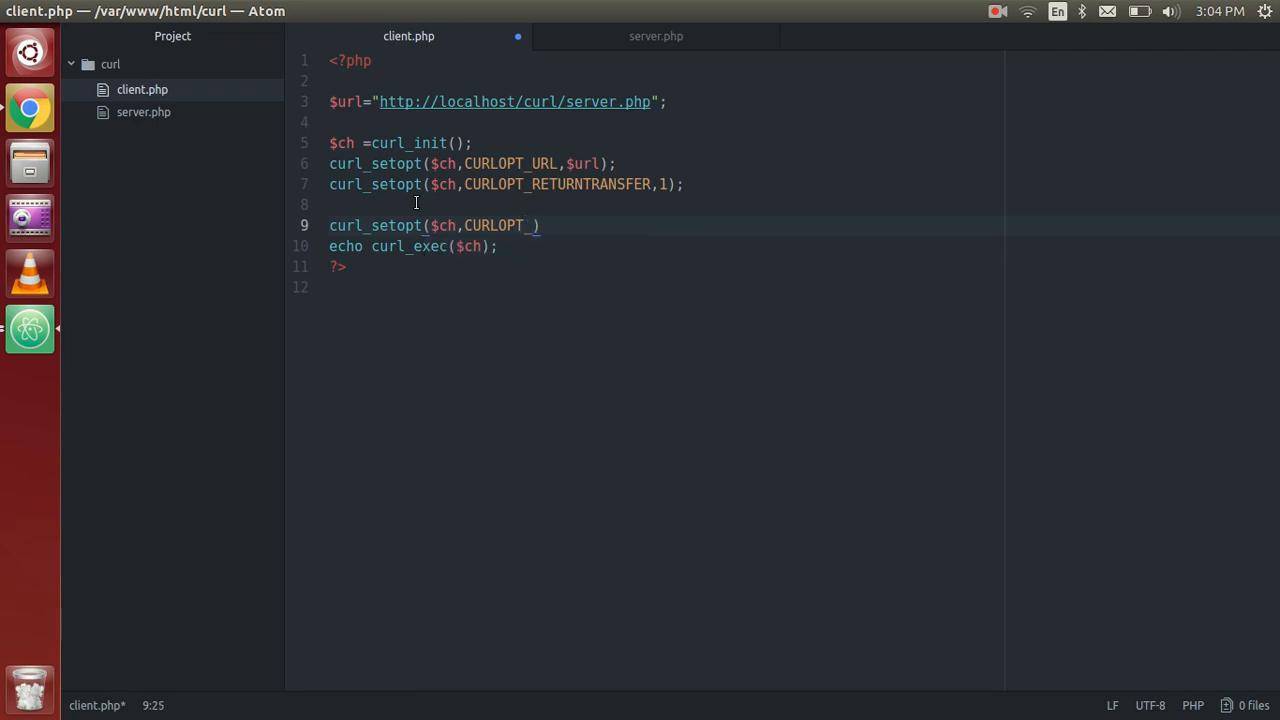
text(P)
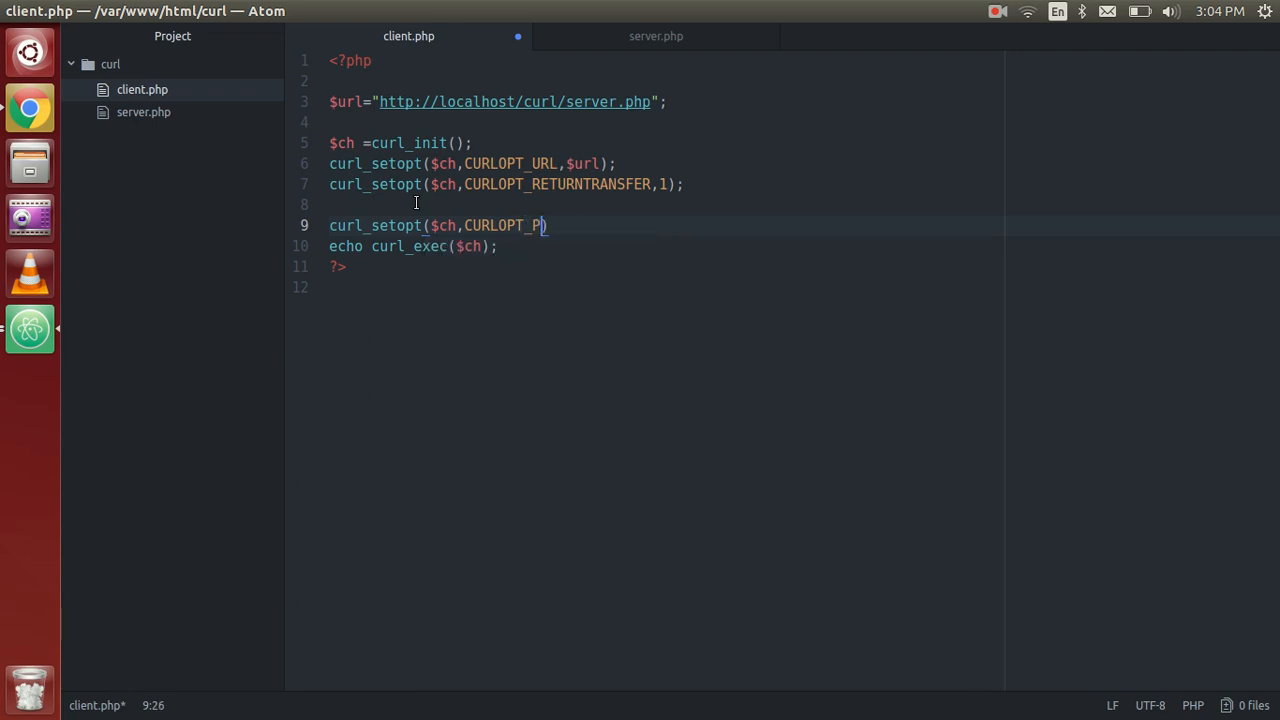
text(OSTF)
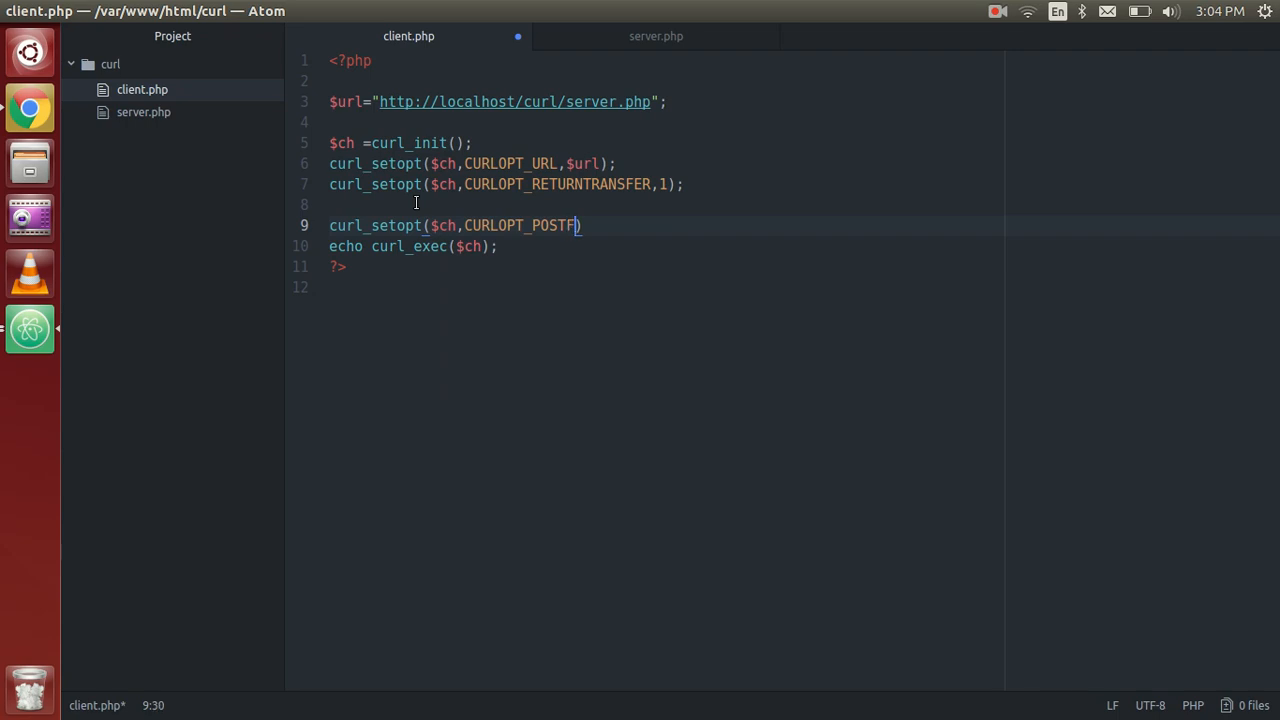
text(IEL)
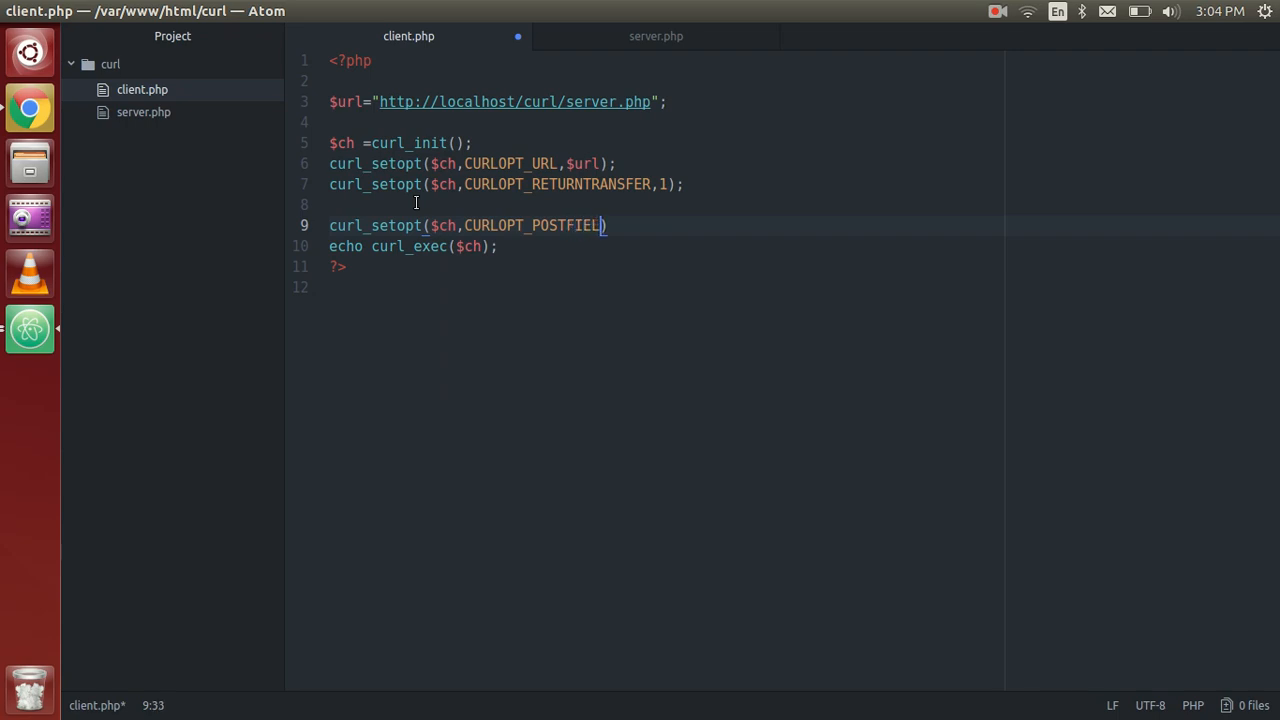
text(S)
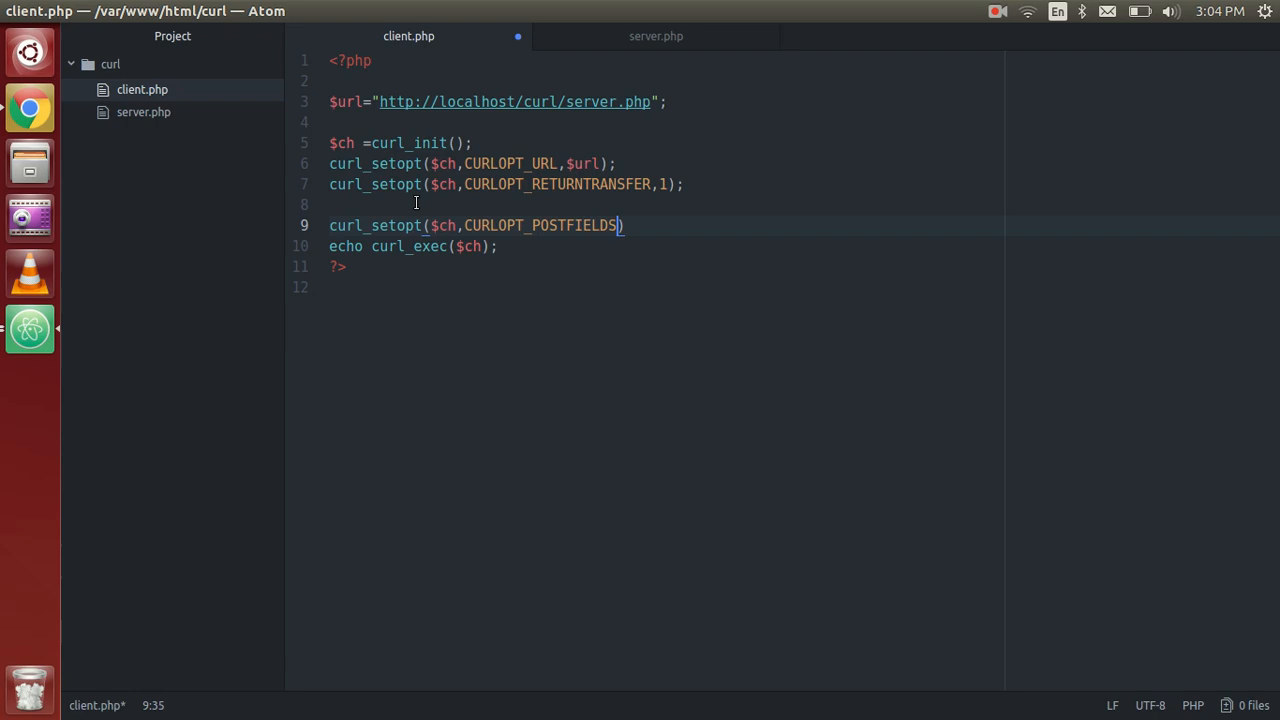
text(,")
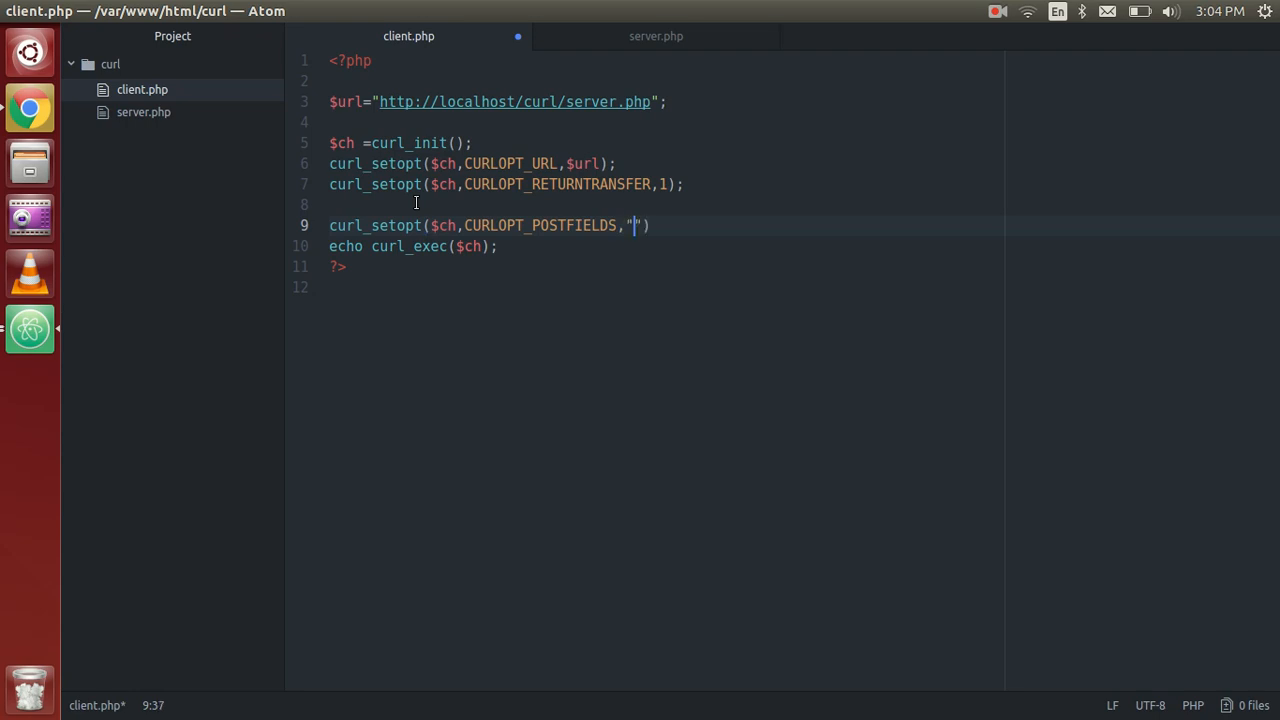
Supply the postfields data "var='hello'" and close the statement.
text(VAR)
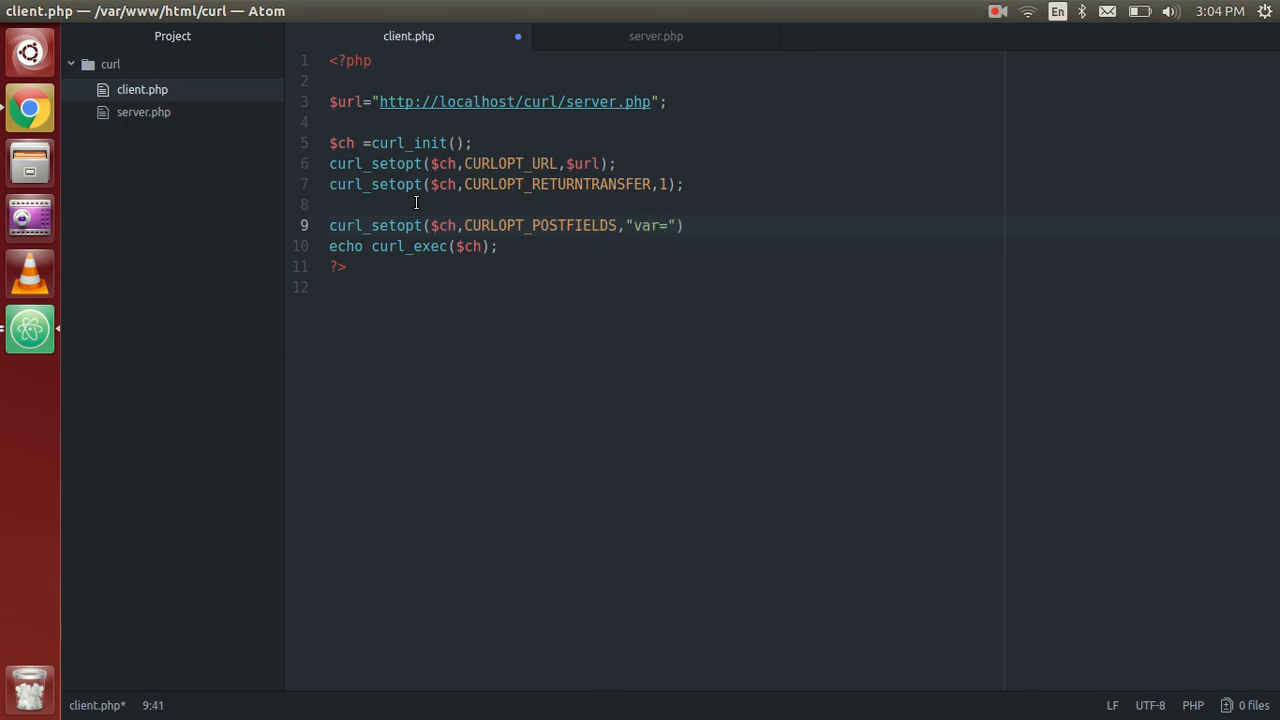
text(hell)
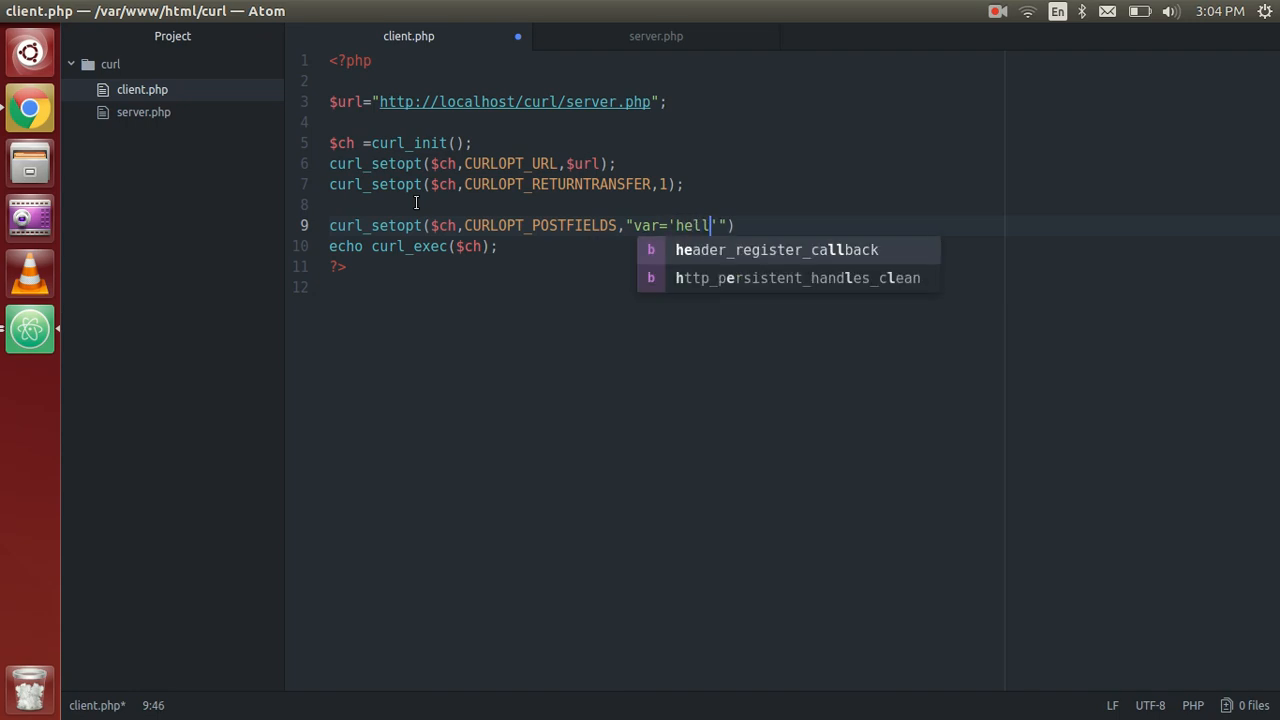
text(o';)
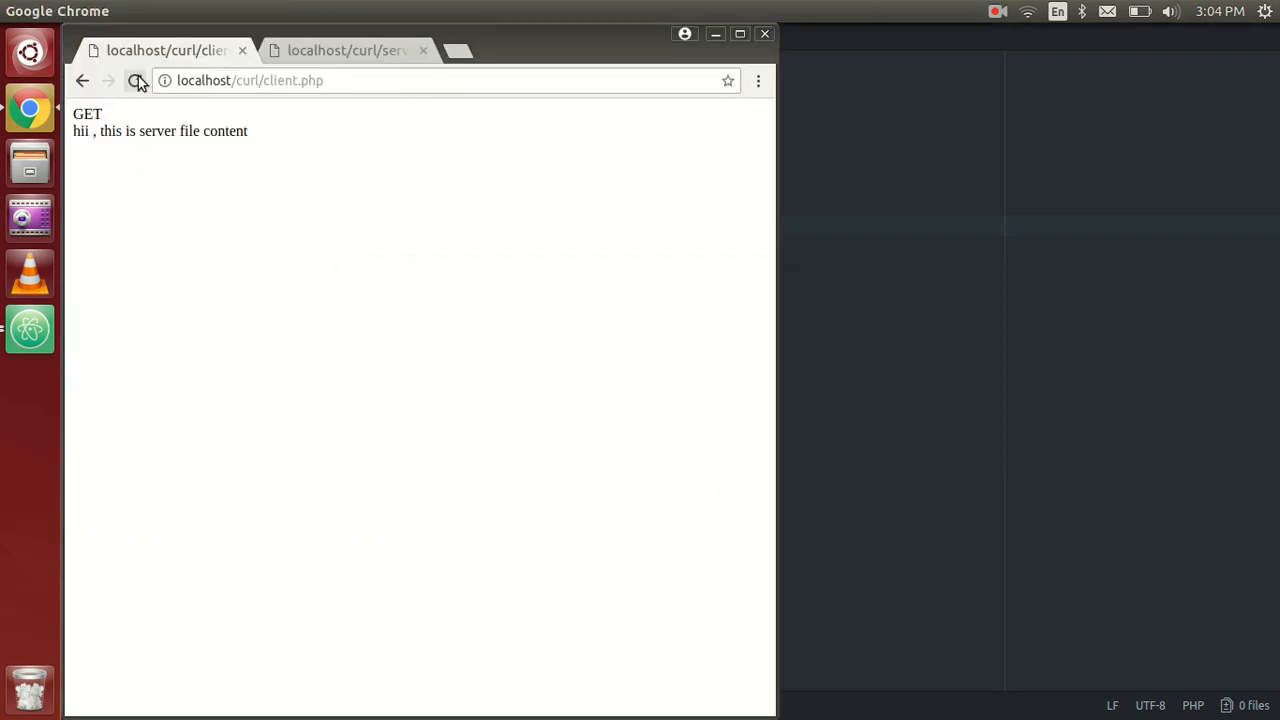
Reload localhost/curl/client.php in Chrome and confirm the output reports POST.
click(136, 80)
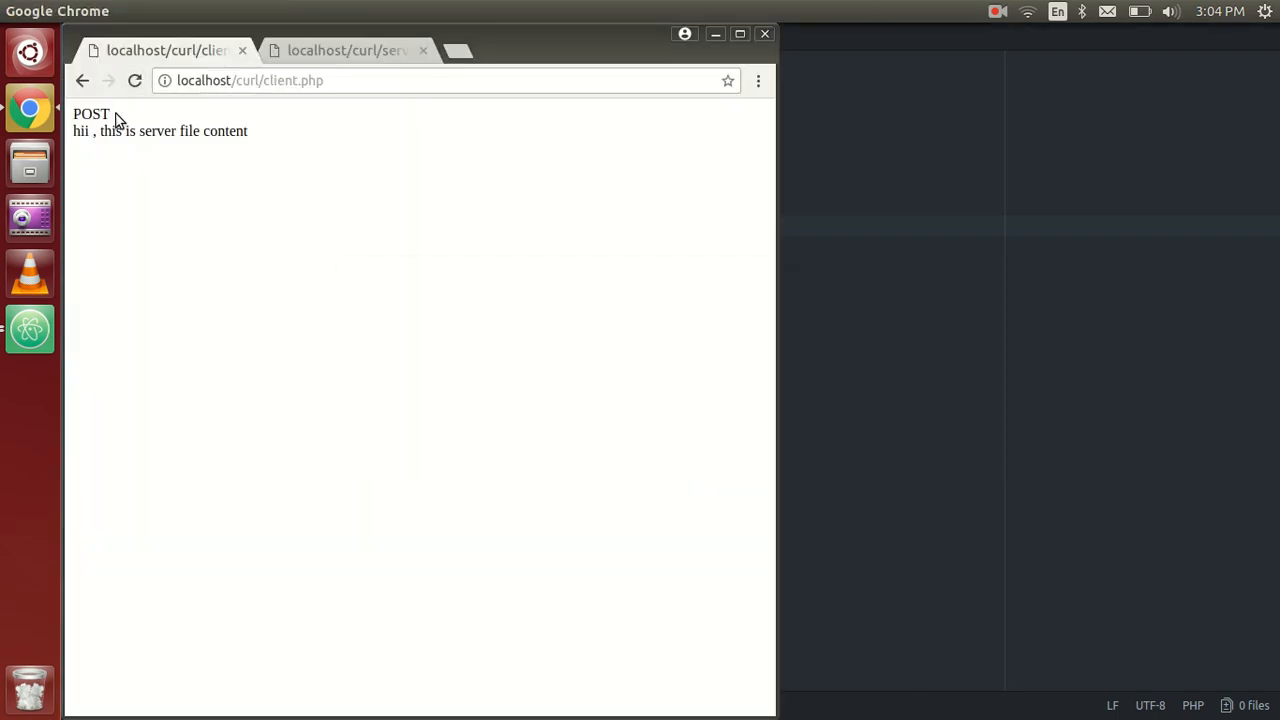
double_click(90, 112)
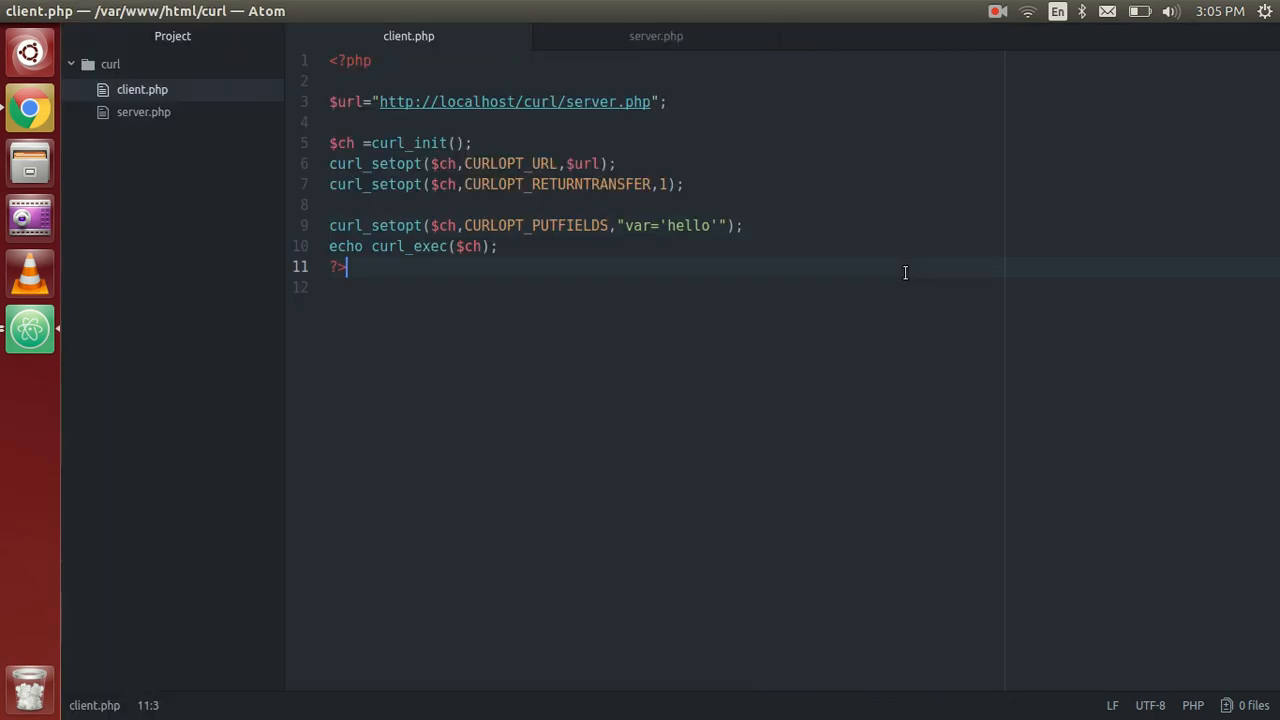
Correct the postfields option name and duplicate the RETURNTRANSFER line as a base for a new option.
click(560, 224)
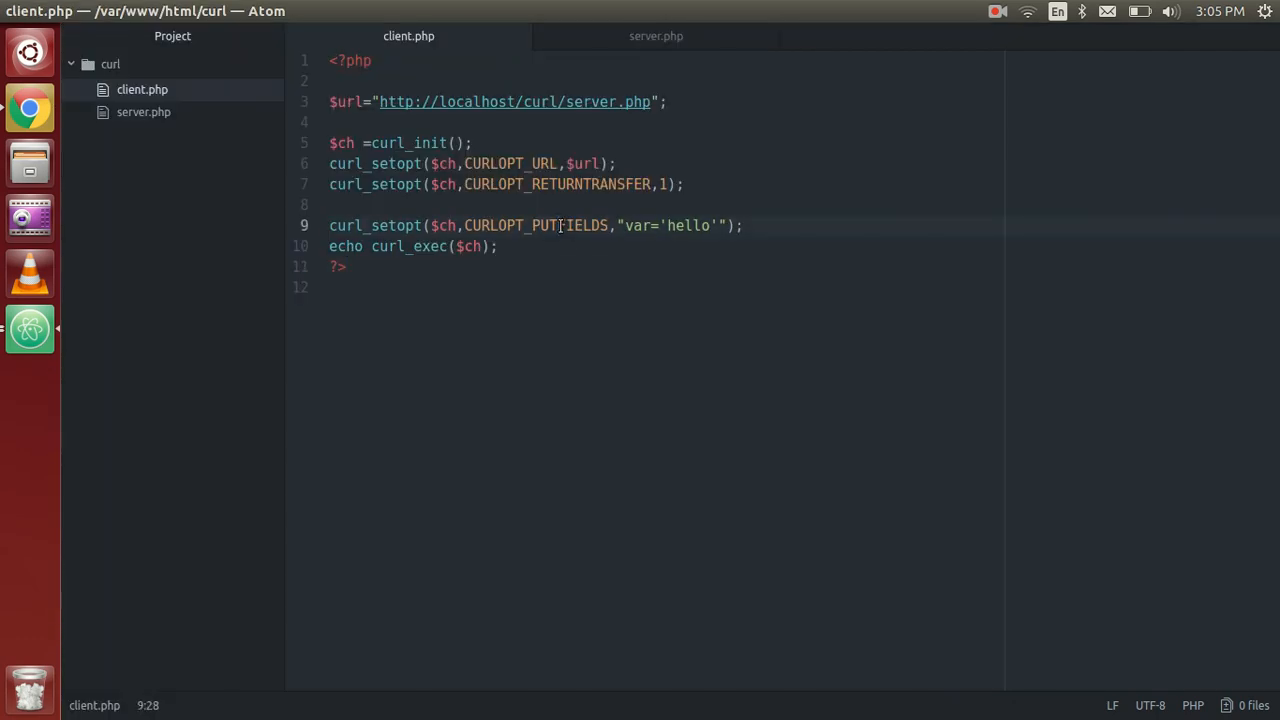
key(BackSpace)
text(OS)
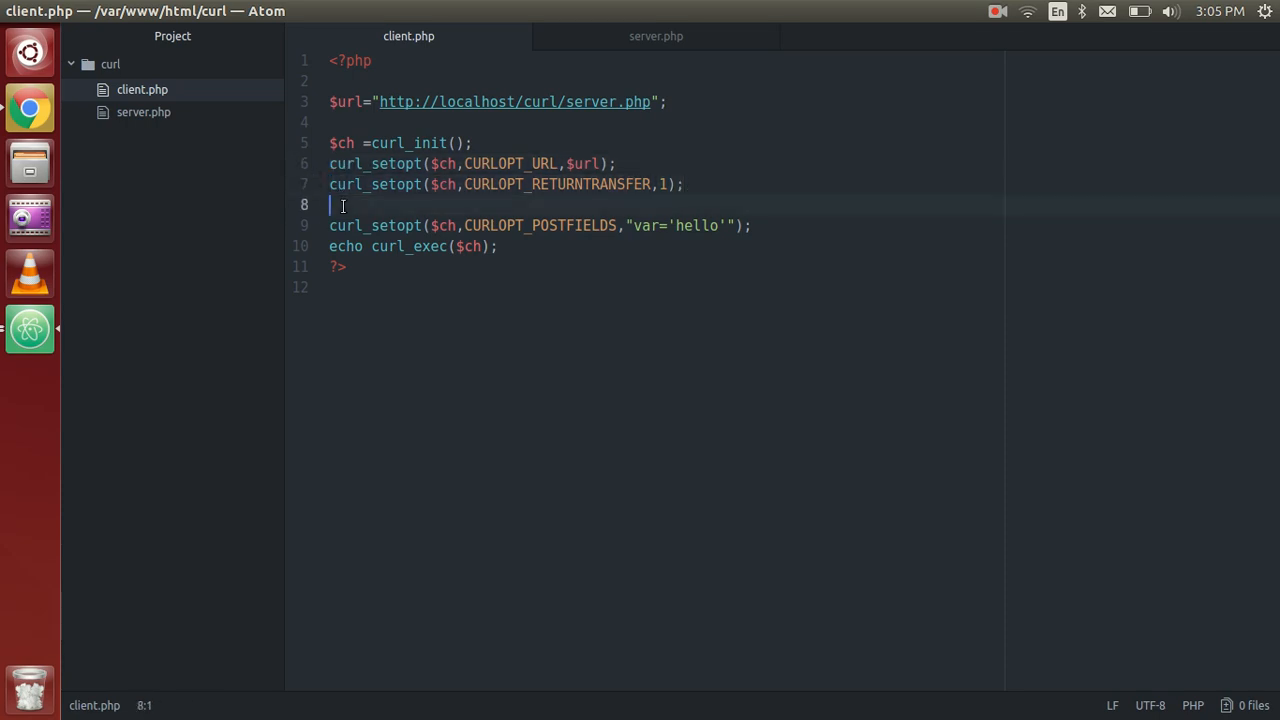
text(curl_setopt($ch,CURLOPT_RETURNTRANSFER,1);)
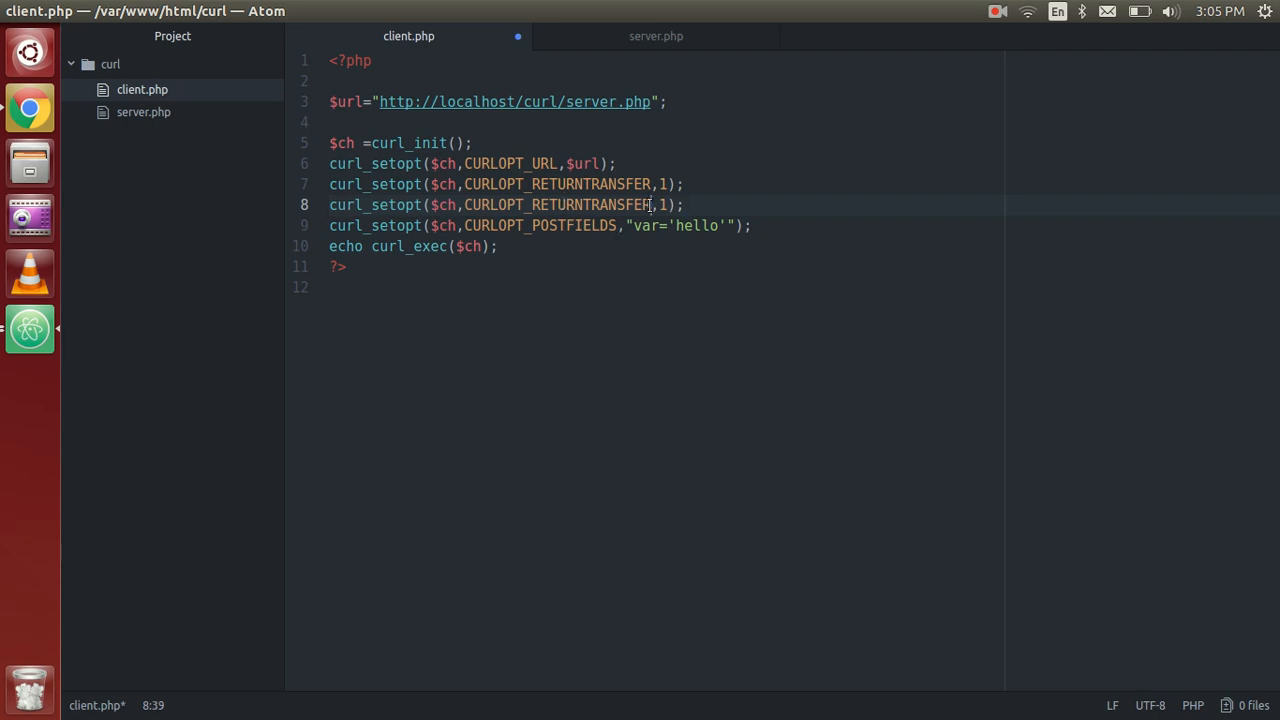
key(BackSpace)
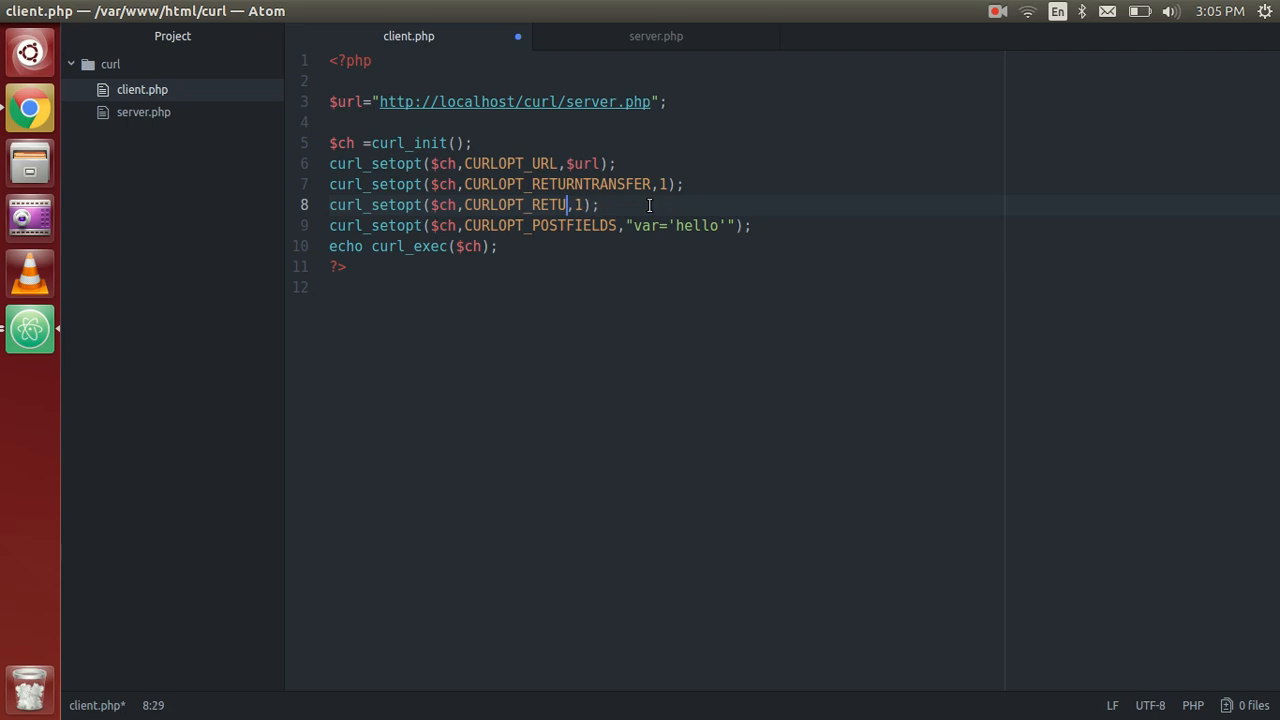
key(BackSpace)
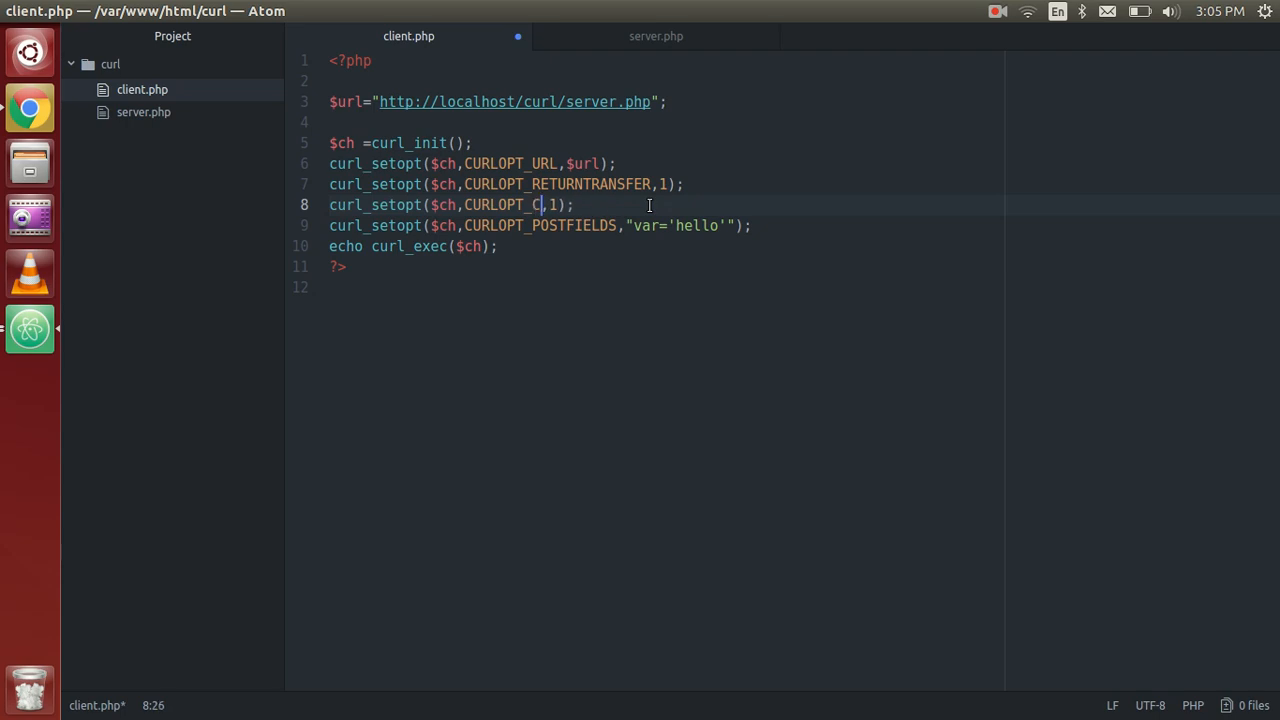
Turn the copied line into curl_setopt($ch,CURLOPT_CUSTOMREQUEST,'PUT'); and save client.php.
text(USTOMR)
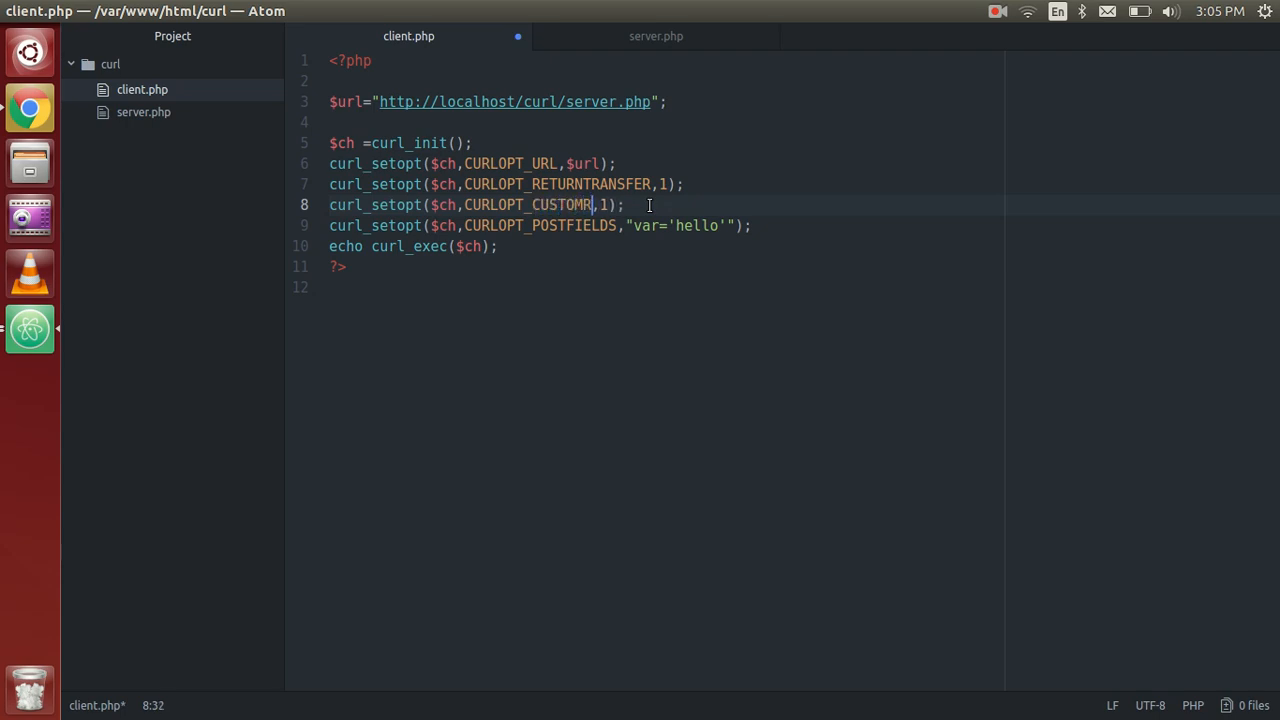
text(EQUEST)
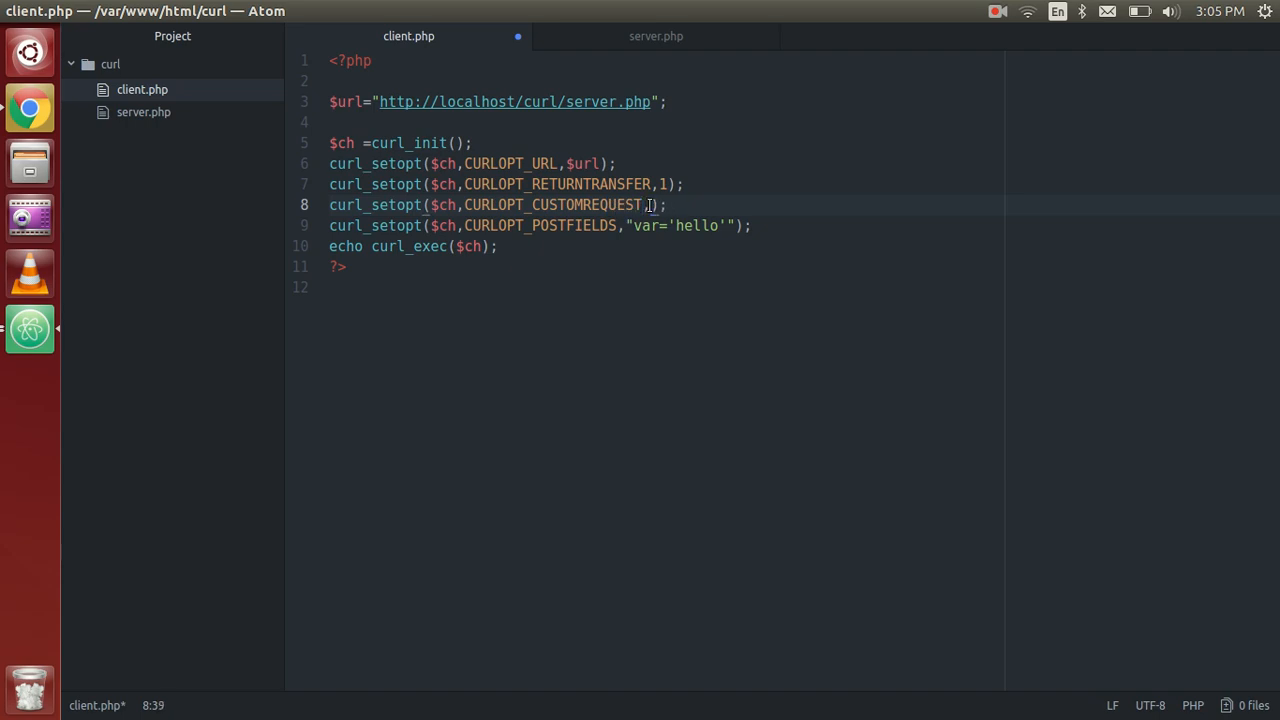
text('P')
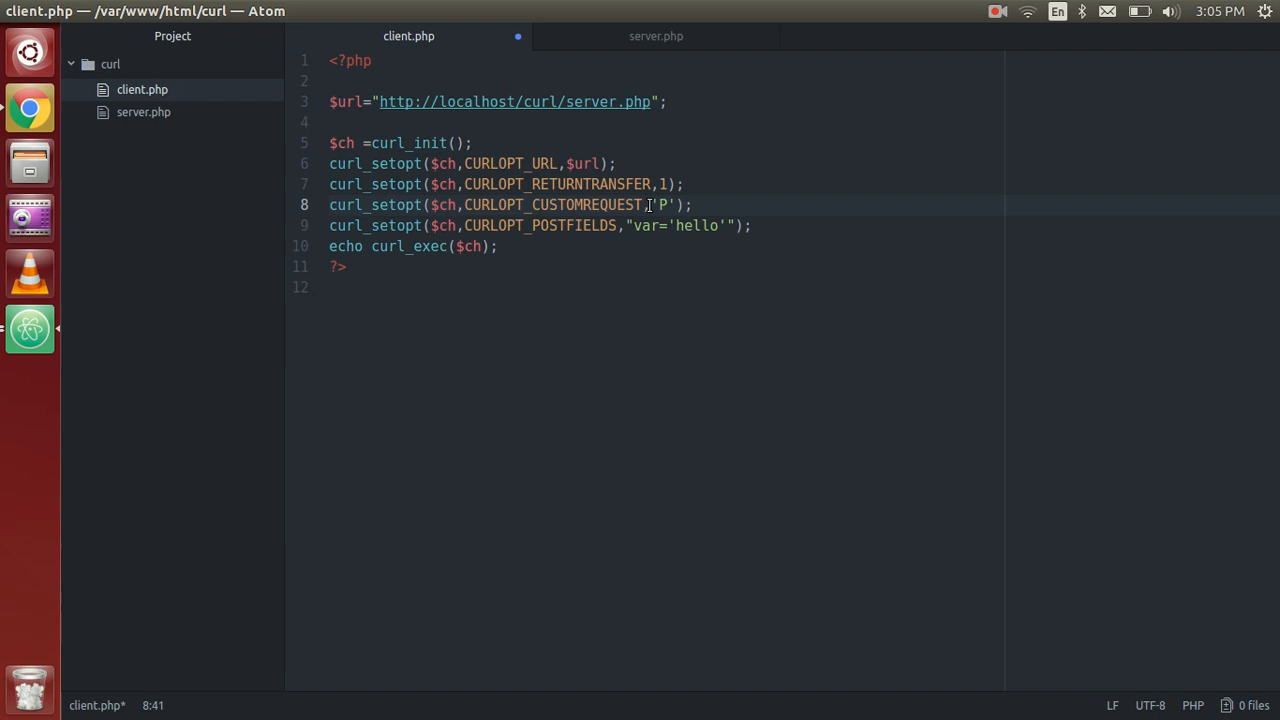
text(UT)
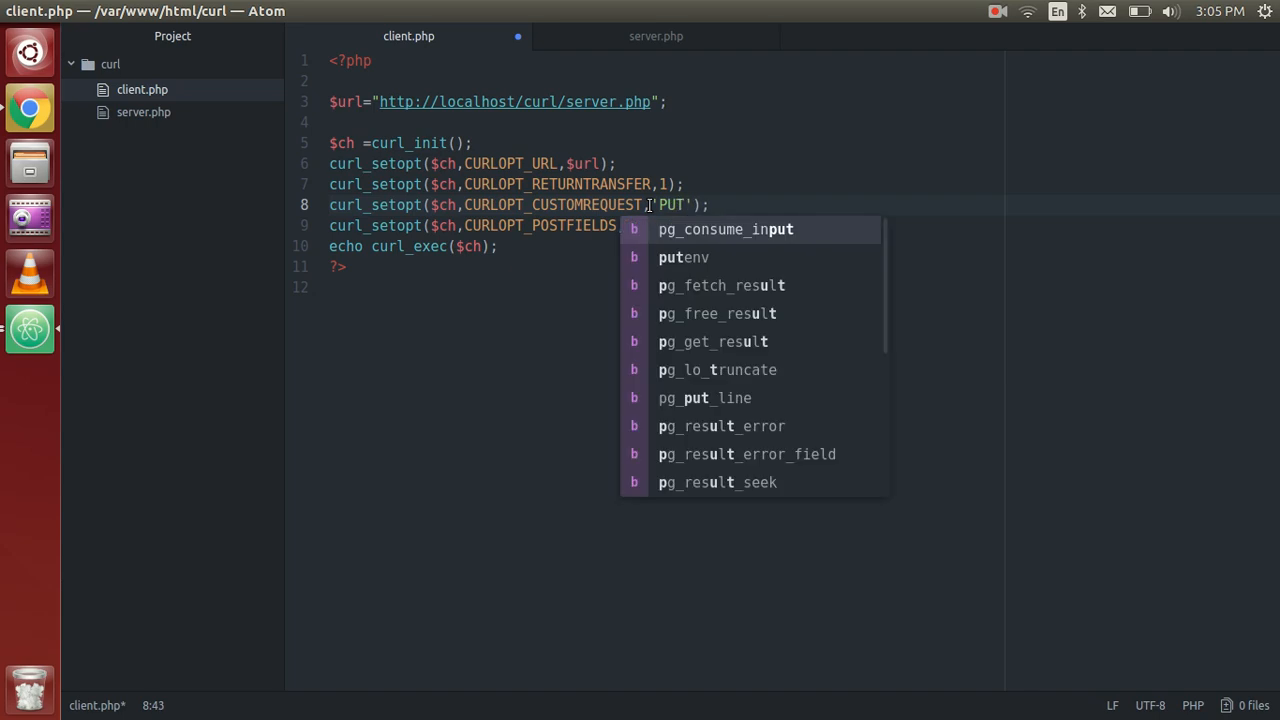
click(28, 108)
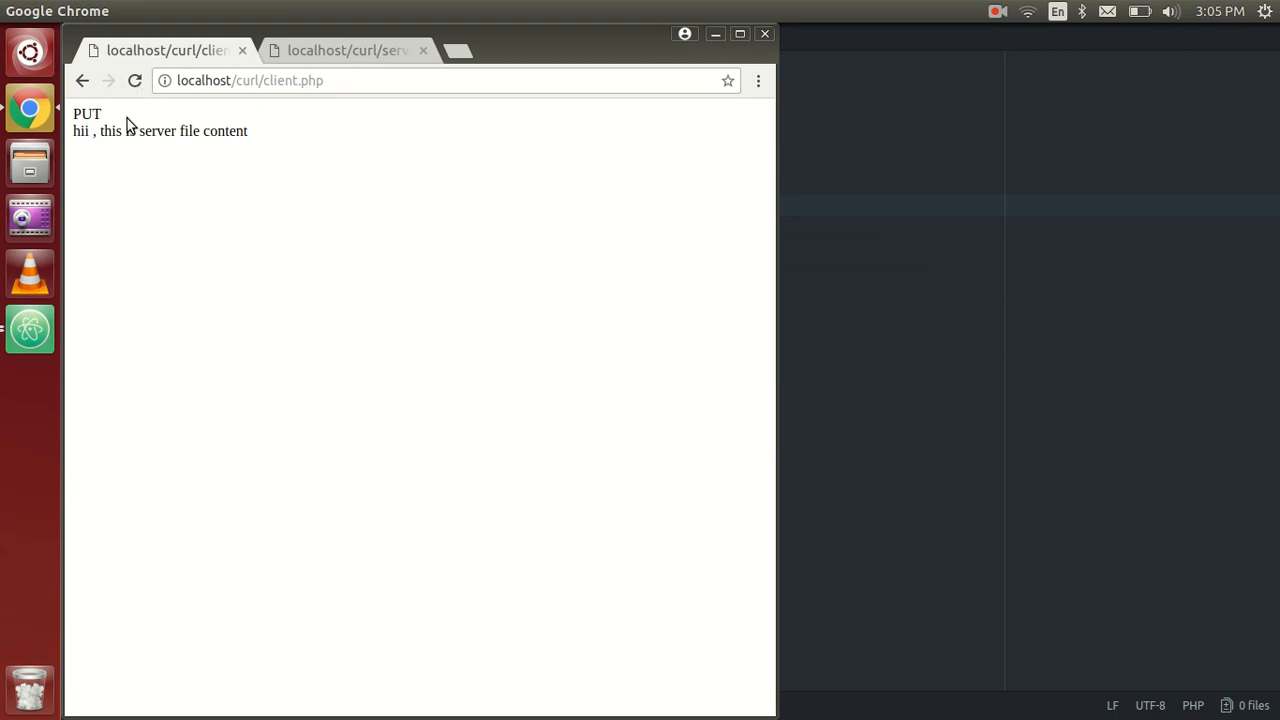
drag(72, 112, 130, 132)
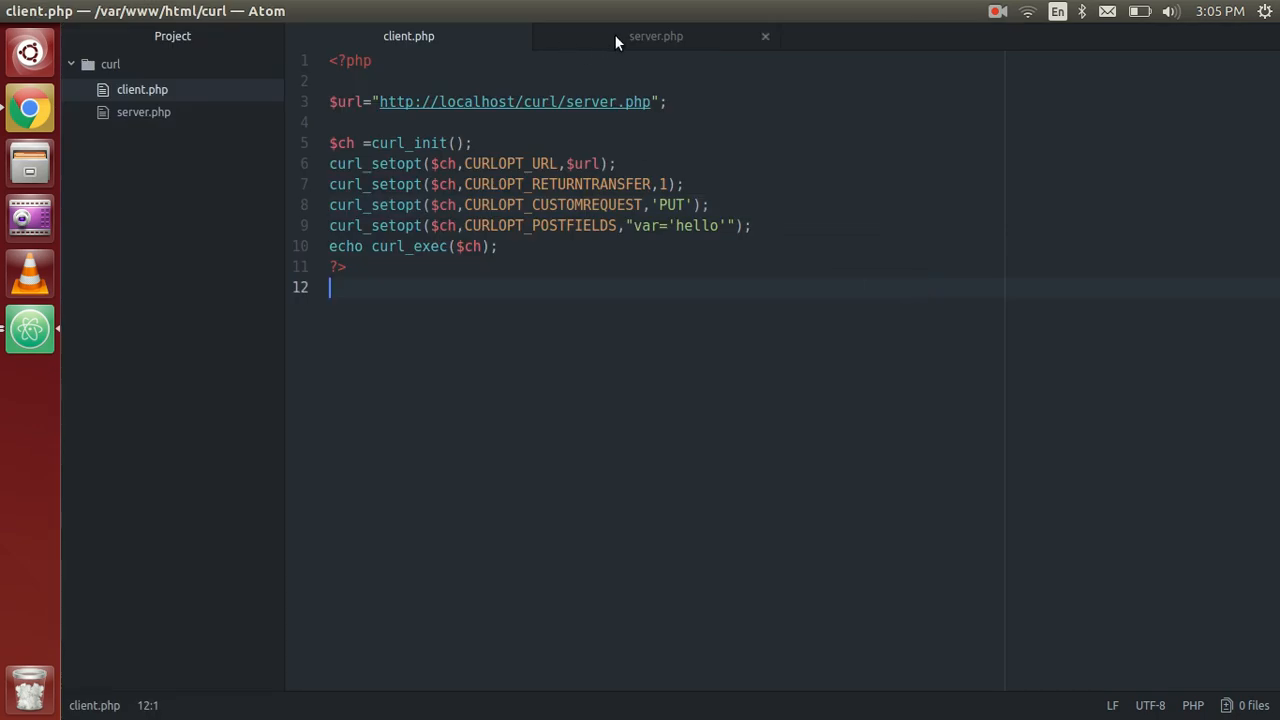
In server.php, add a second print_r line that outputs $_REQUEST after the request method.
click(656, 36)
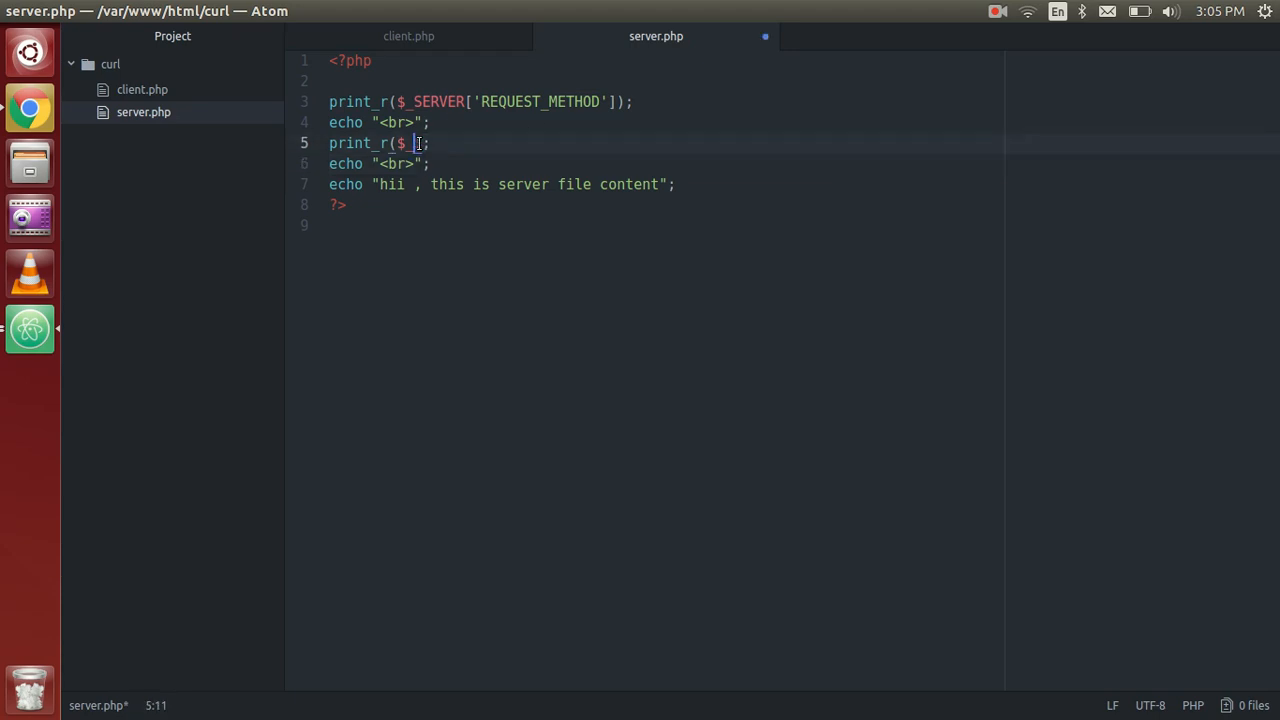
text(_SE)
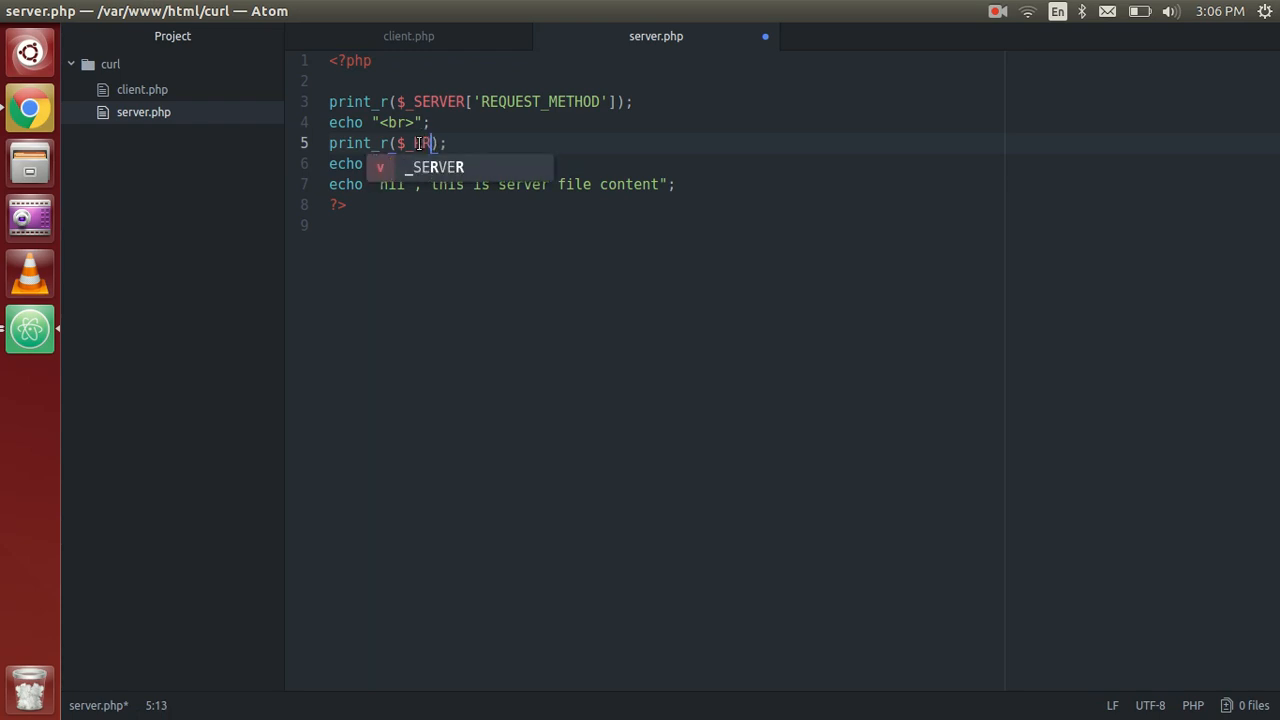
text(REQUEST)
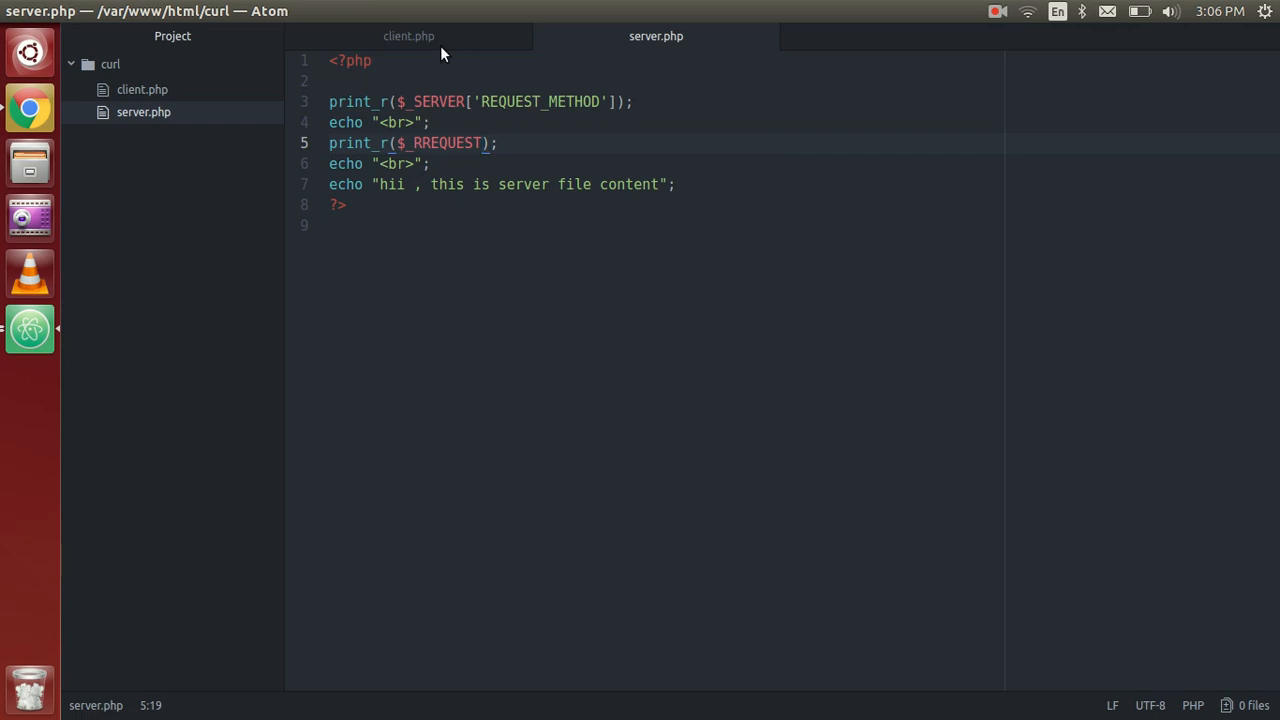
Check client.php briefly, then correct the $_REQUEST variable name in server.php.
click(408, 36)
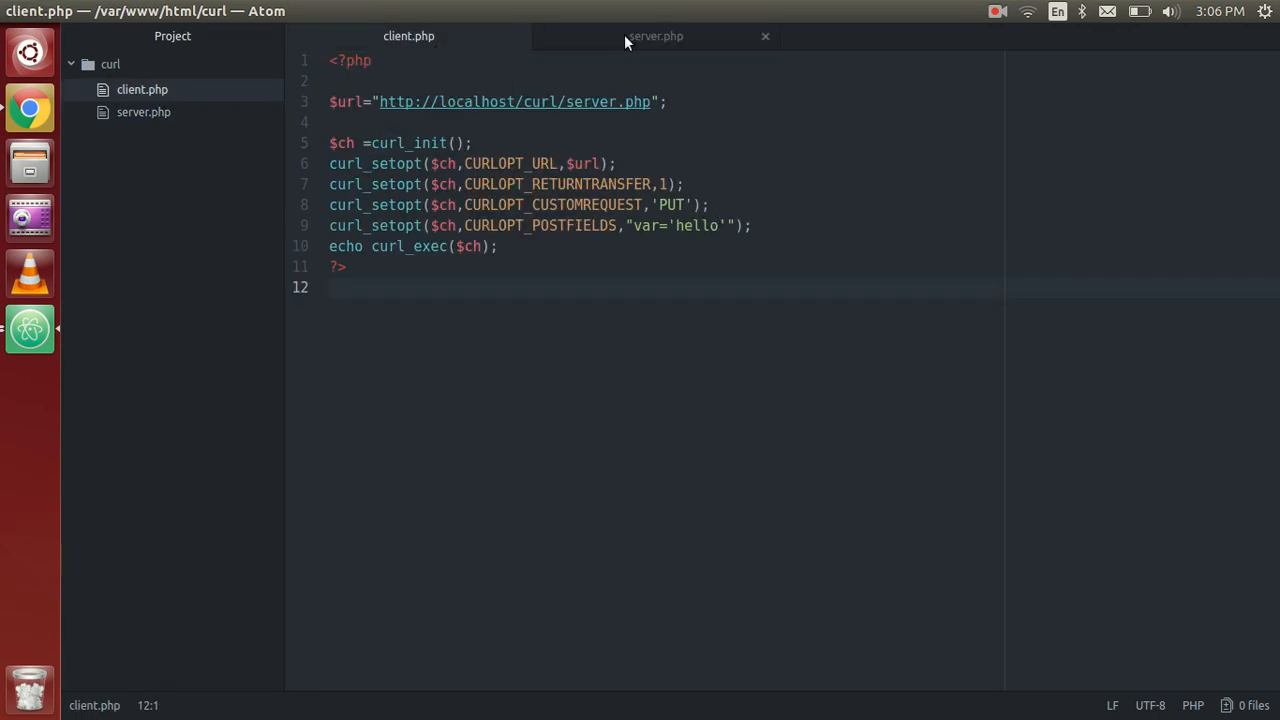
click(656, 36)
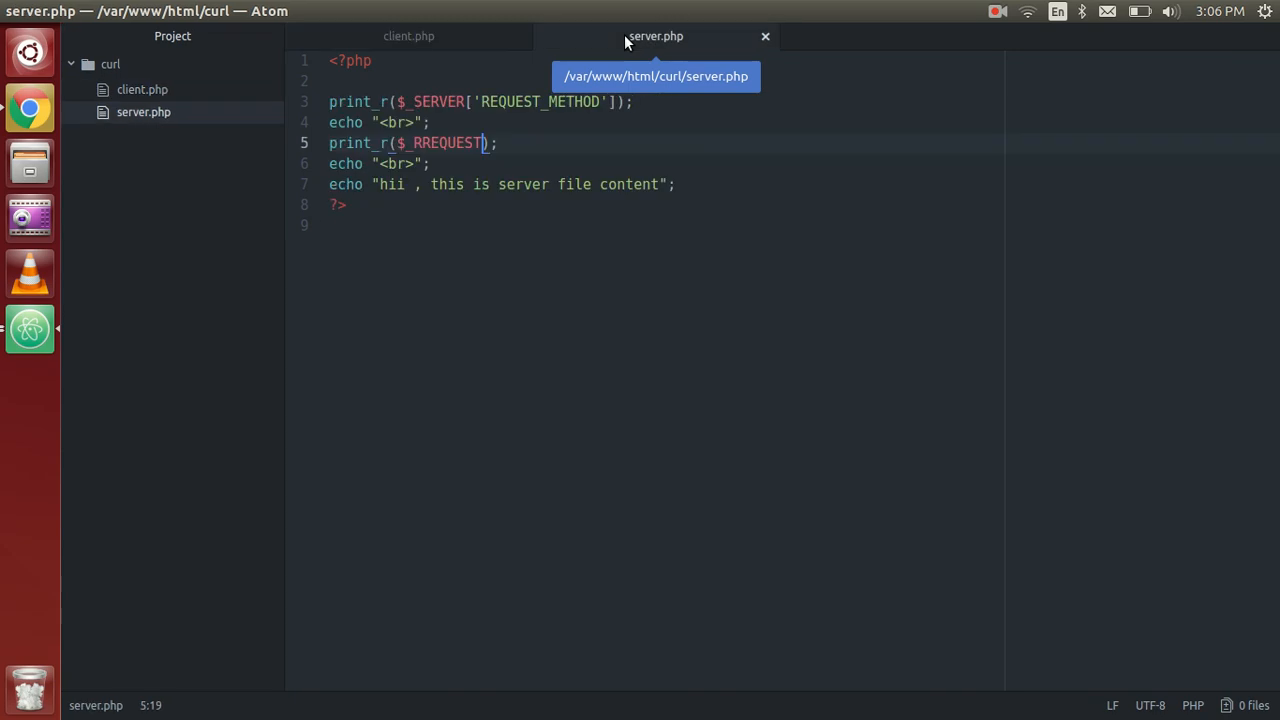
text([)
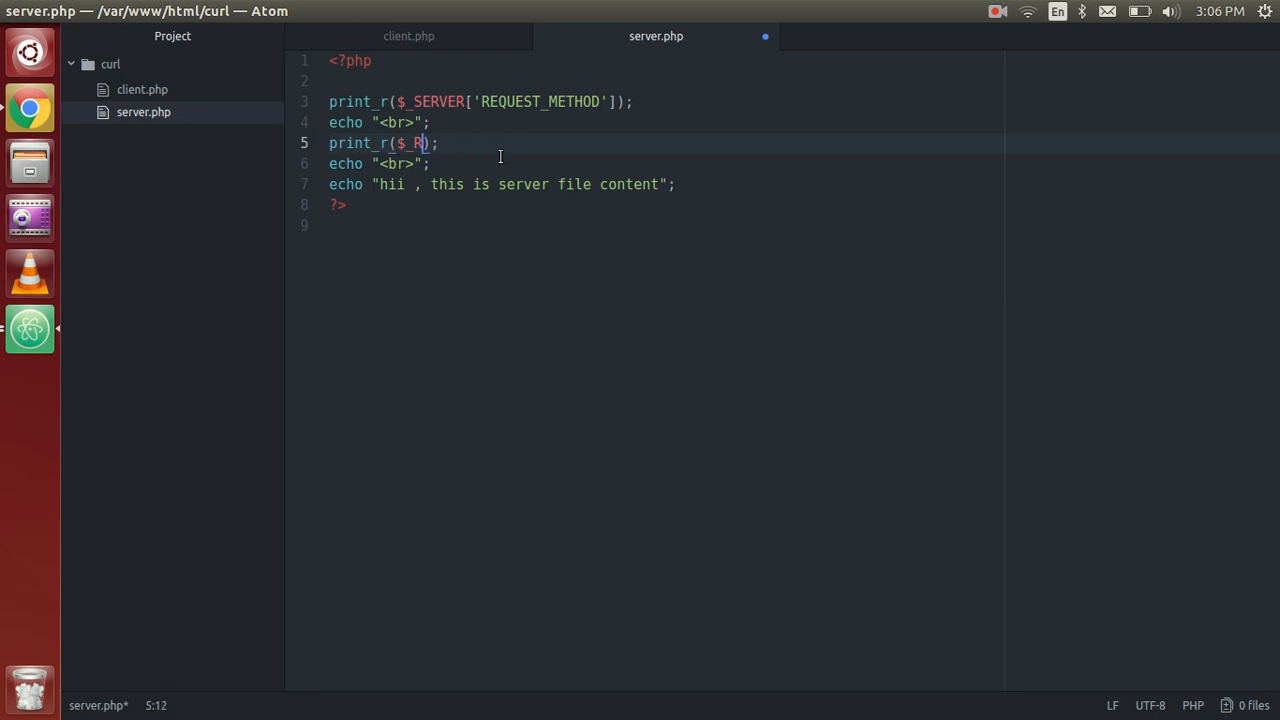
text(E)
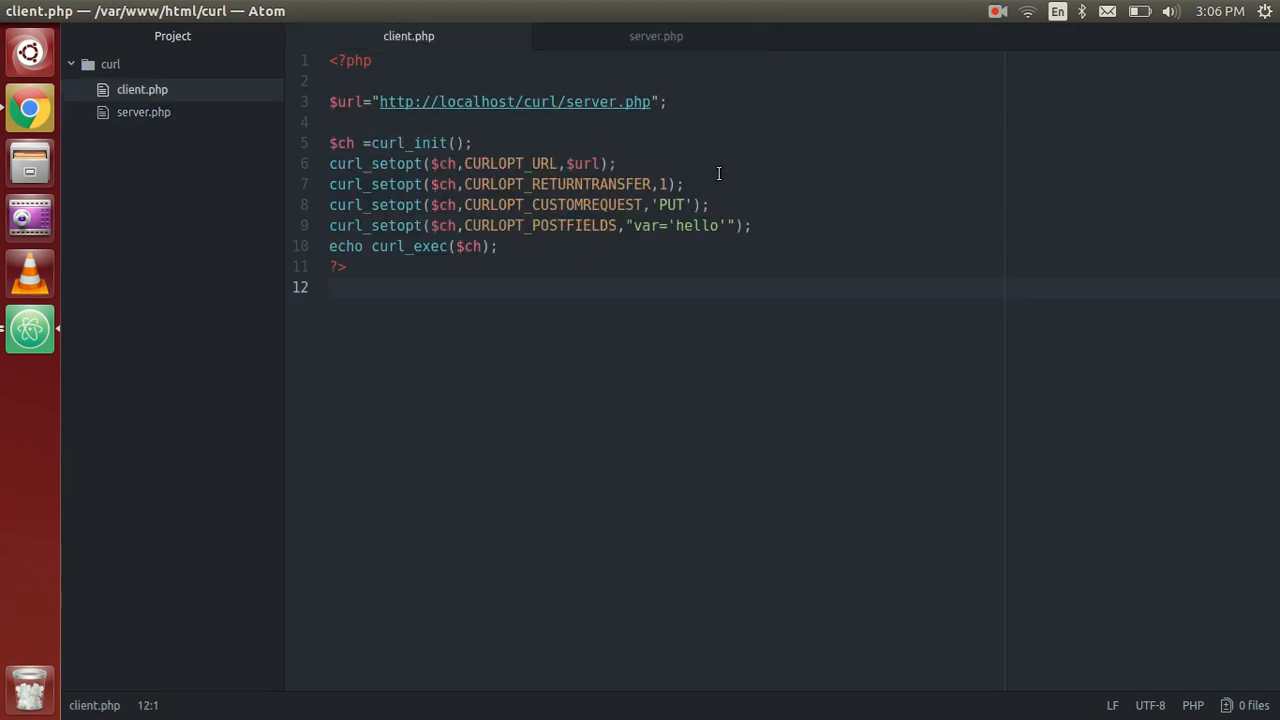
click(656, 36)
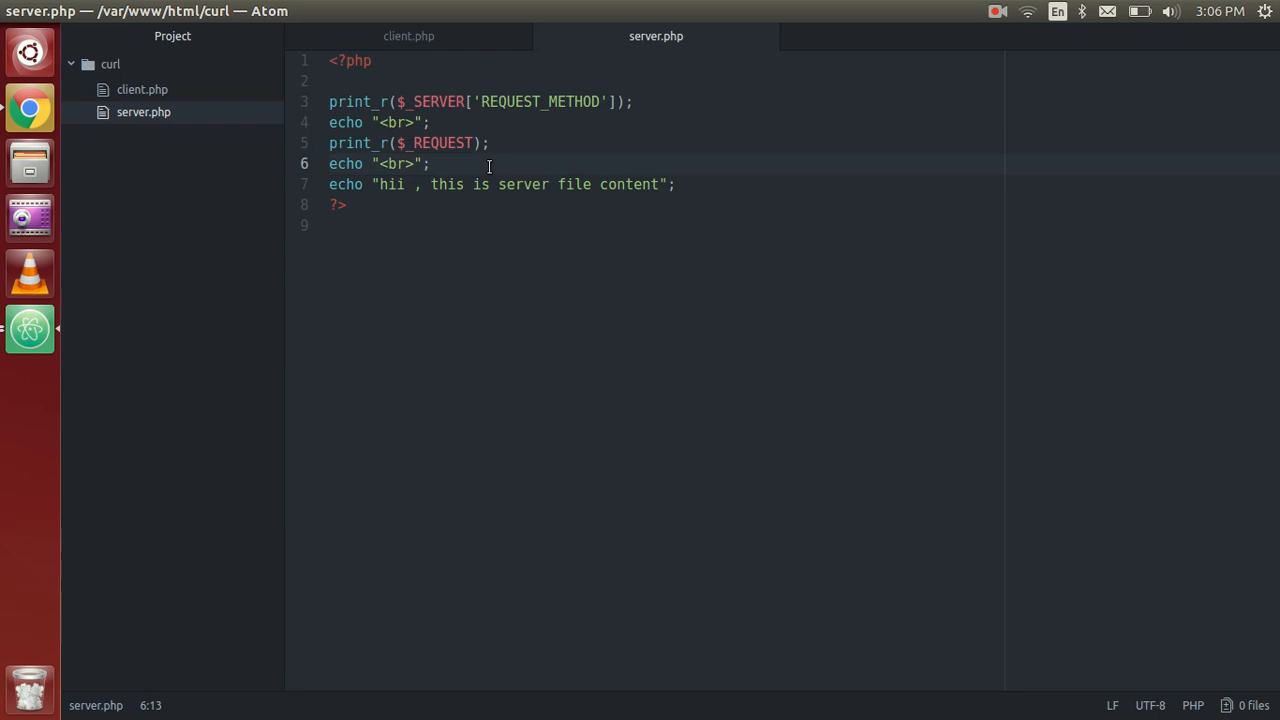
click(430, 164)
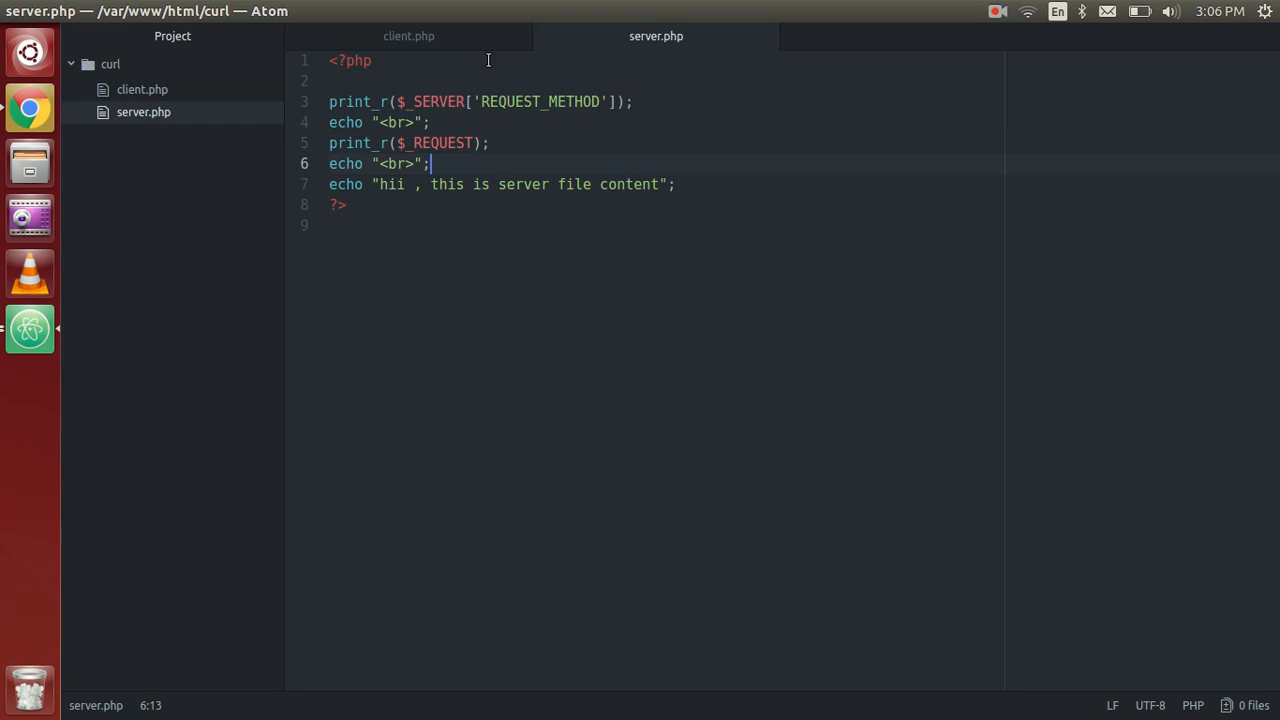
click(408, 36)
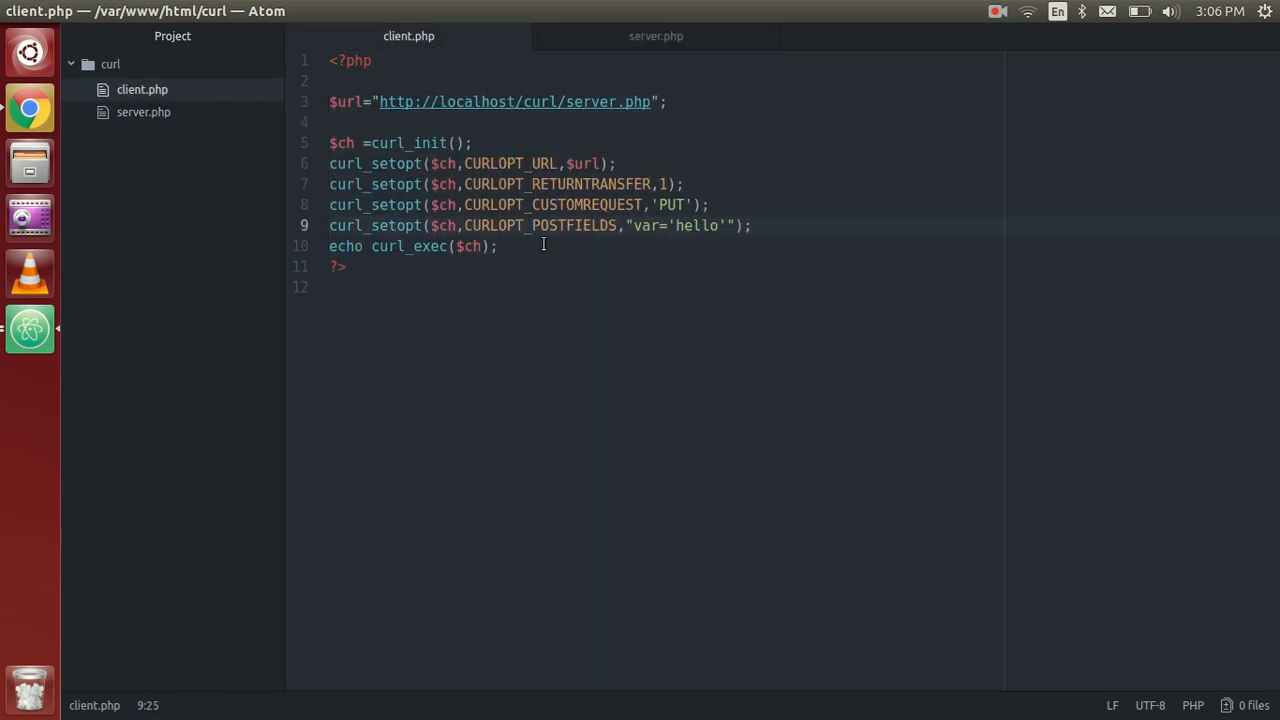
click(548, 246)
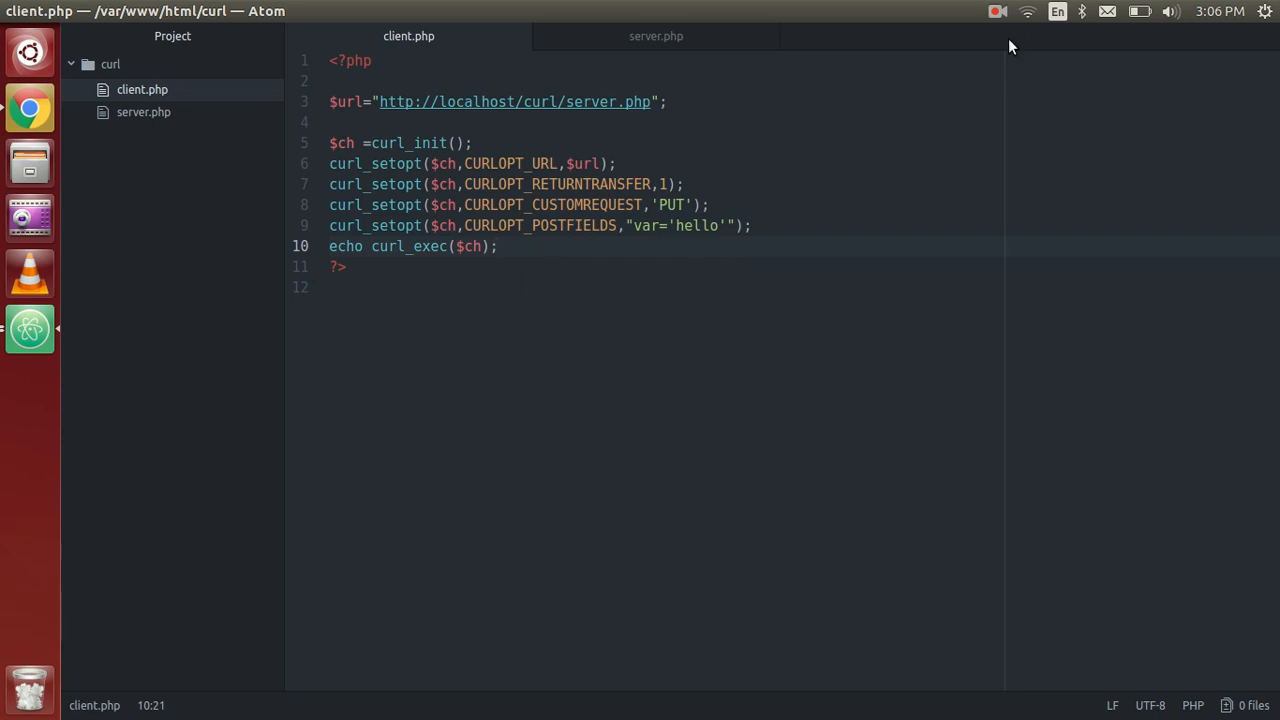
click(996, 12)
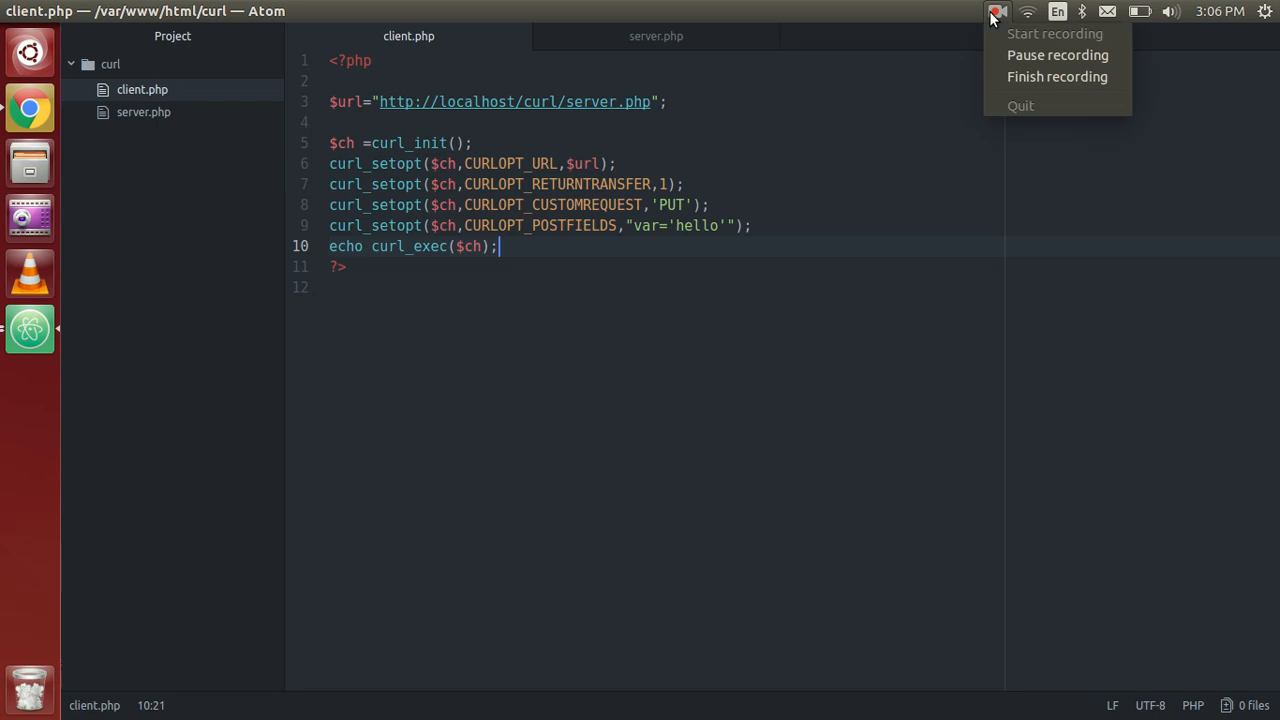